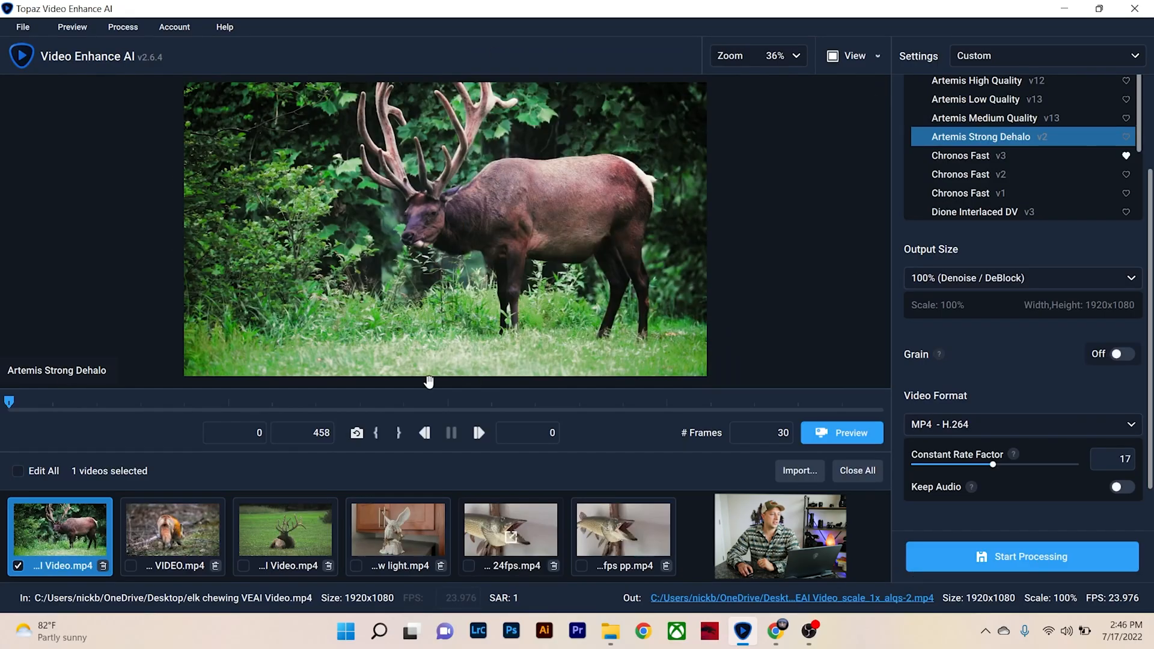
mouse_move(518, 183)
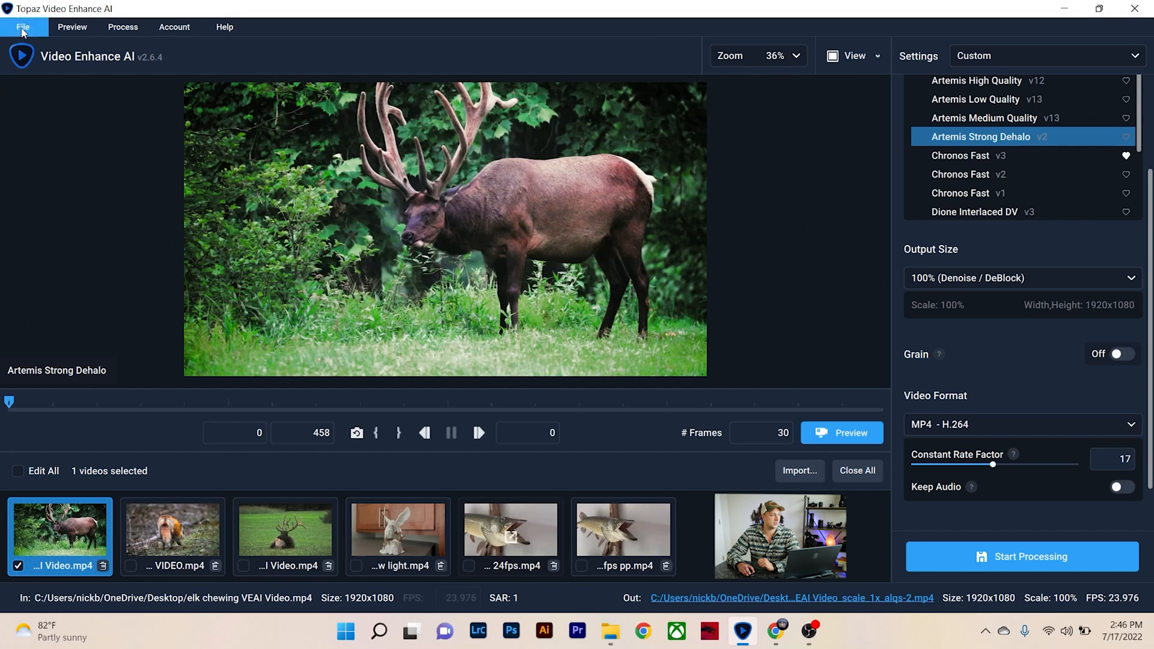
Step: Open the File menu while the elk clip is loaded
left_click(22, 28)
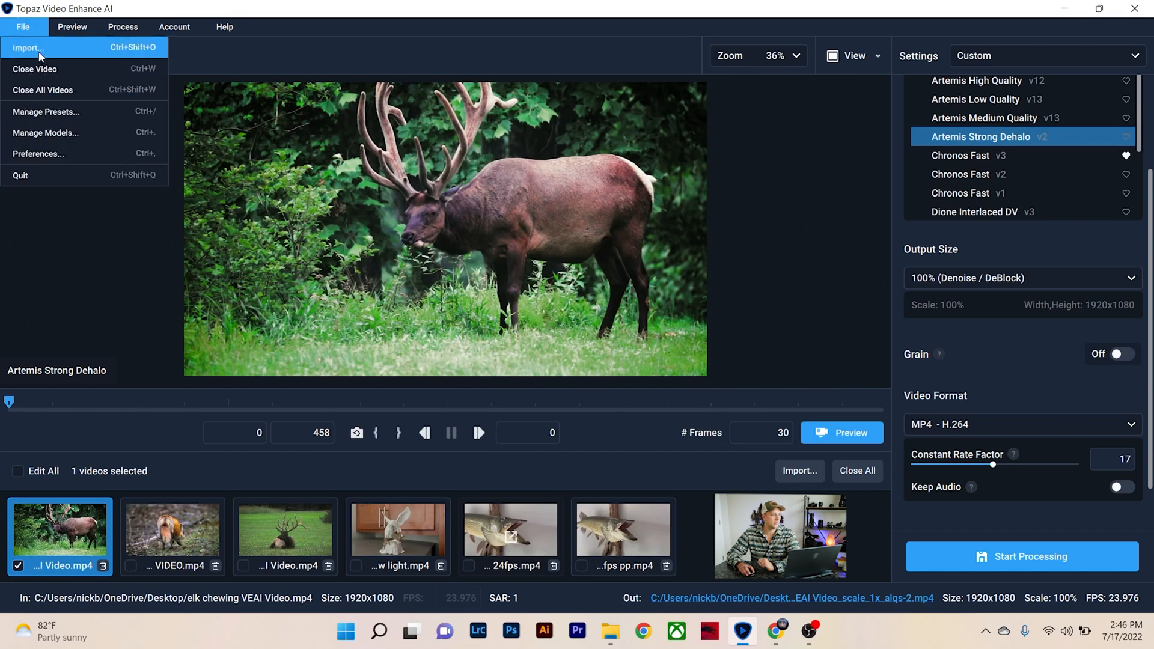
mouse_move(94, 58)
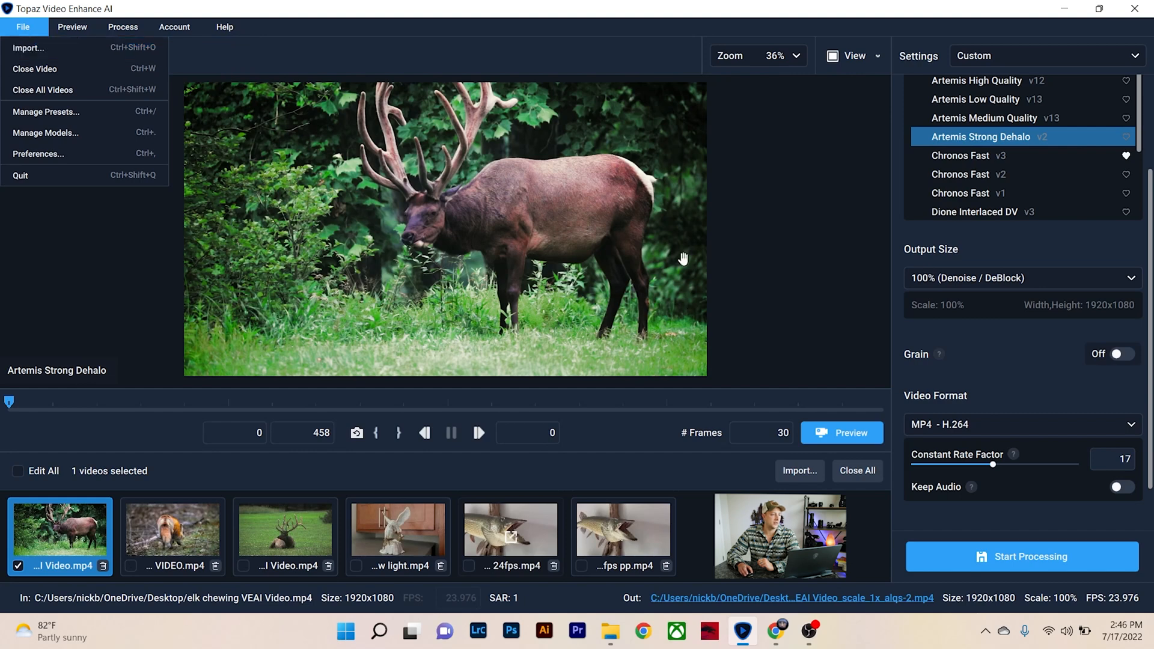
mouse_move(63, 153)
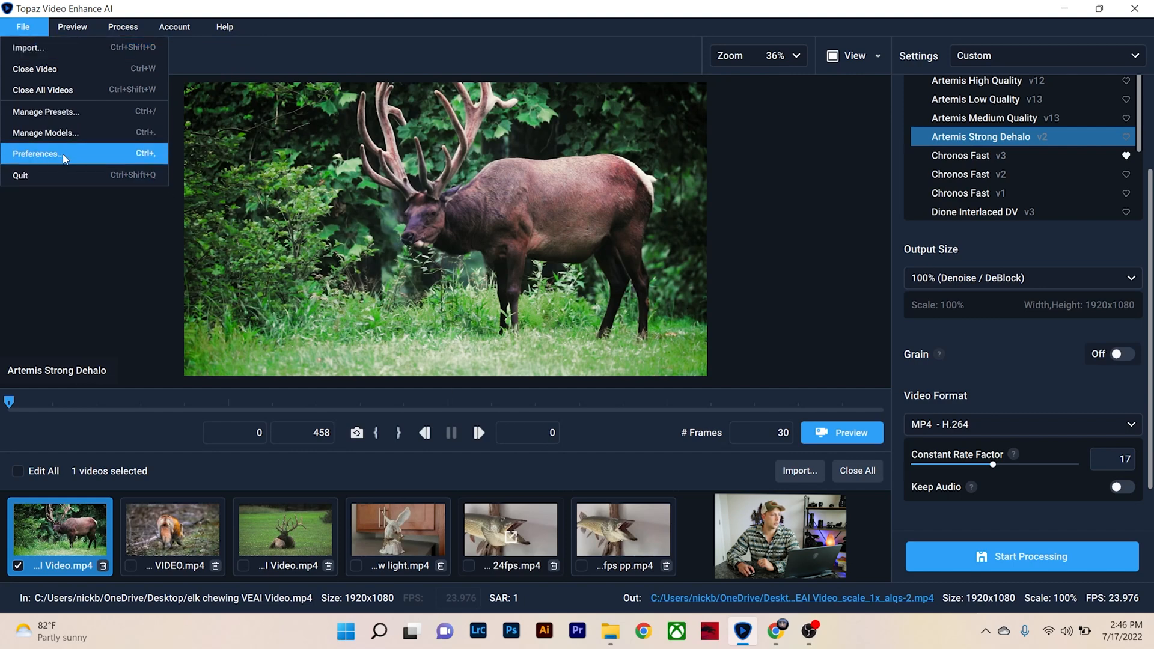
Step: Open Preferences and review AI processor options, keeping the NVIDIA RTX 2070 Super
left_click(36, 154)
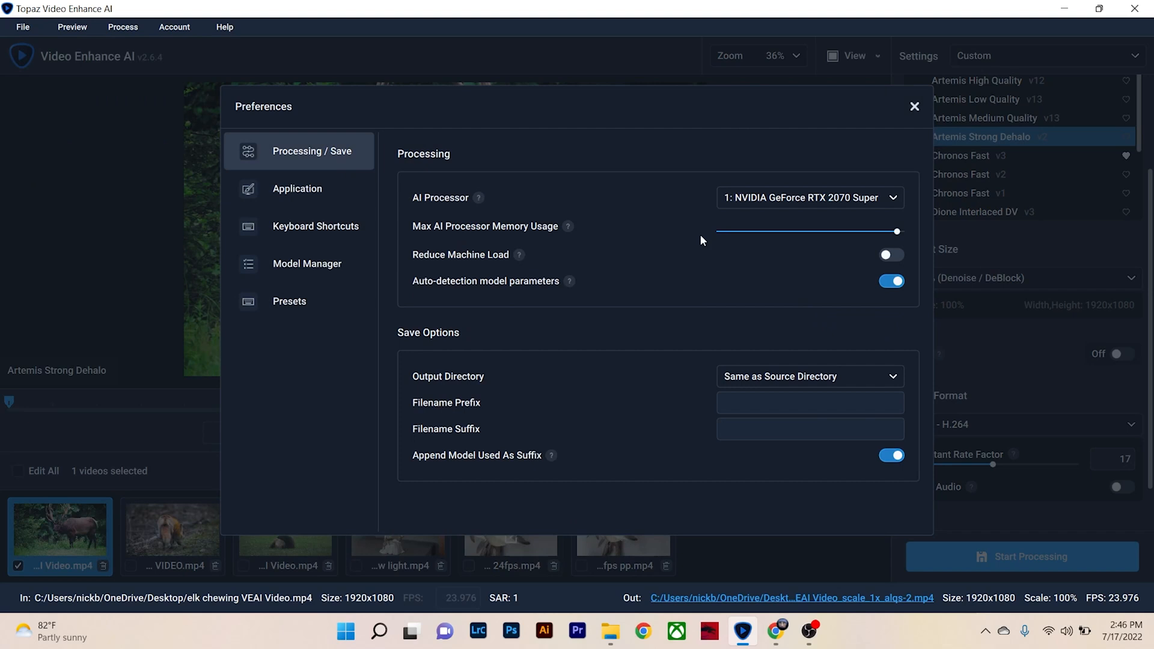
mouse_move(478, 197)
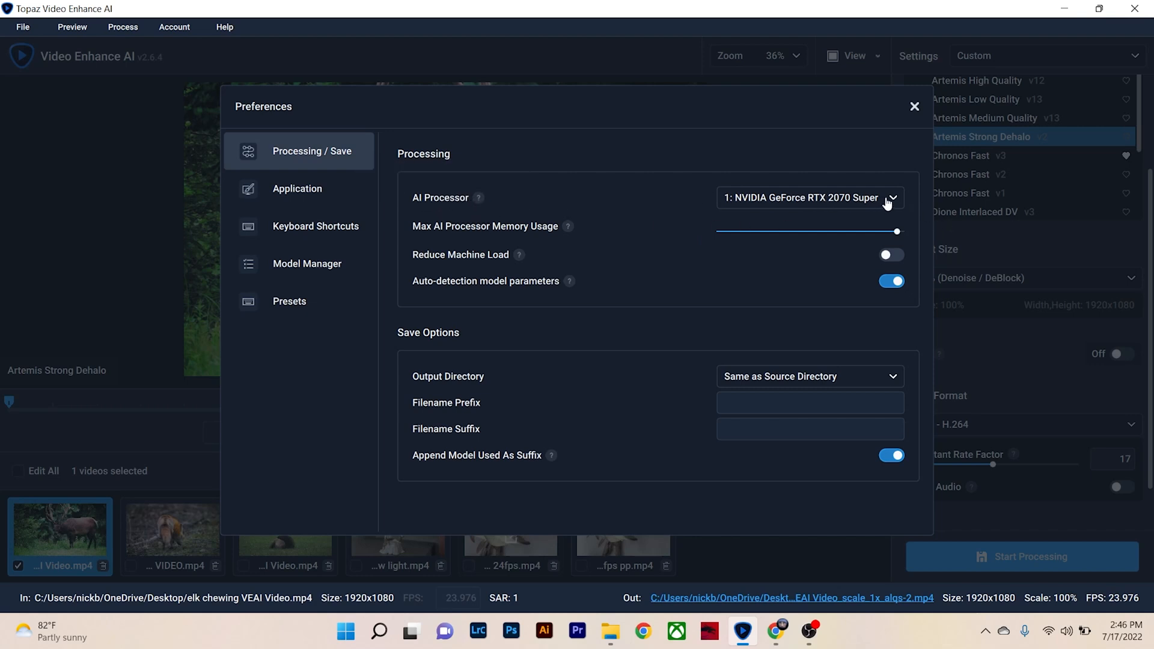
left_click(809, 197)
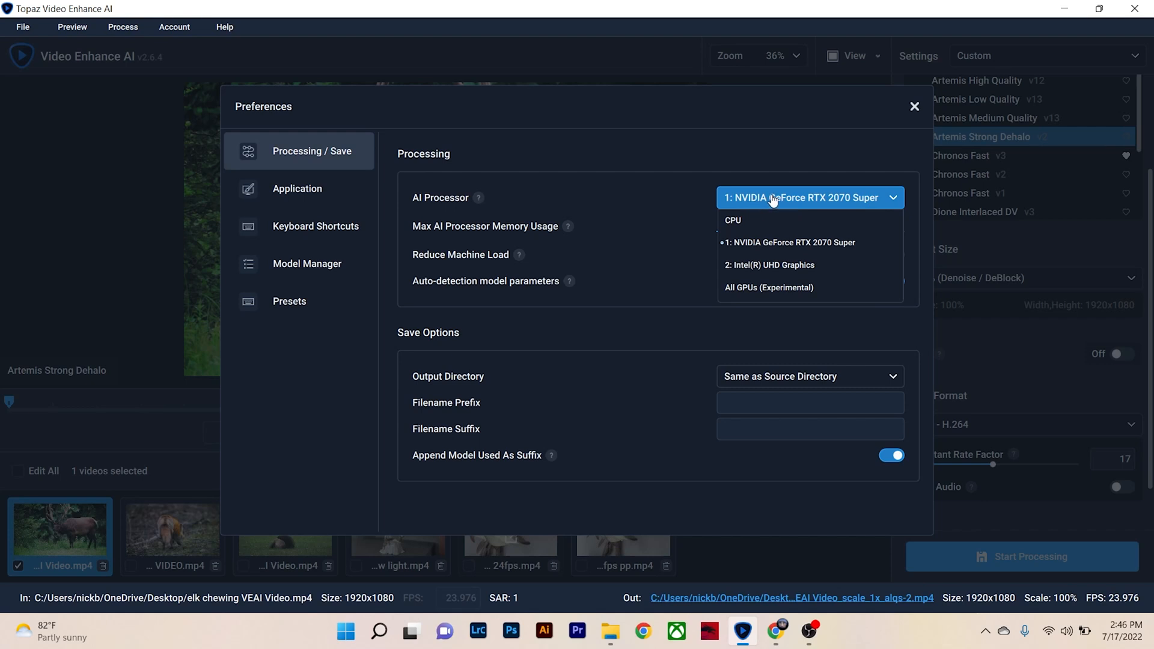
mouse_move(823, 206)
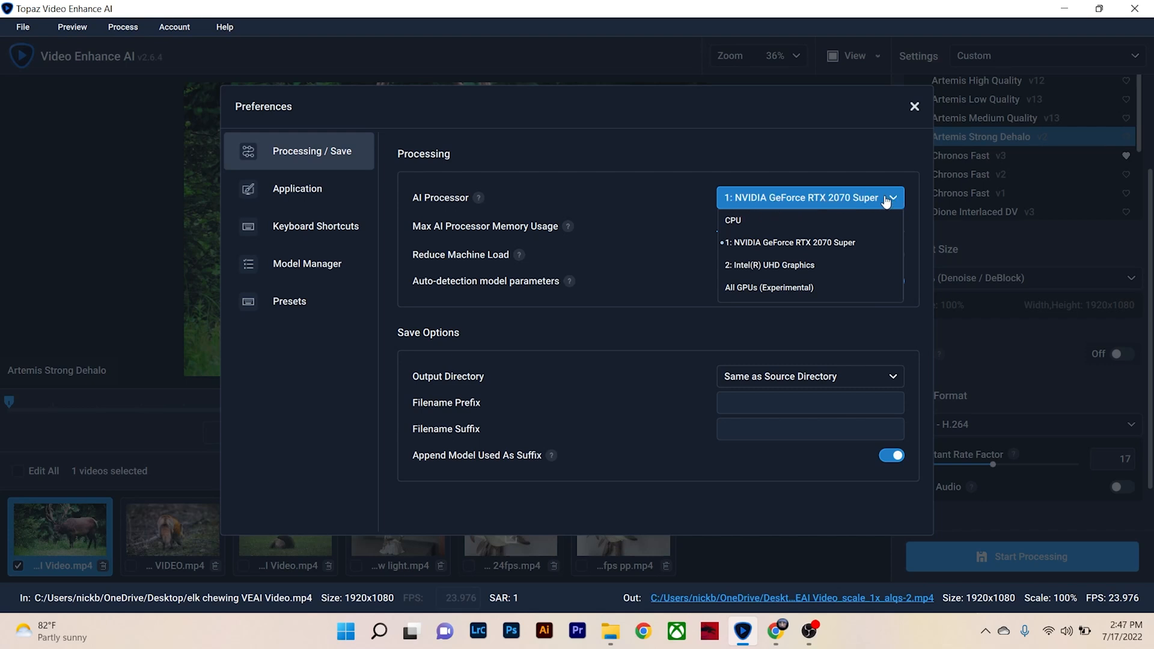
mouse_move(807, 212)
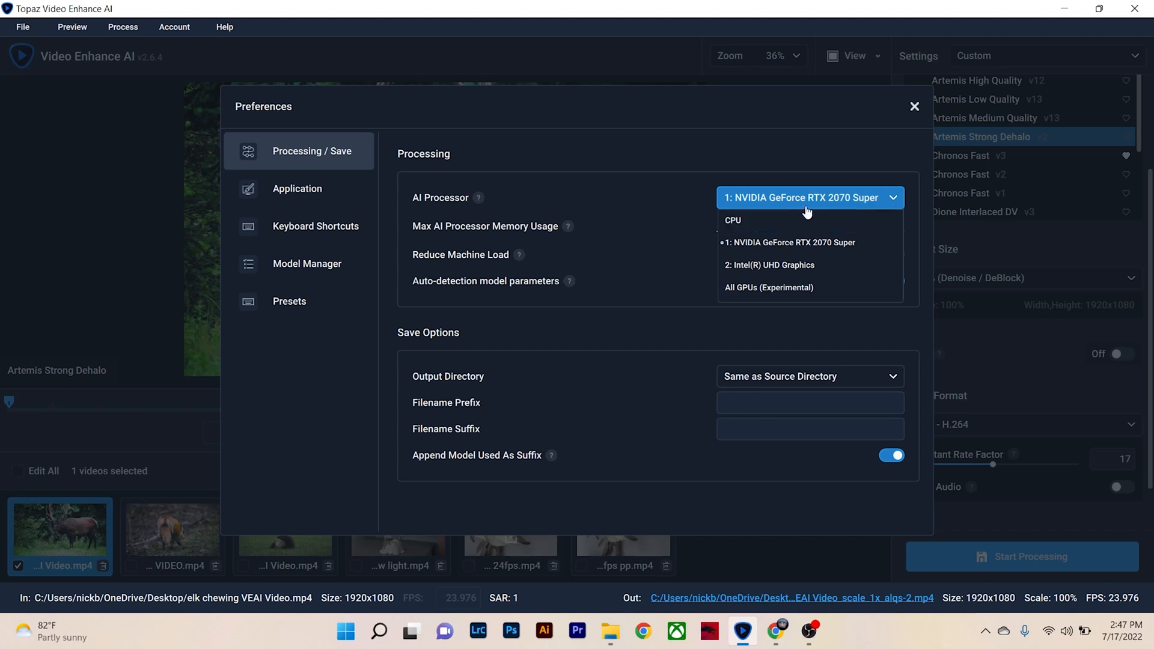
mouse_move(743, 224)
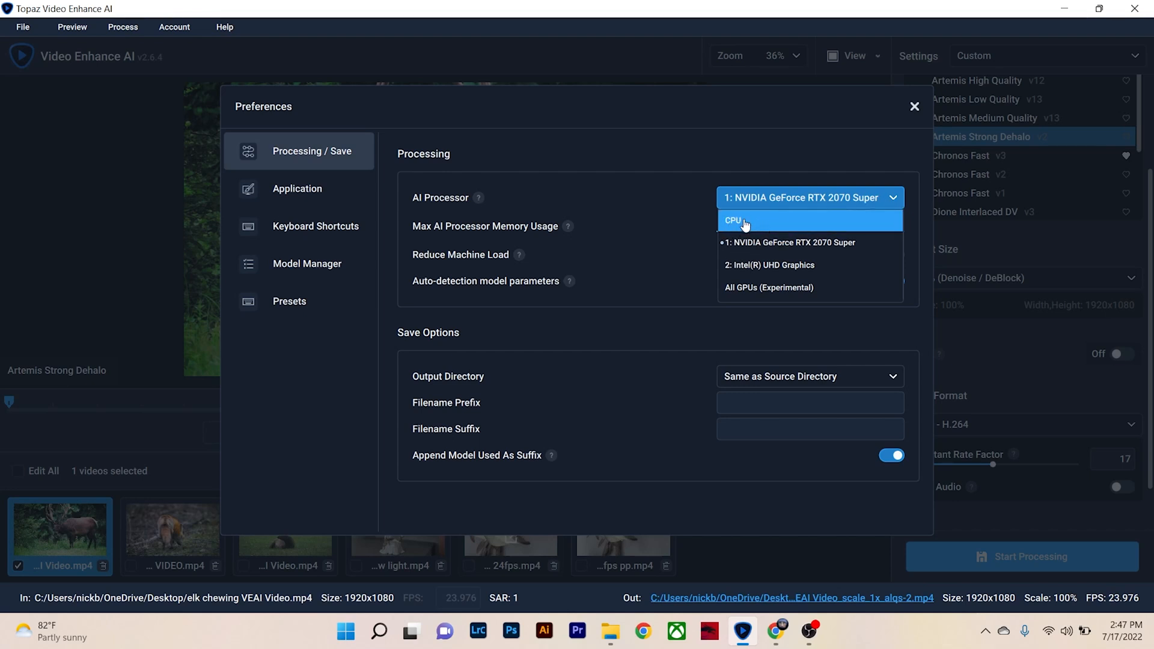
mouse_move(773, 265)
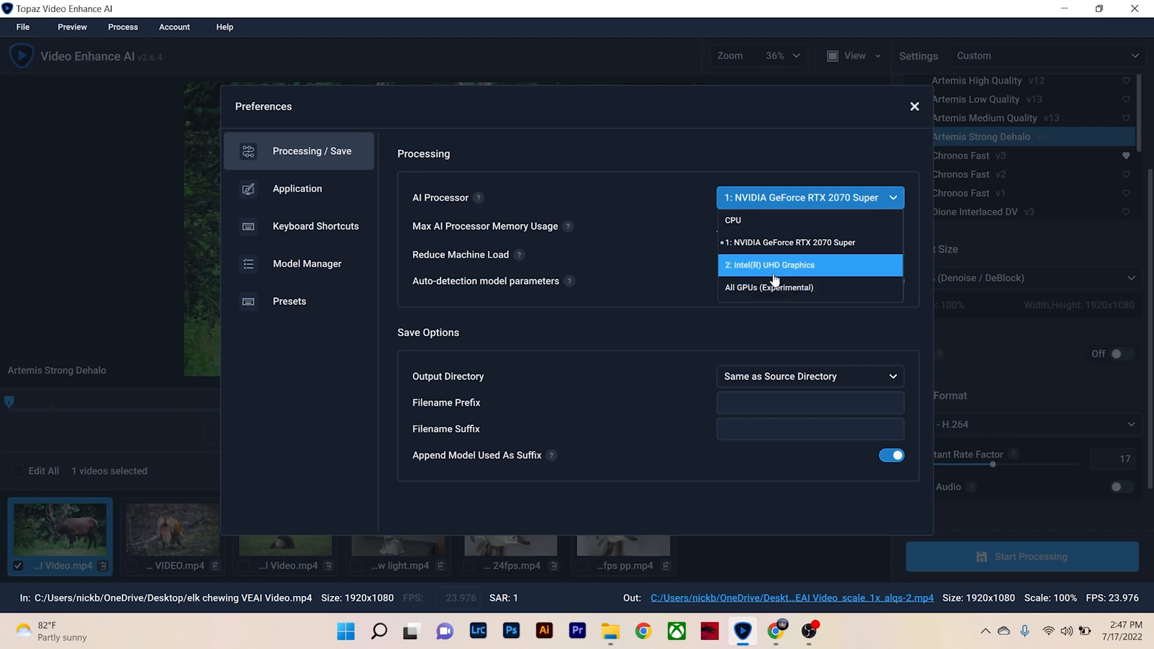
mouse_move(838, 197)
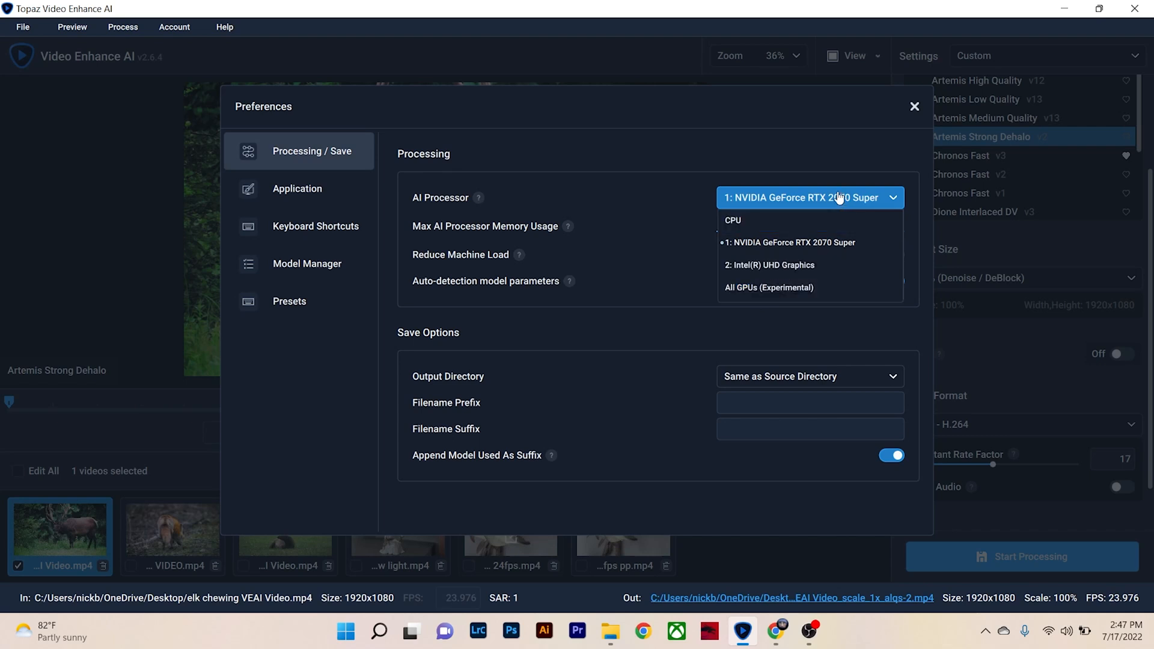
mouse_move(790, 197)
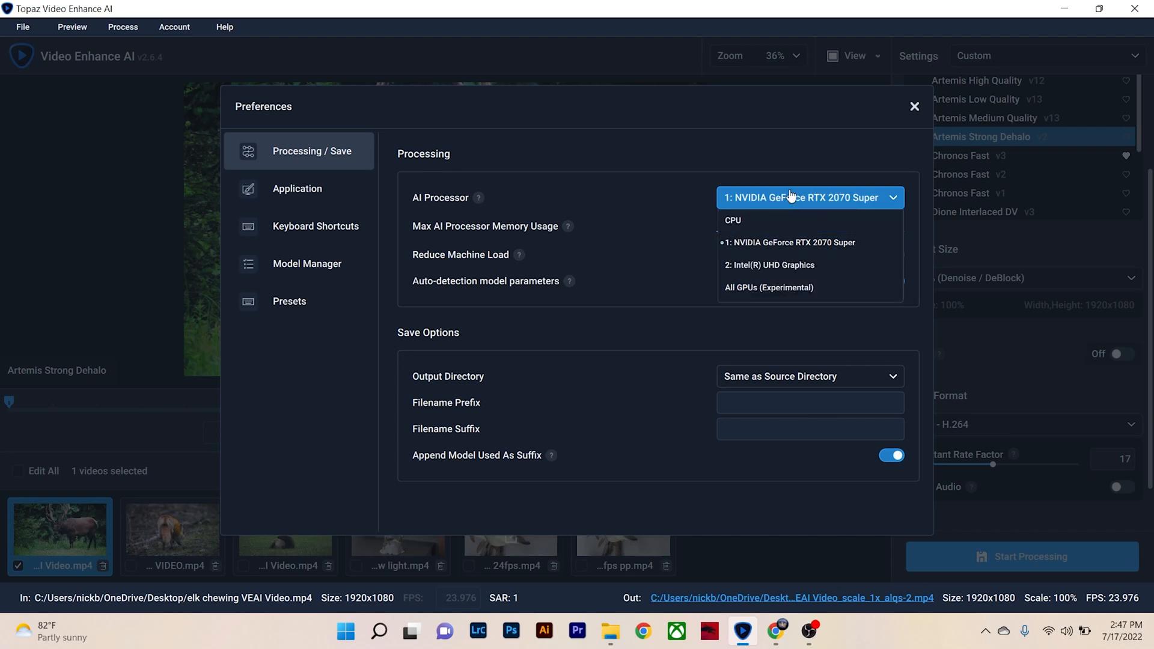
mouse_move(700, 252)
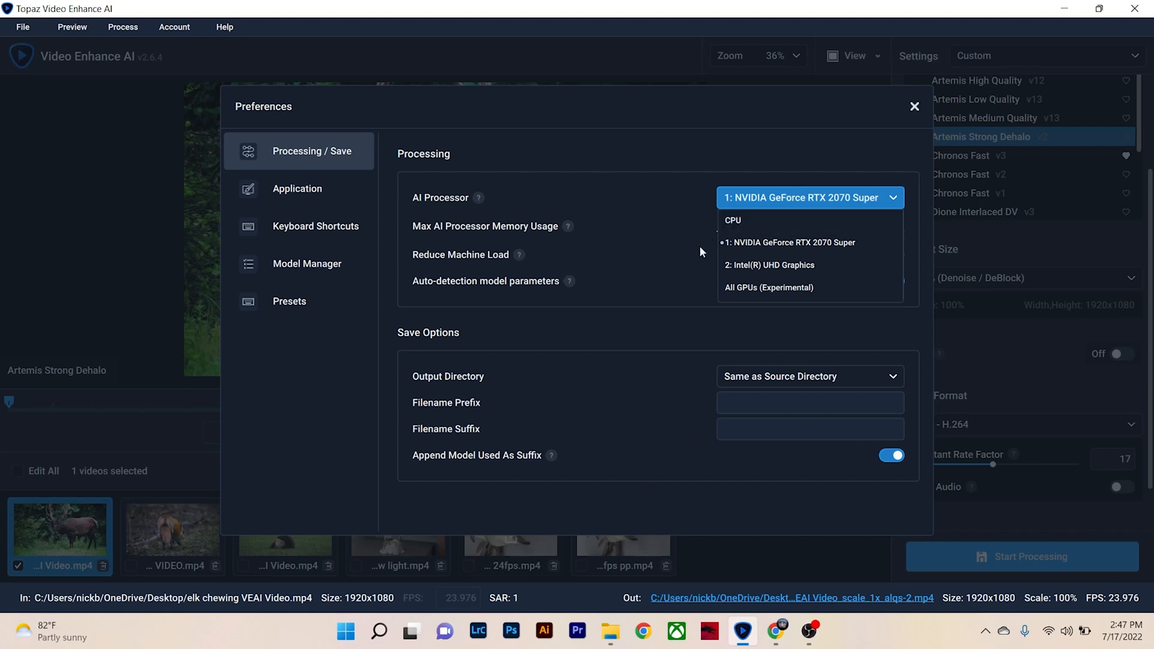
left_click(807, 197)
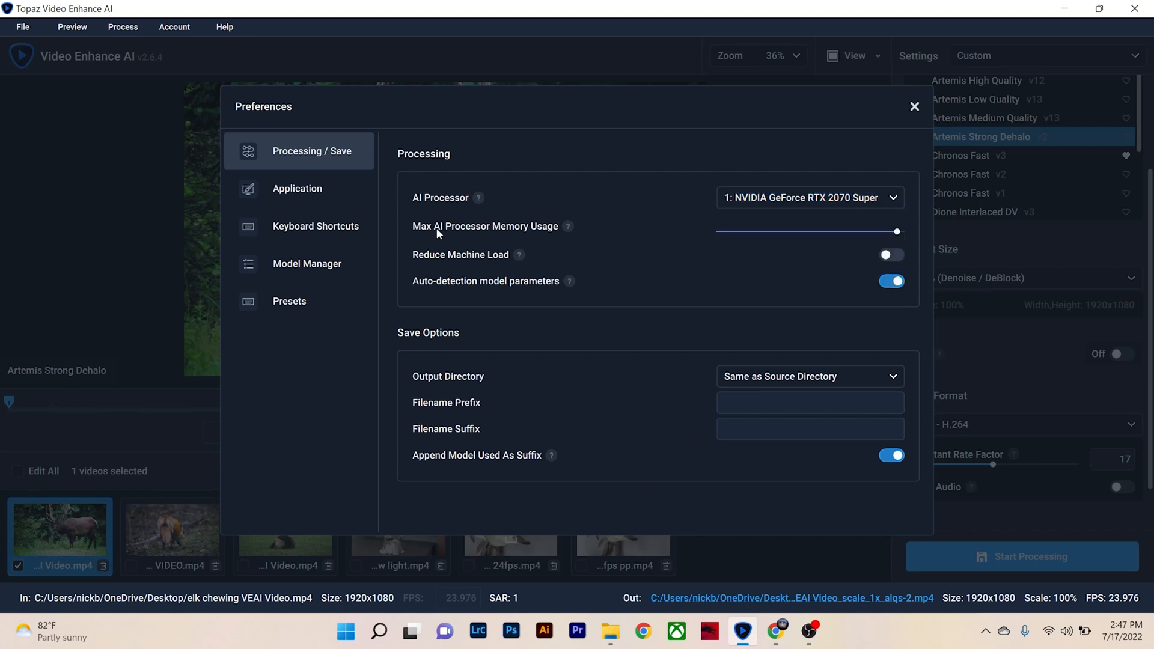
mouse_move(909, 252)
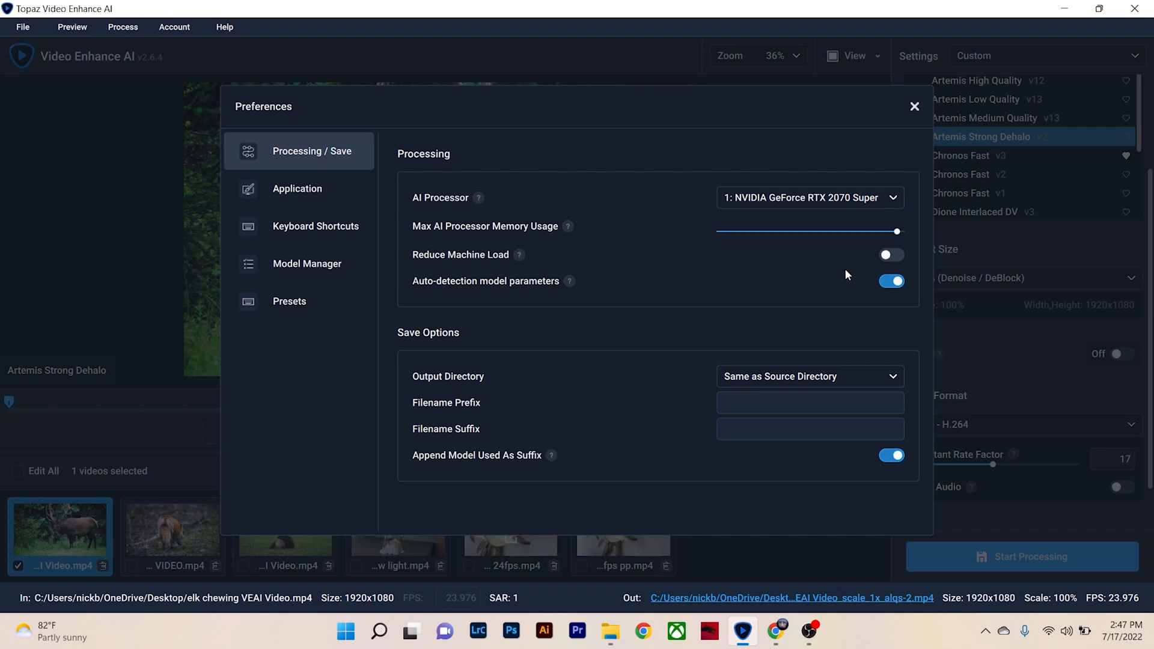
mouse_move(489, 259)
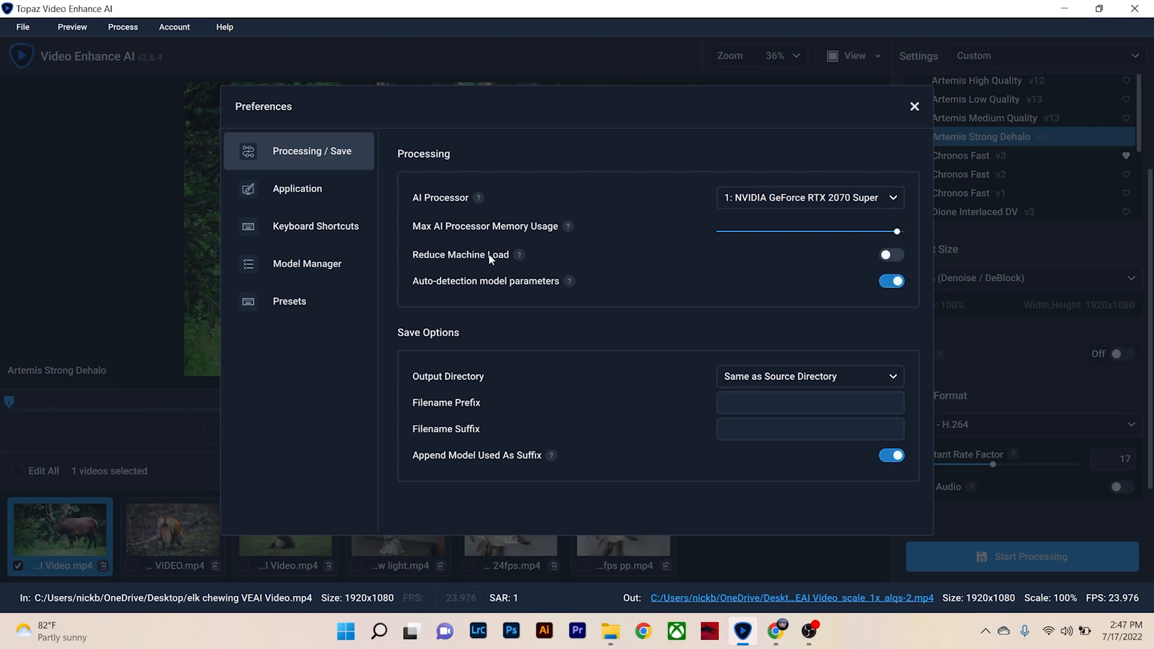
mouse_move(432, 377)
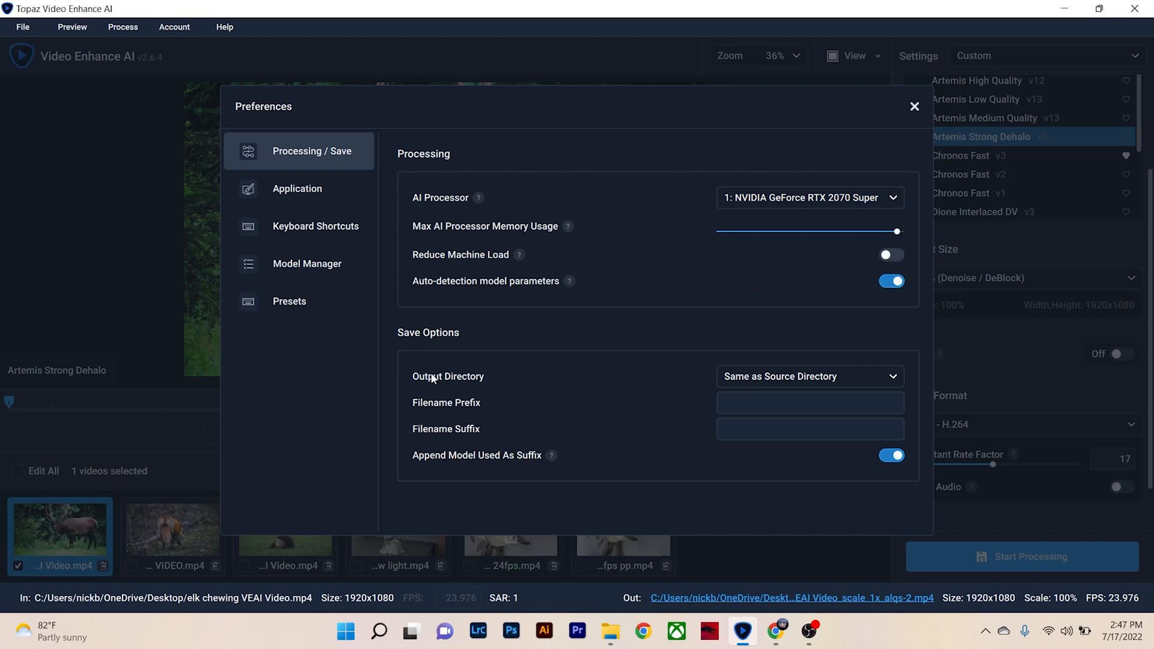
mouse_move(751, 383)
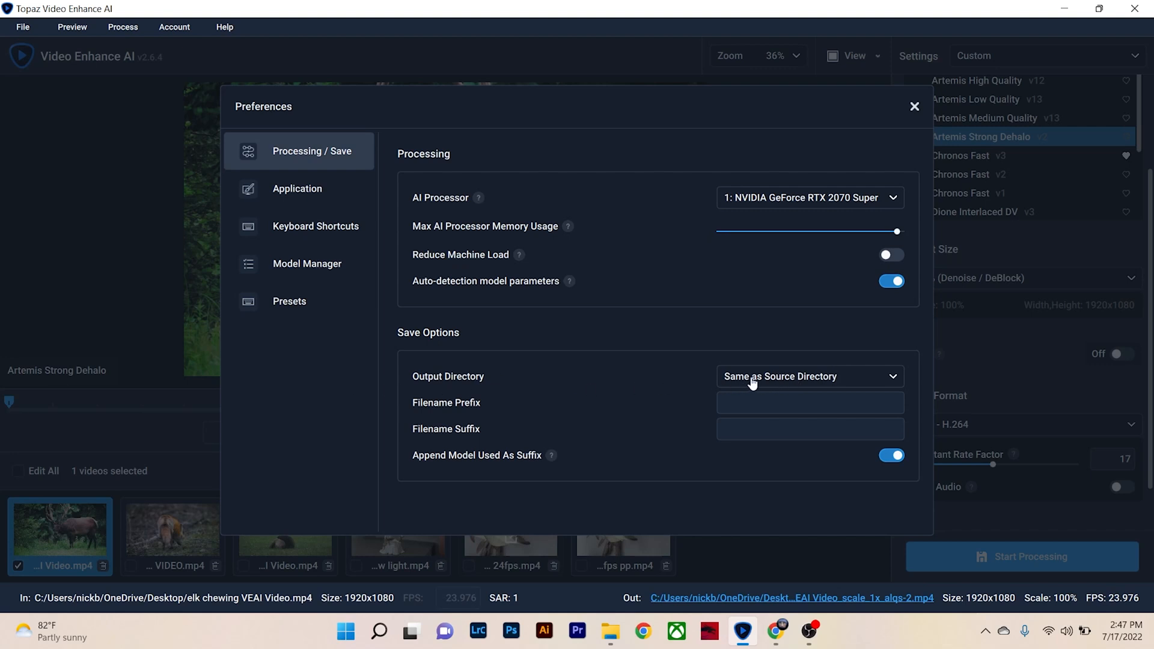
mouse_move(853, 383)
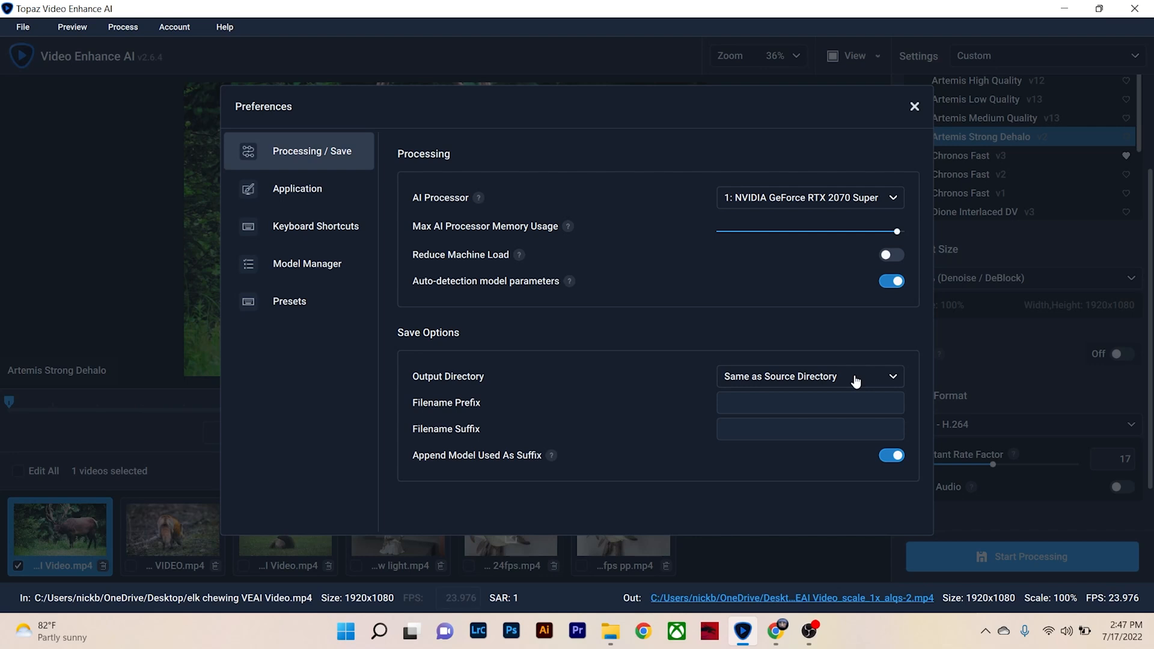
Step: Try a Custom output directory, cancel the folder selection, and close Preferences
left_click(809, 376)
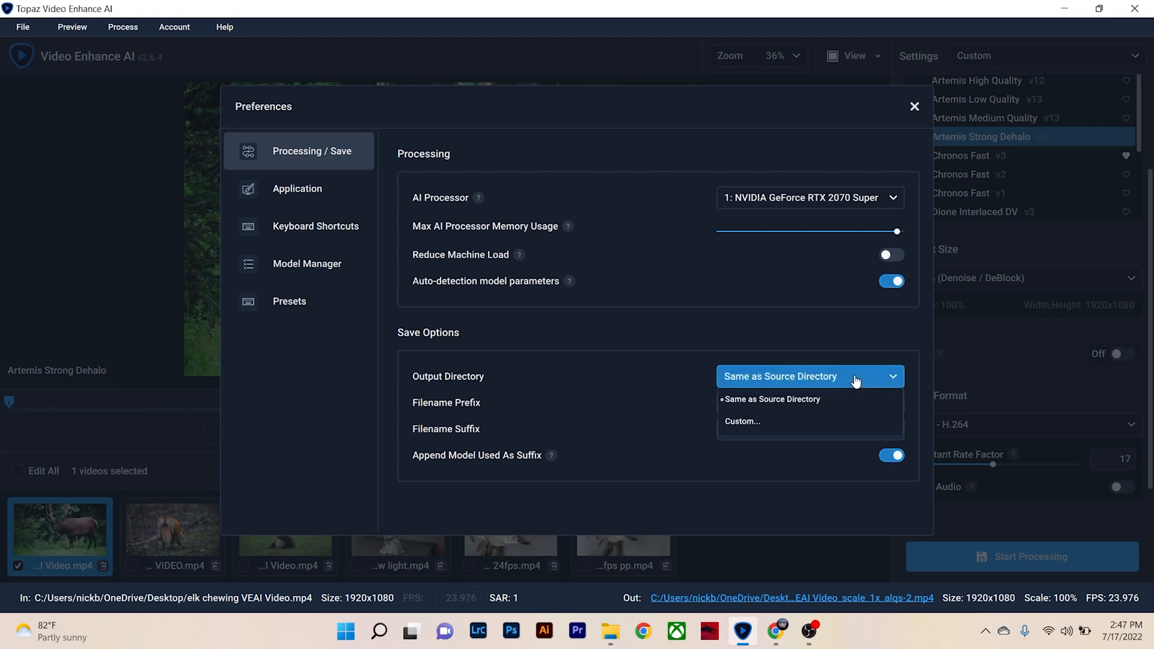
mouse_move(791, 384)
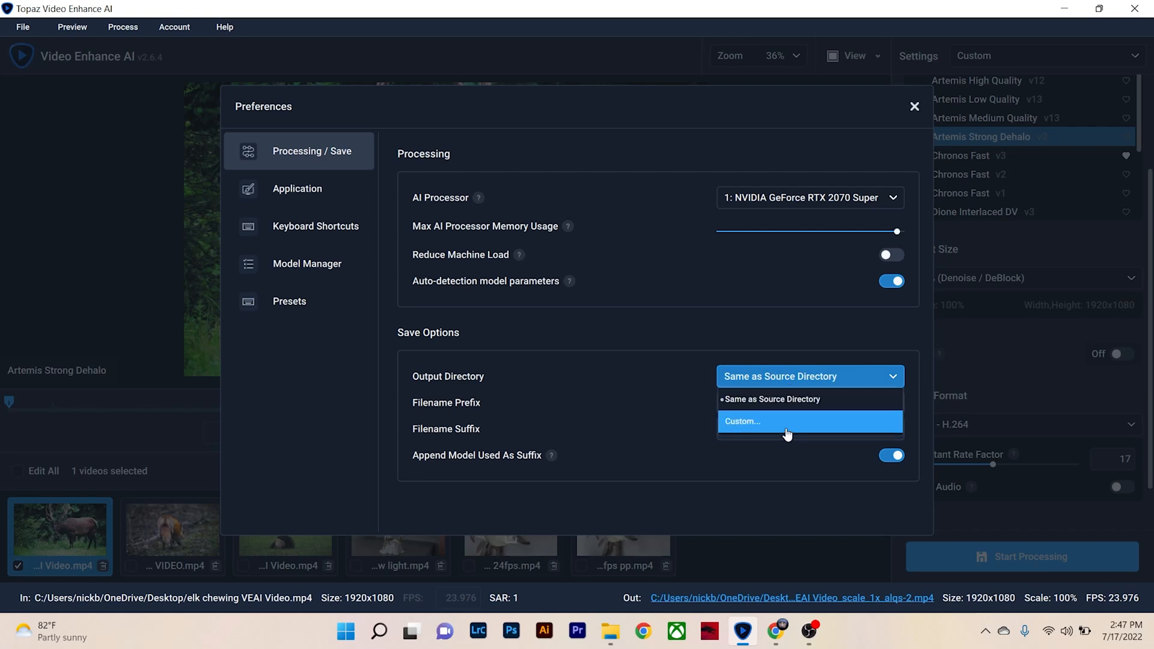
left_click(742, 420)
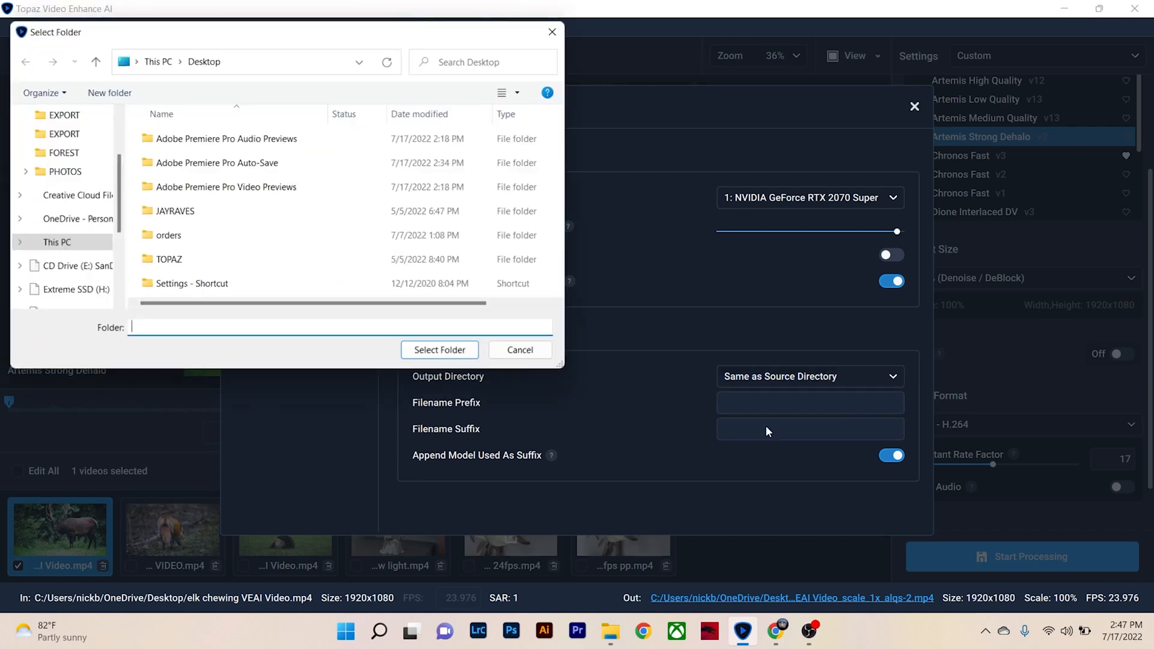
left_click(519, 349)
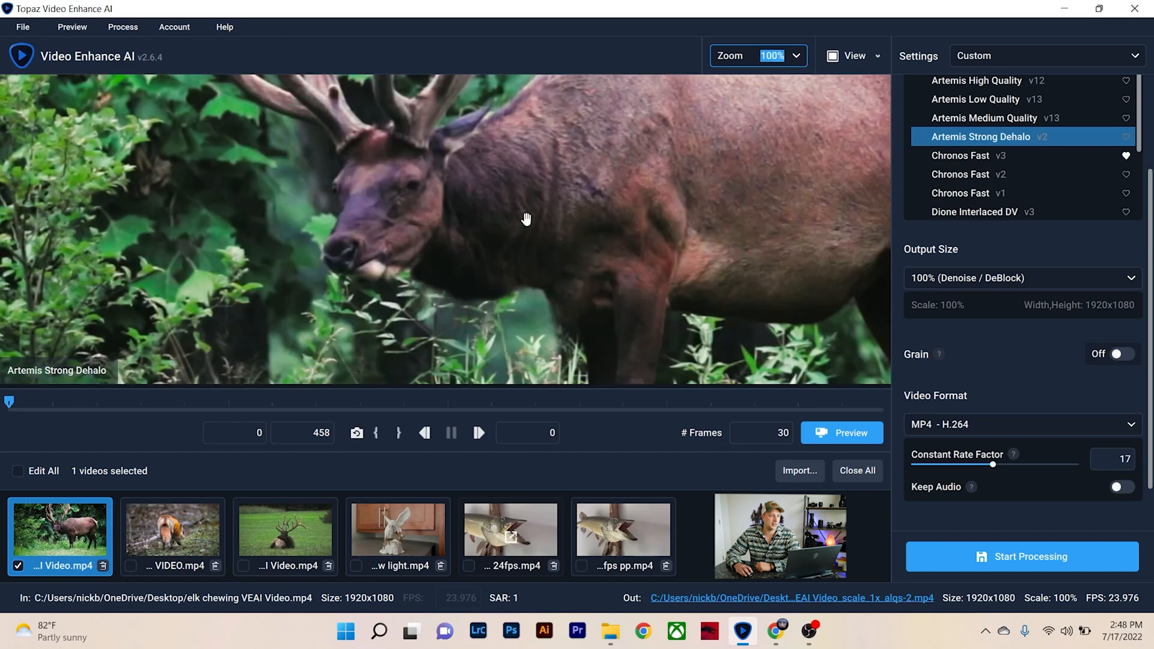
mouse_move(213, 176)
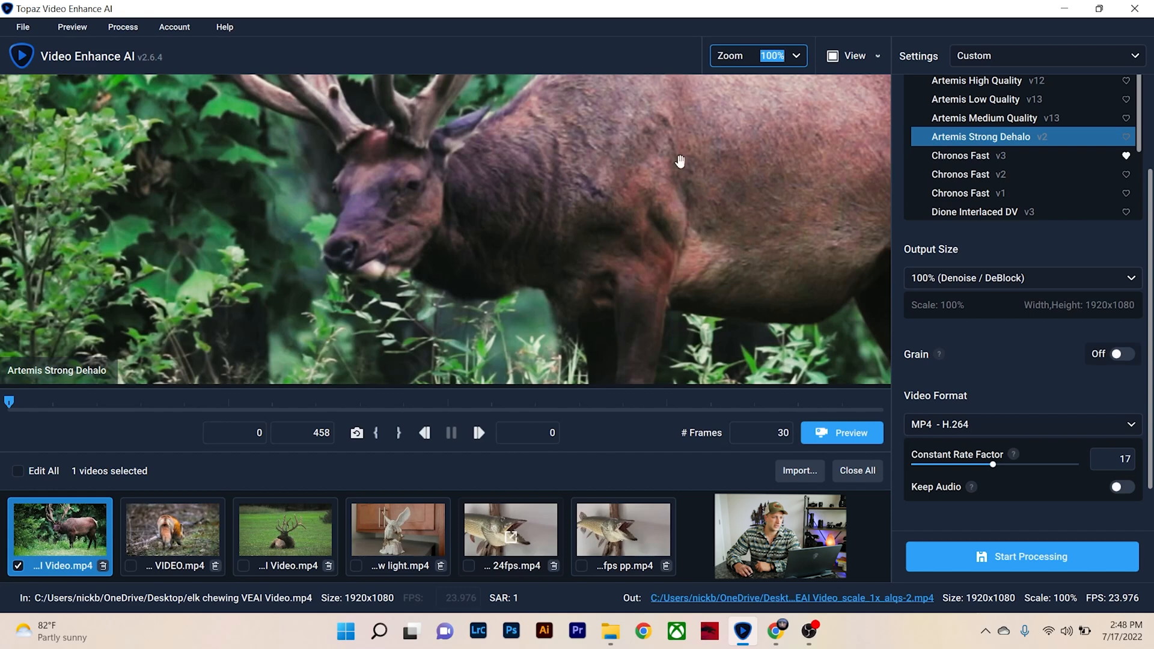
Step: Show the elk clip in Split View at 100% zoom, panned onto the antlers
left_click(794, 55)
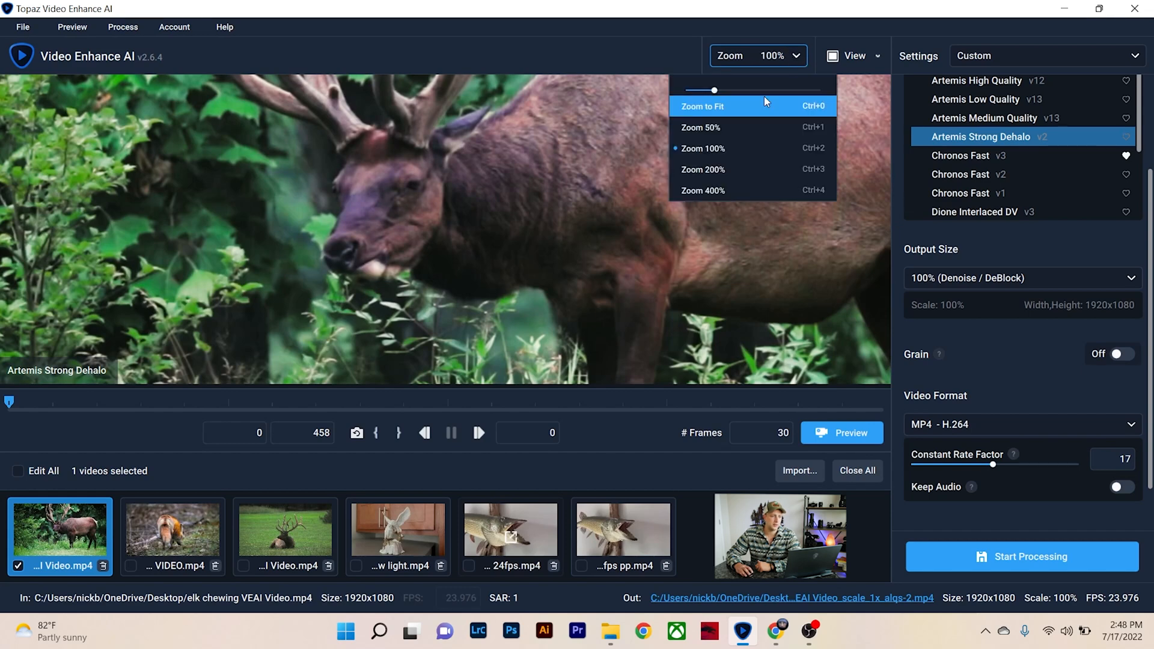
left_click(701, 106)
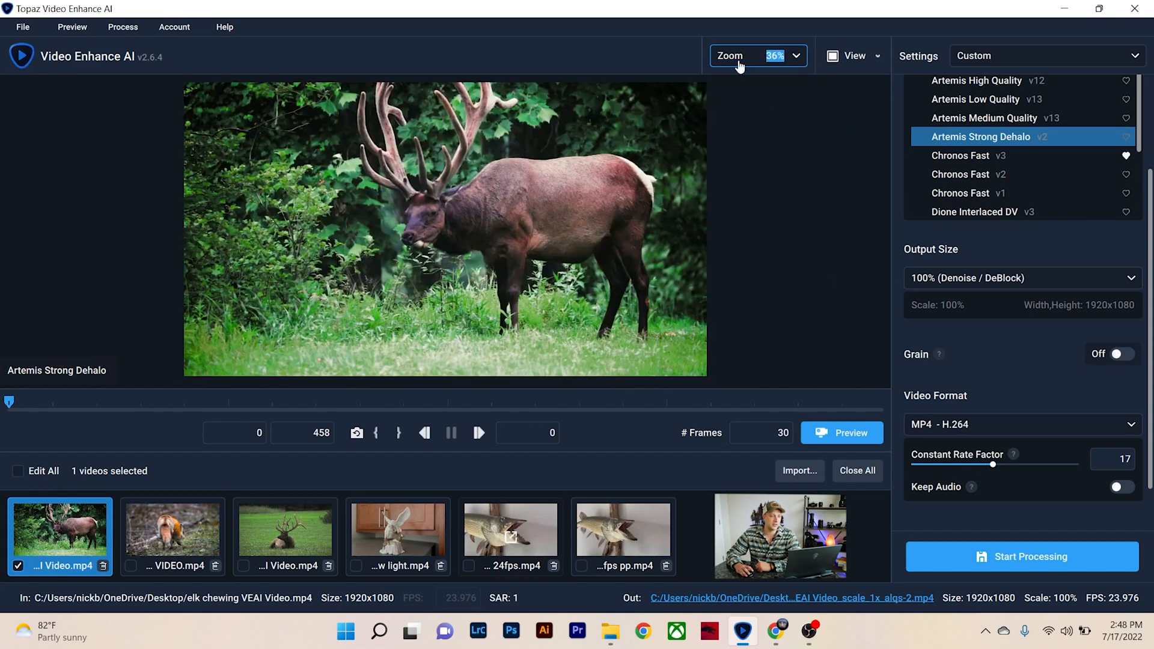
mouse_move(654, 391)
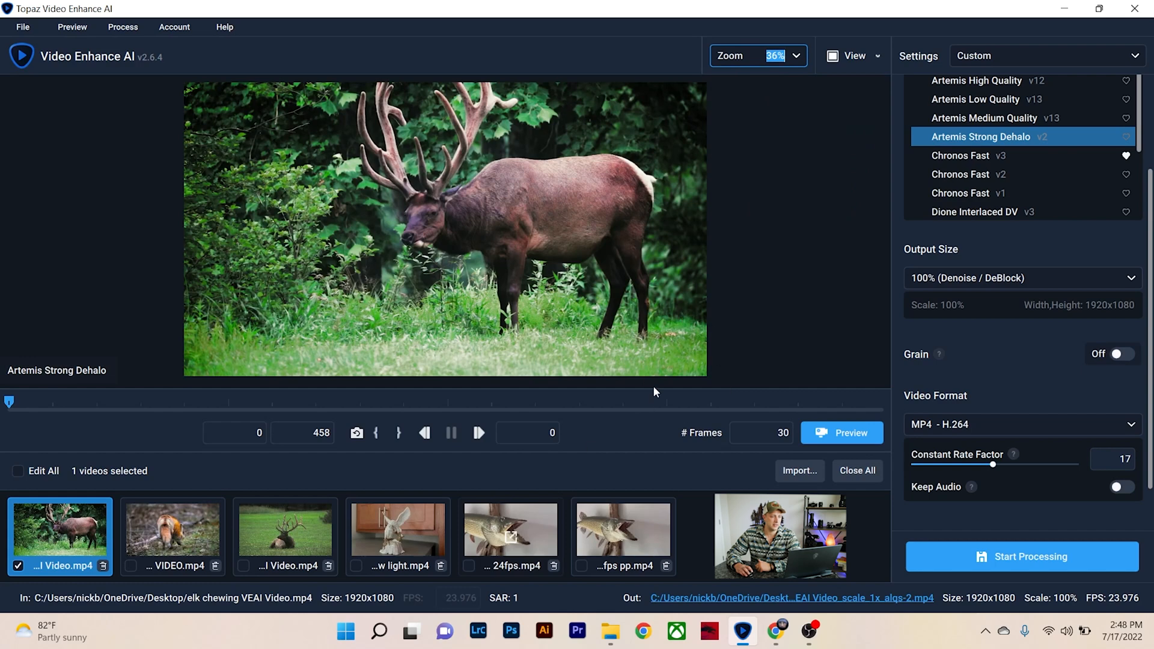
left_click(852, 56)
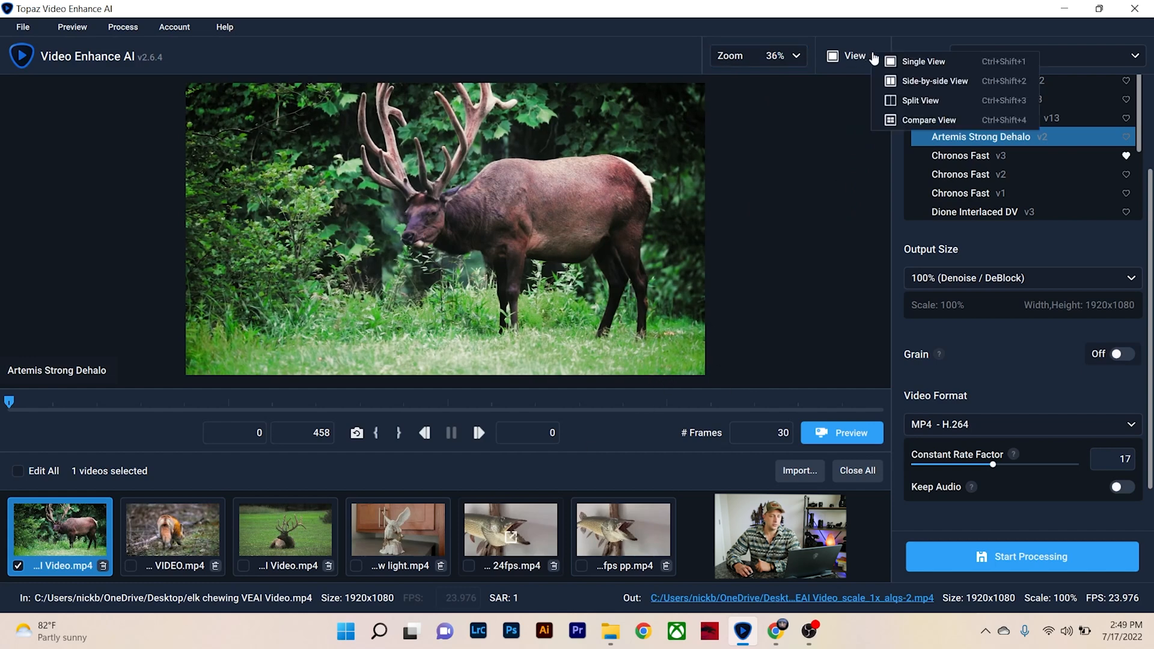
mouse_move(932, 79)
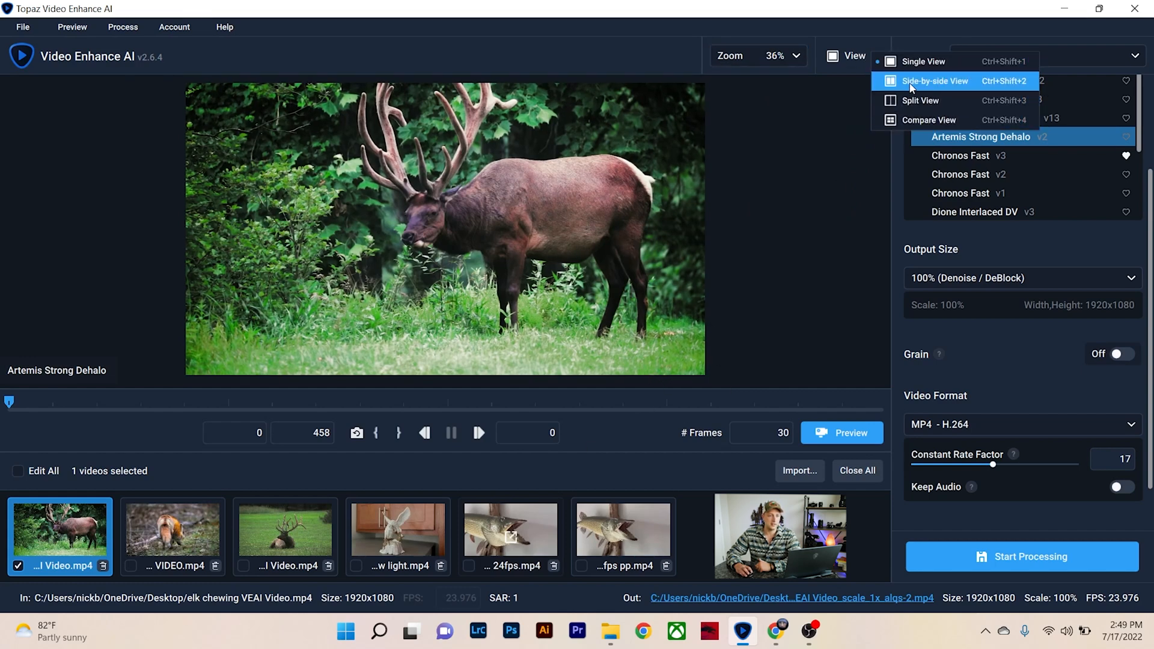
mouse_move(920, 100)
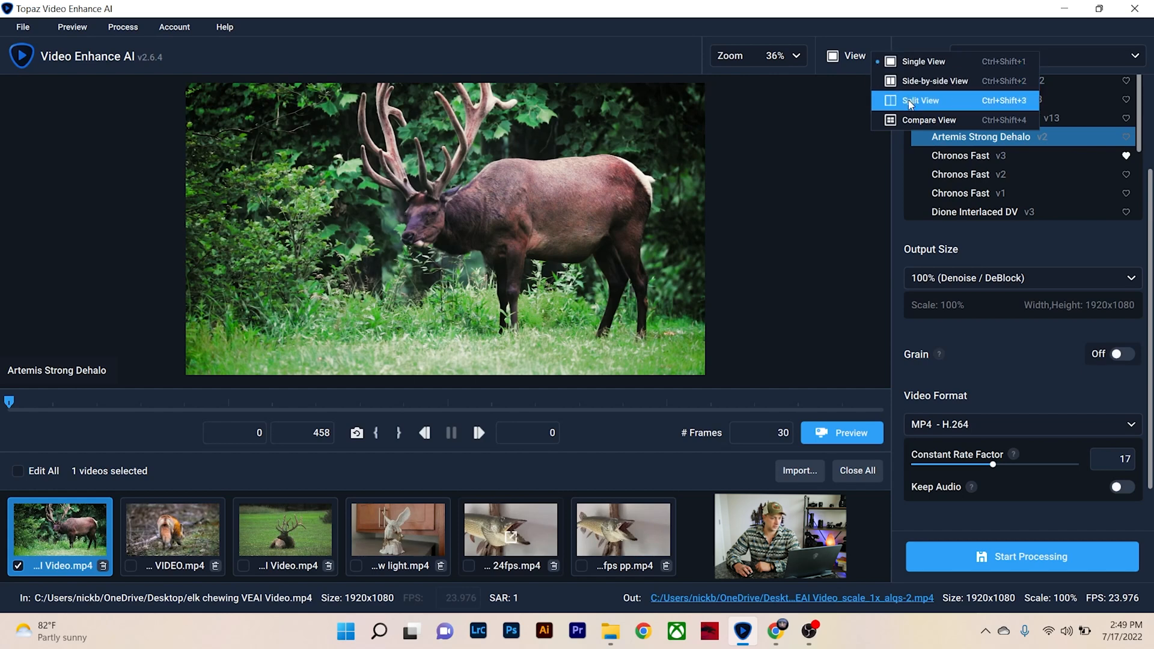
left_click(921, 100)
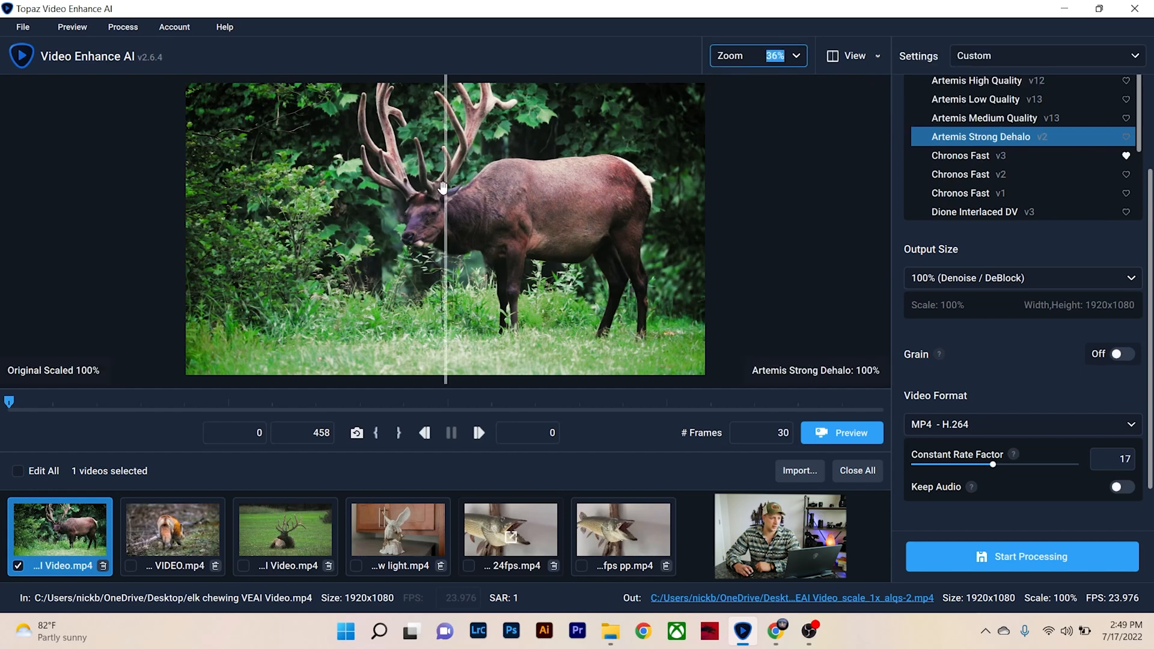
left_click_drag(445, 187, 336, 188)
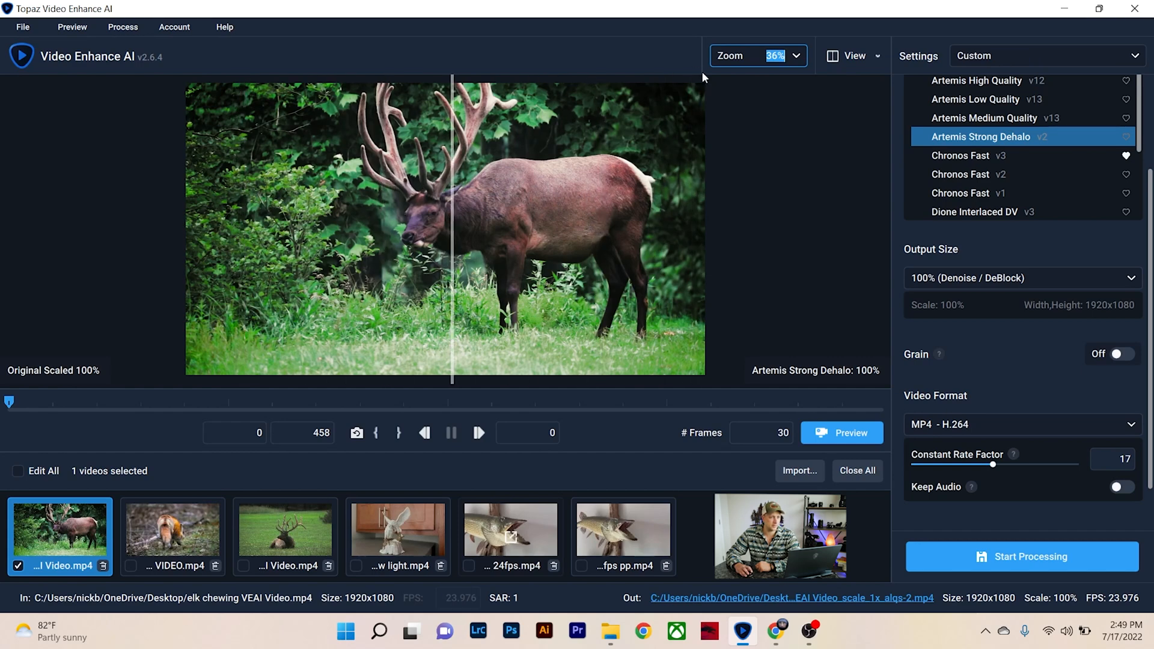
left_click(774, 56)
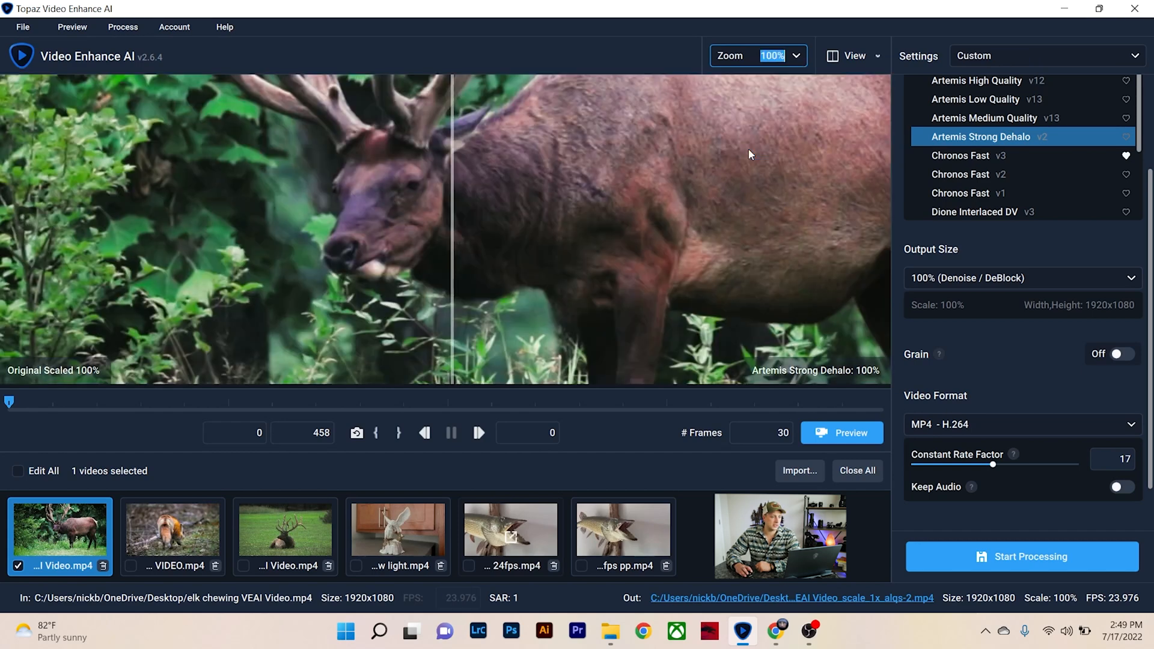
left_click_drag(750, 155, 325, 199)
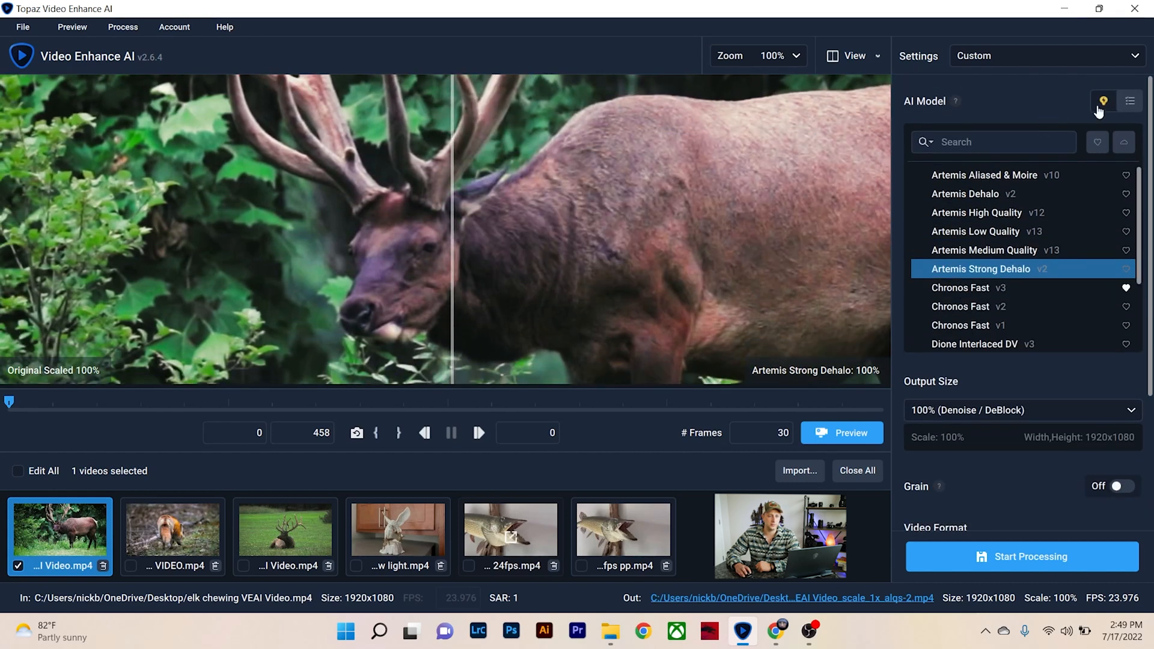
Step: Set output size to 4K UHD (3840x2160), fit the frame, and restore Single View
left_click(1103, 101)
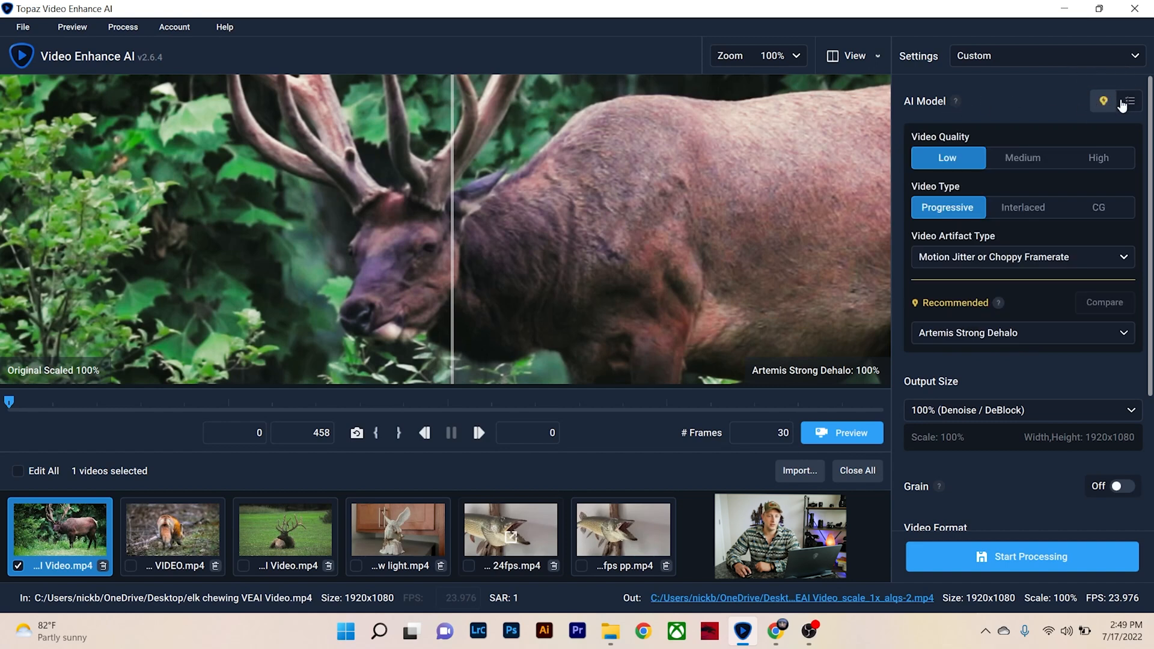
mouse_move(1097, 158)
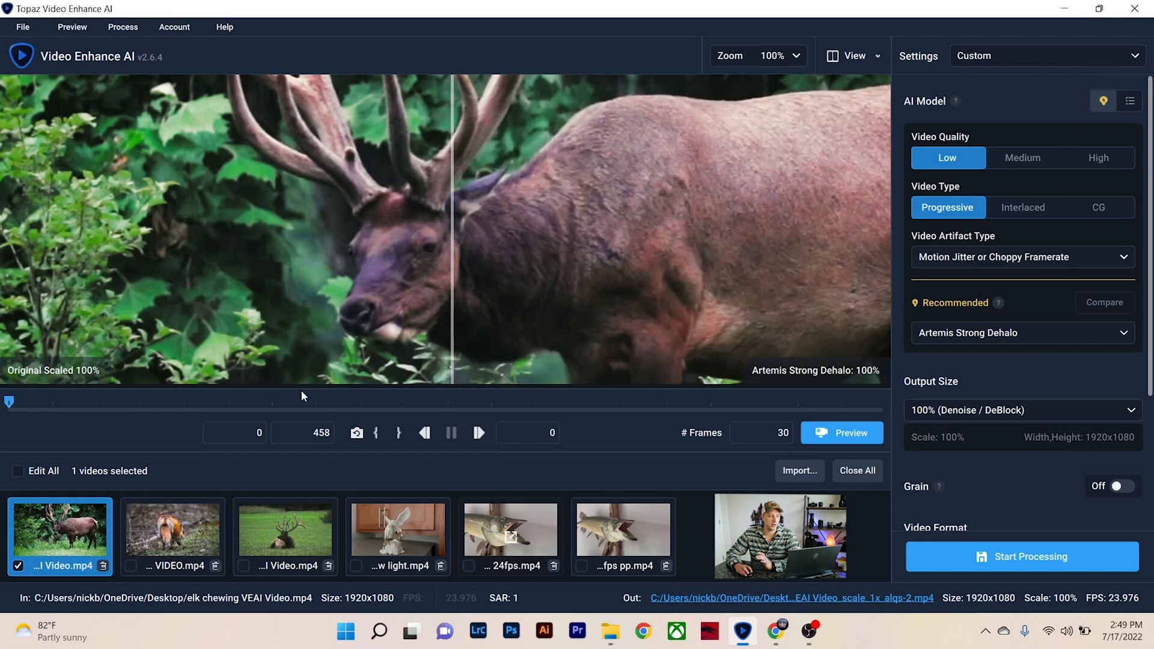
mouse_move(300, 262)
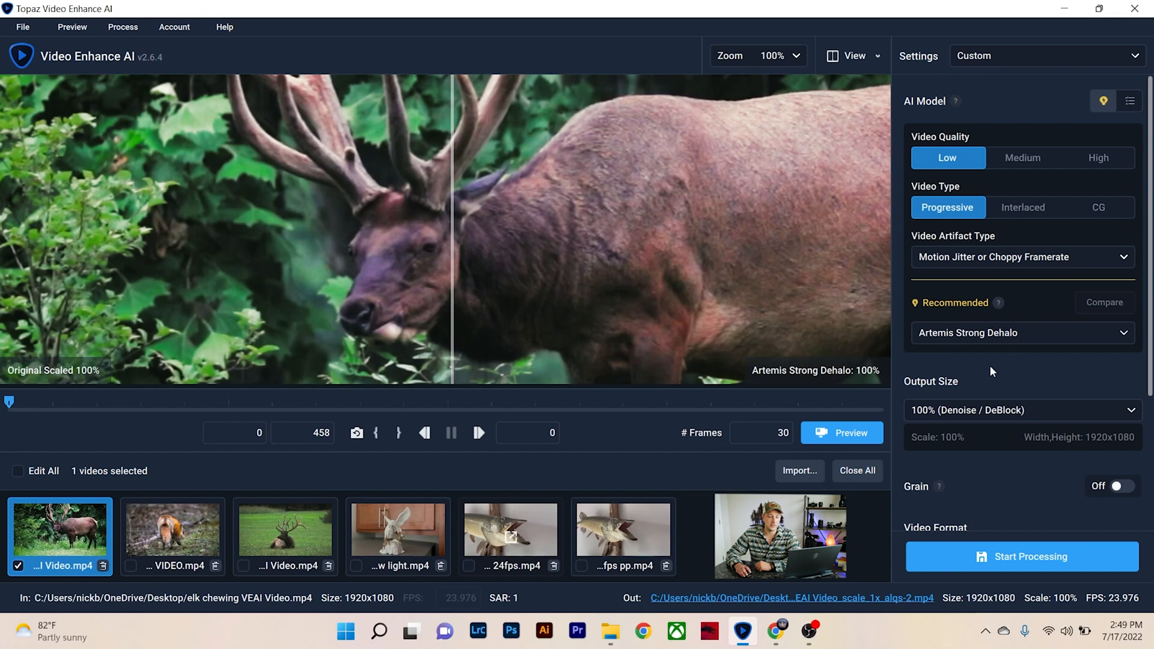
scroll("down", 3)
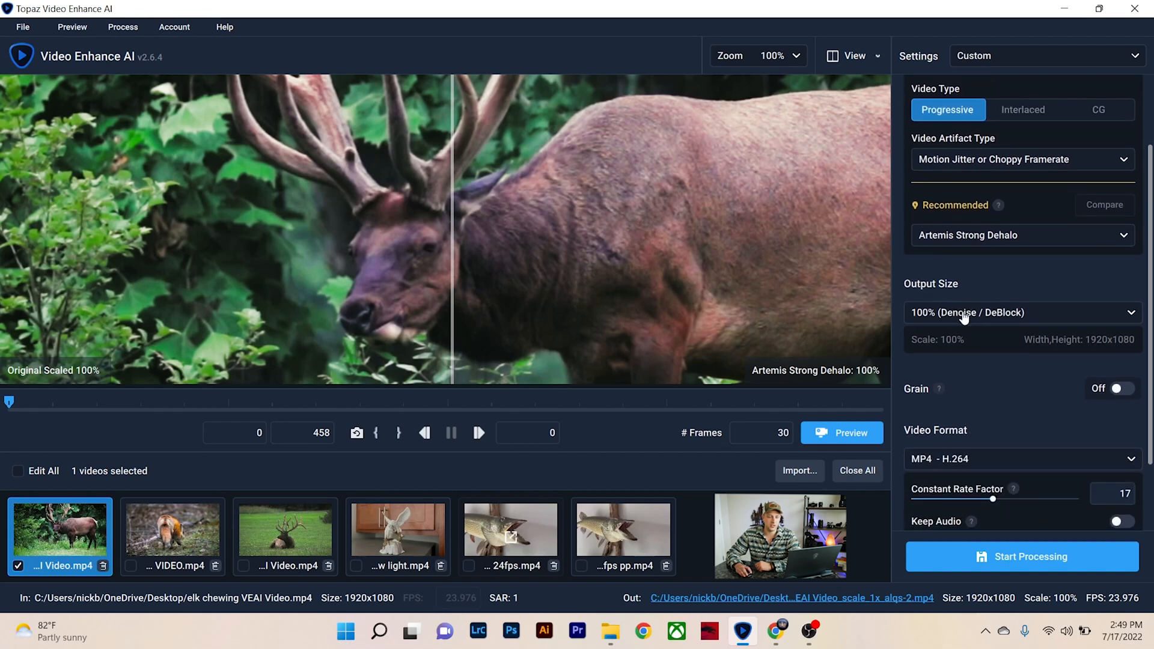
left_click(1022, 311)
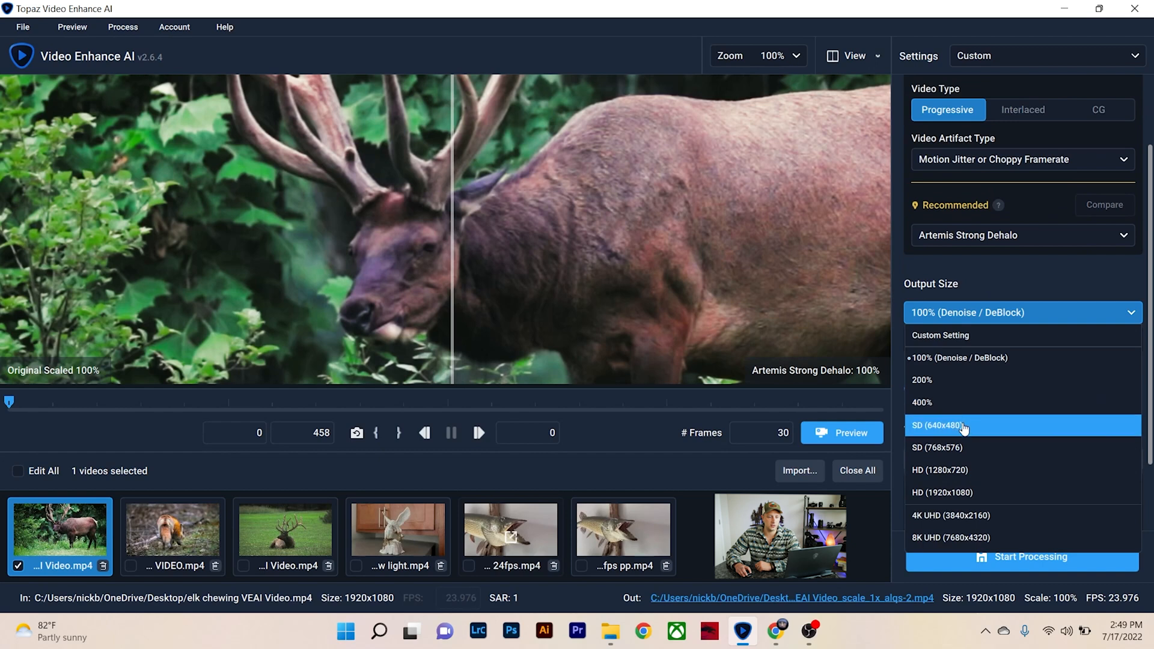
mouse_move(949, 469)
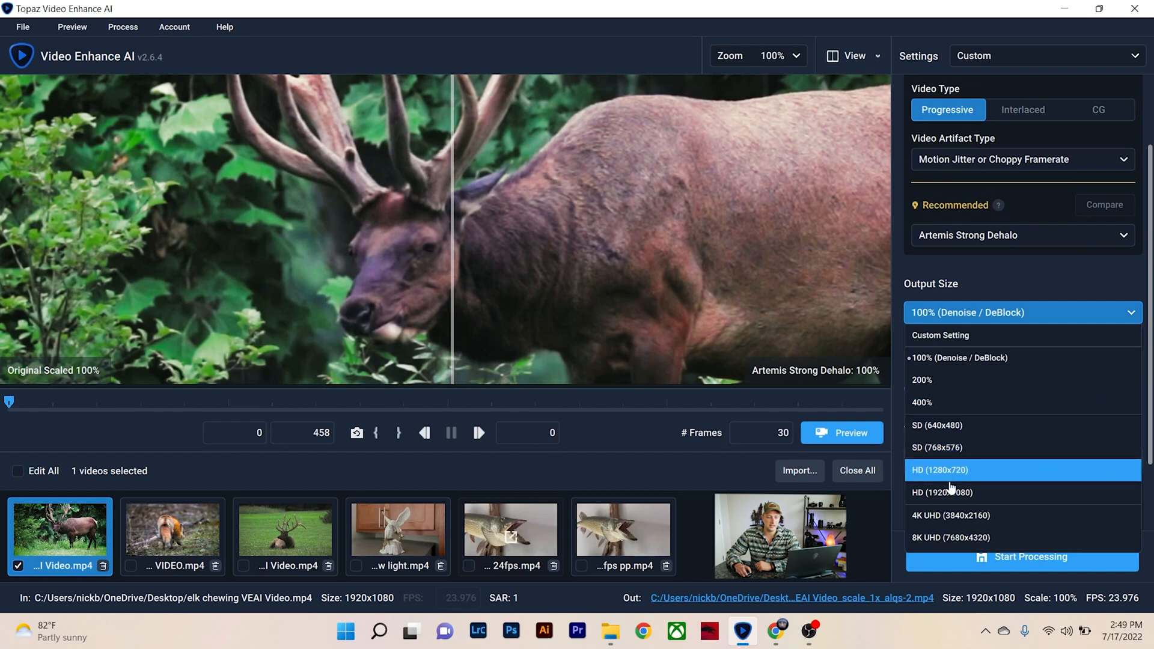
mouse_move(949, 522)
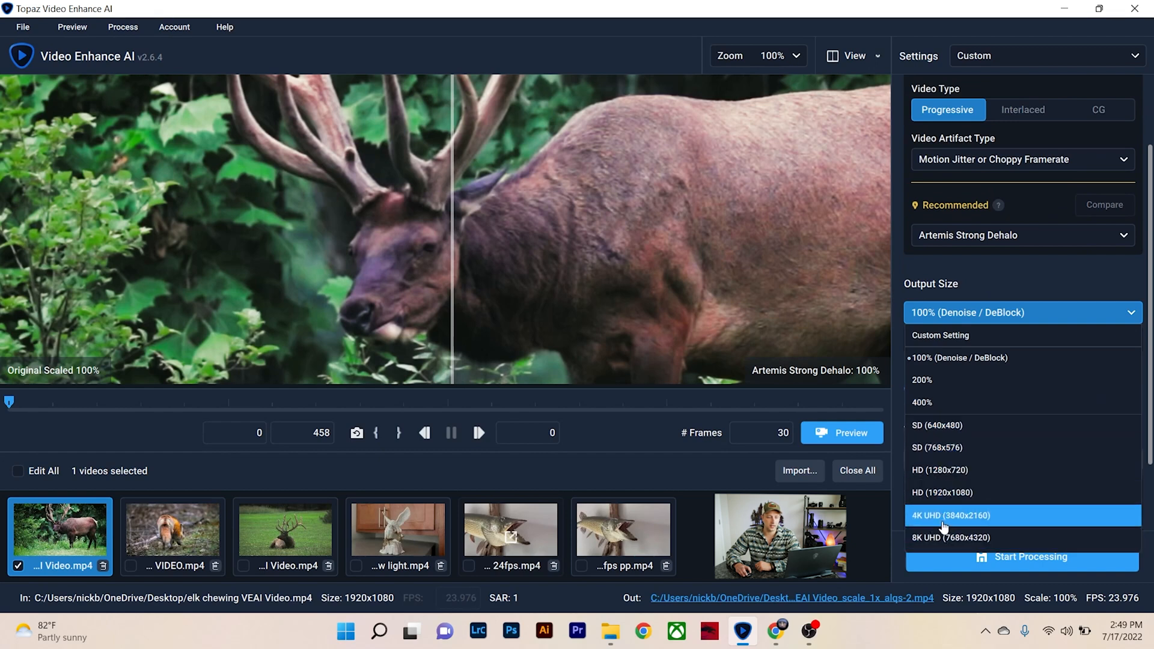
left_click(951, 515)
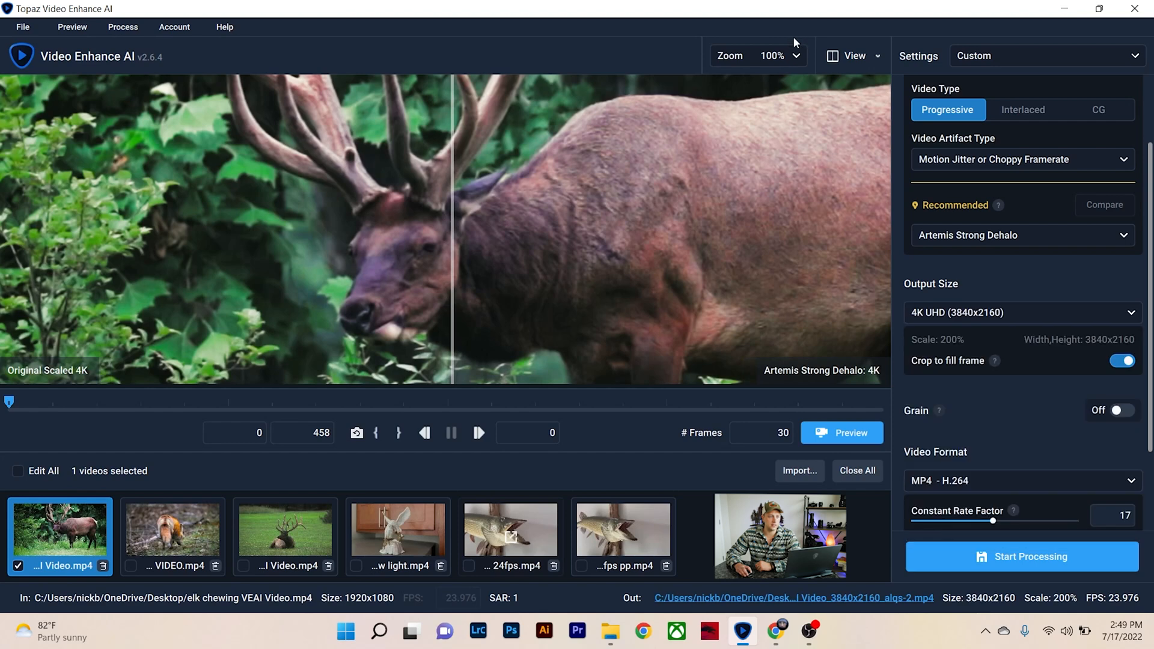
left_click(782, 55)
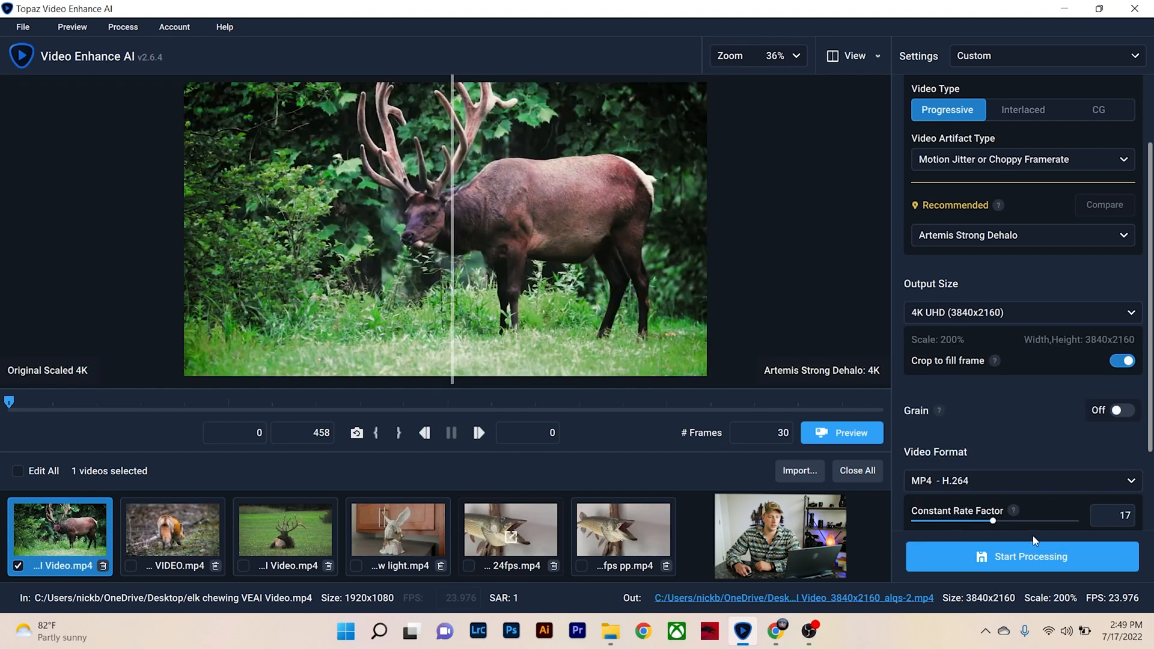
left_click(1022, 312)
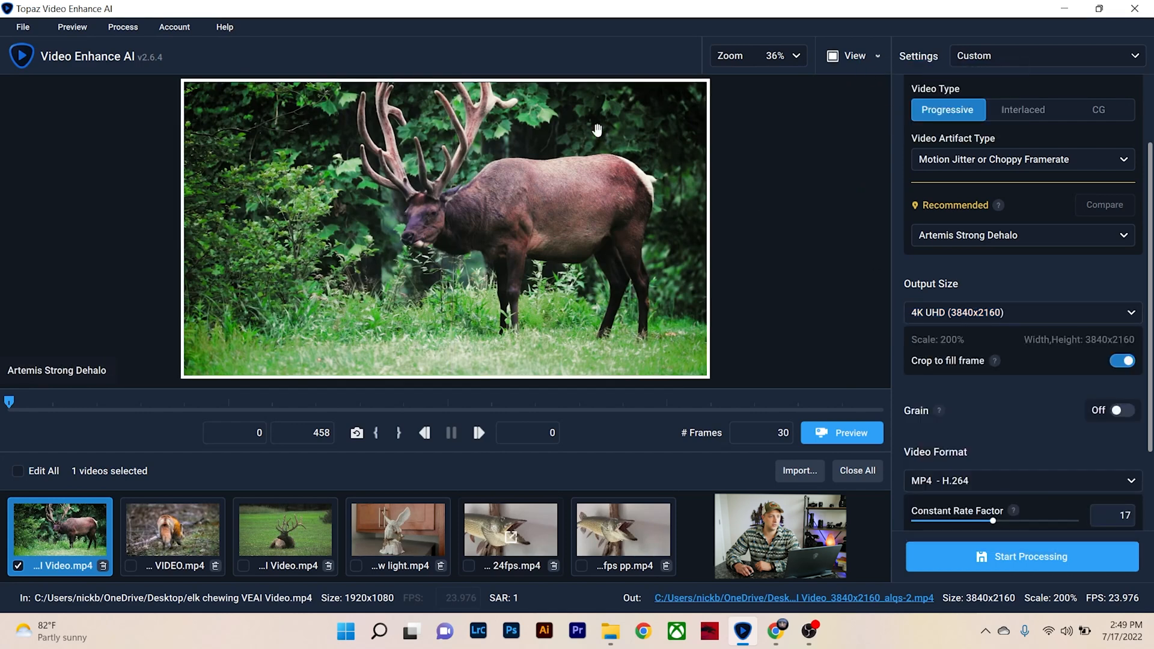
mouse_move(907, 40)
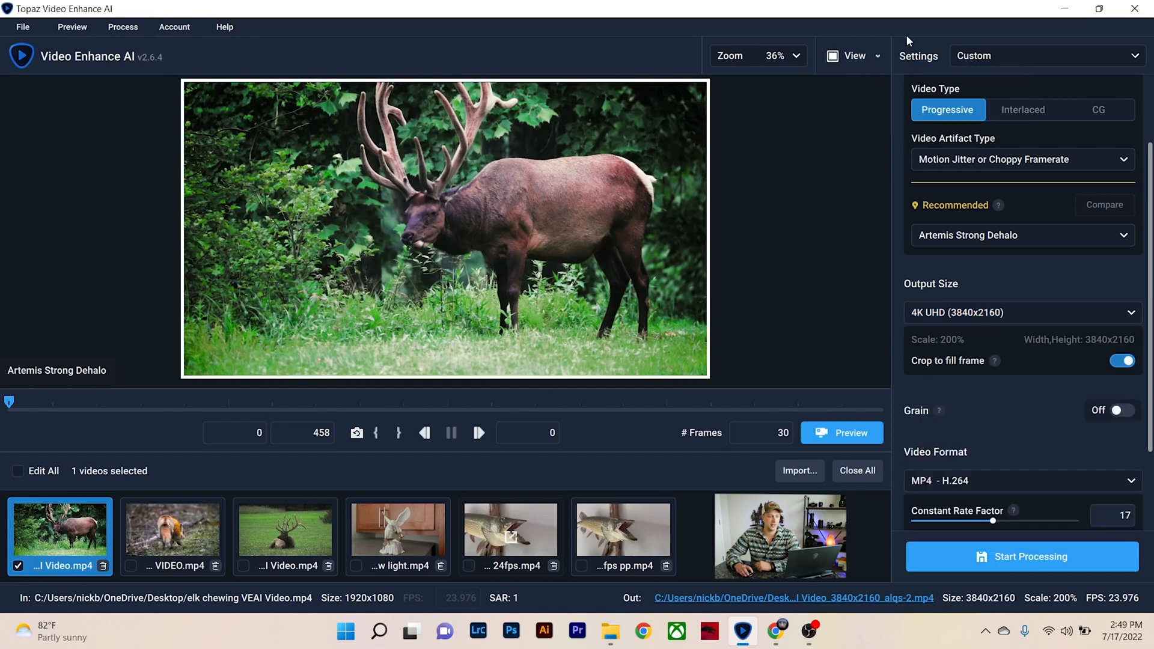
mouse_move(1005, 98)
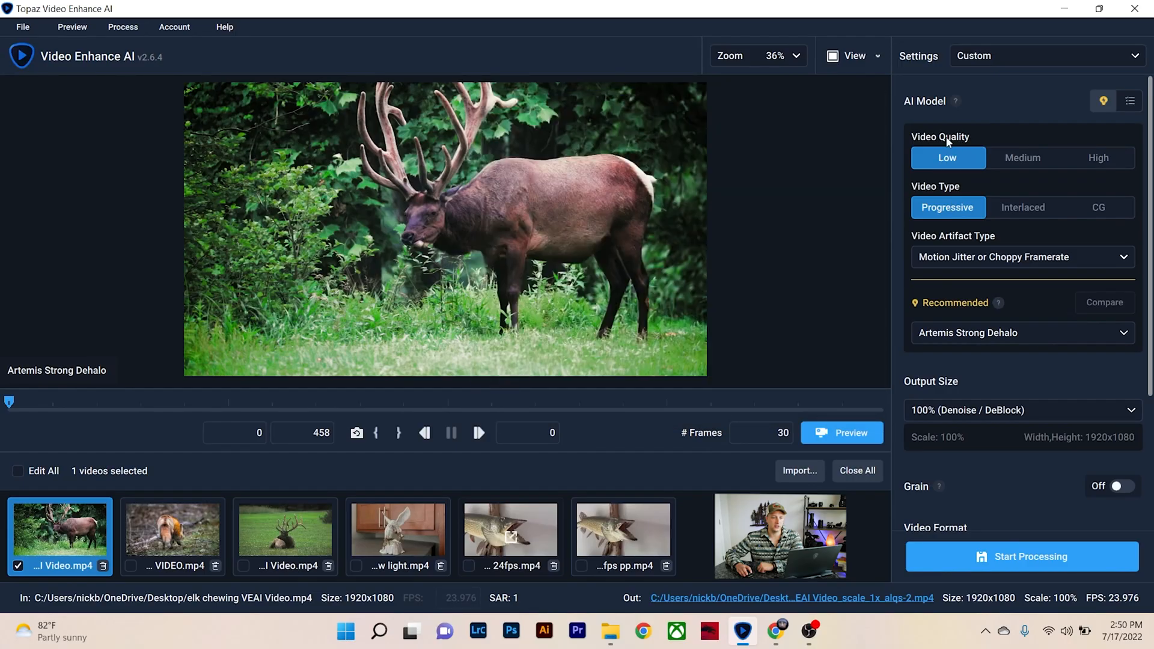
mouse_move(947, 157)
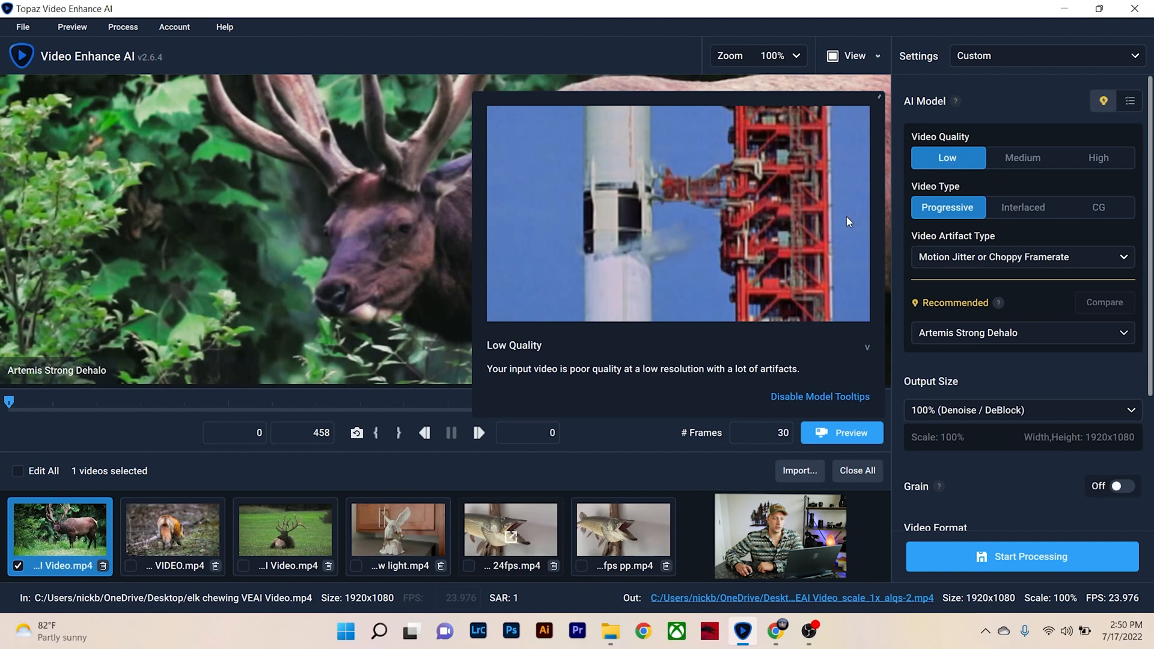
mouse_move(551, 217)
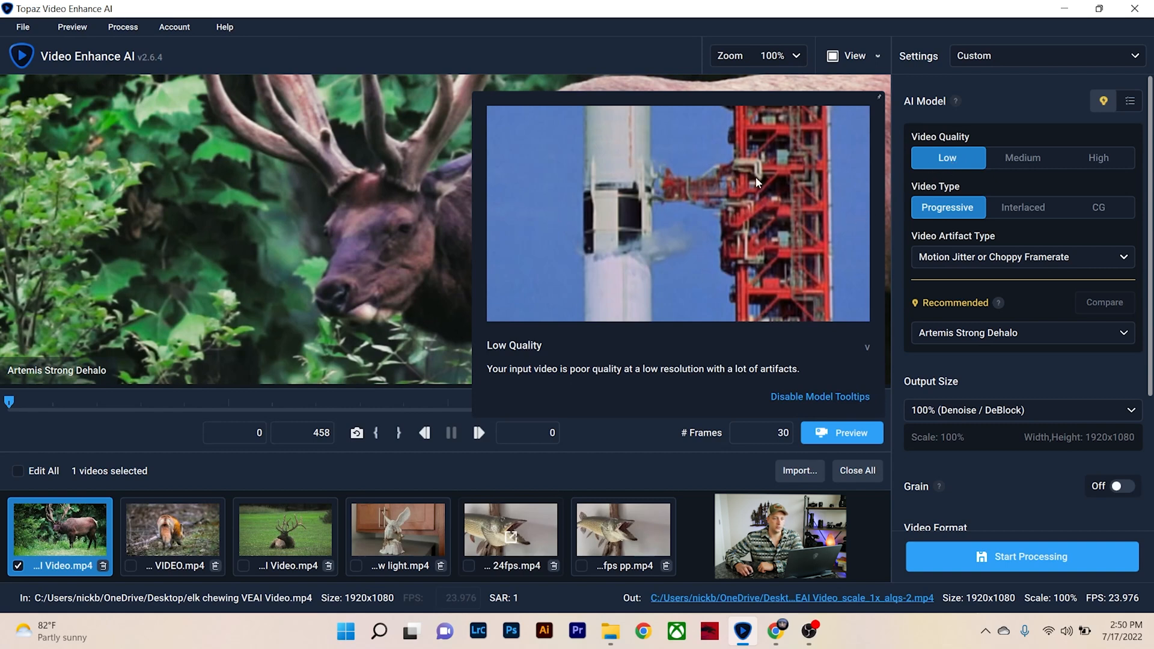
mouse_move(1022, 157)
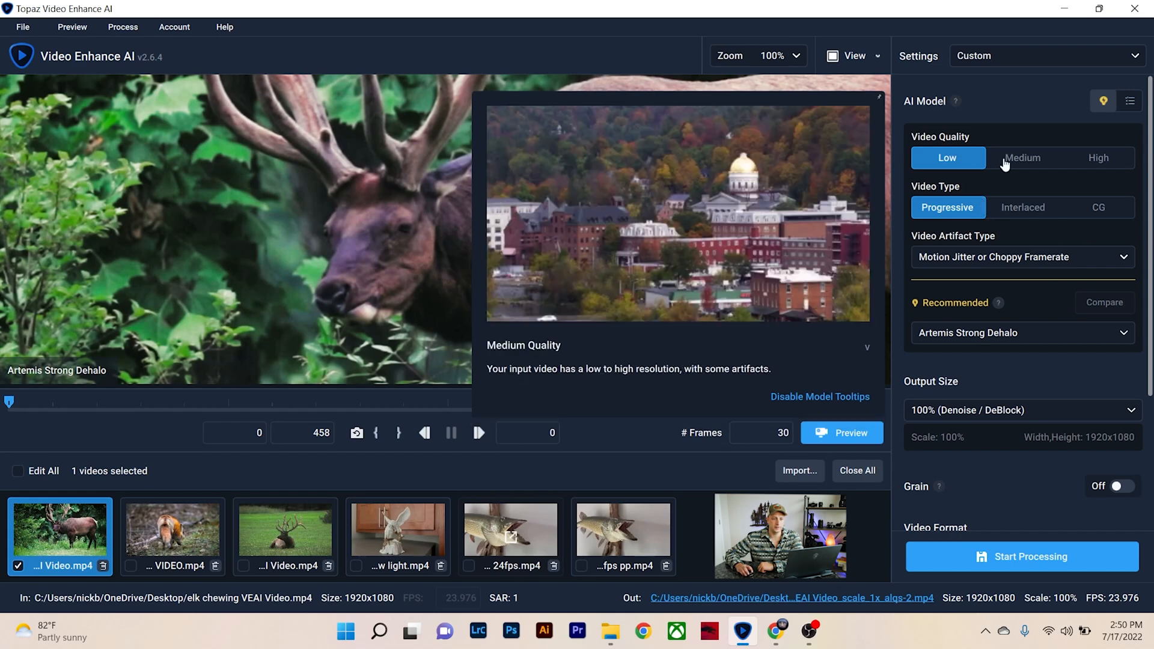
Step: Describe the clip as Low quality with High Compression, then compare recommended models
left_click(1022, 157)
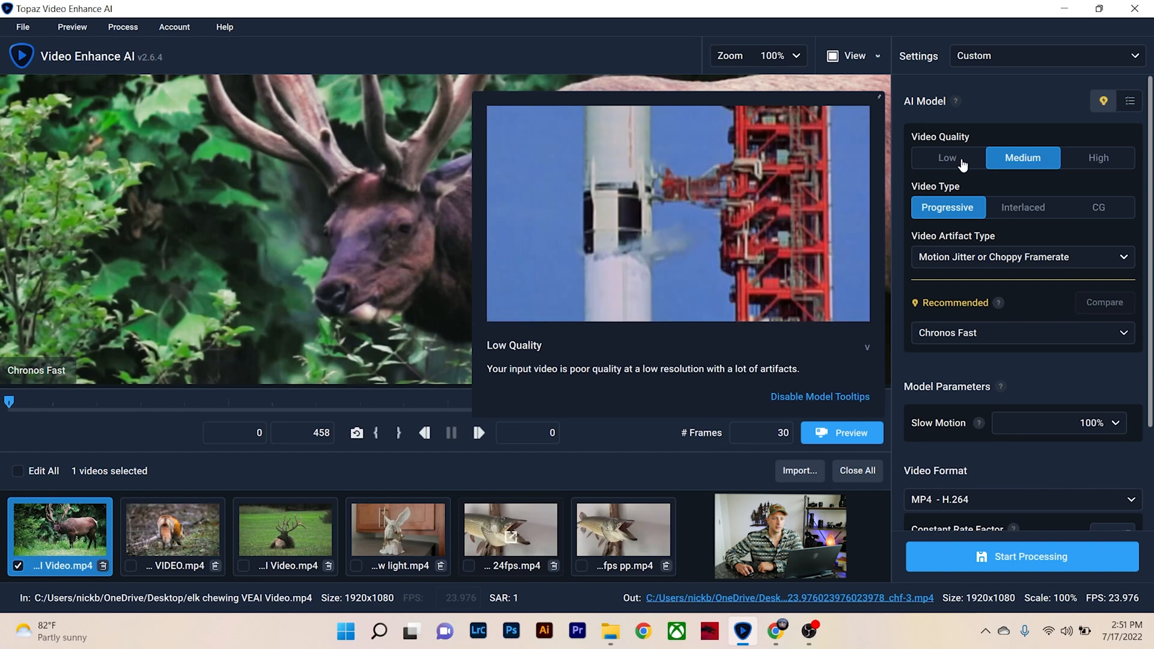
left_click(946, 157)
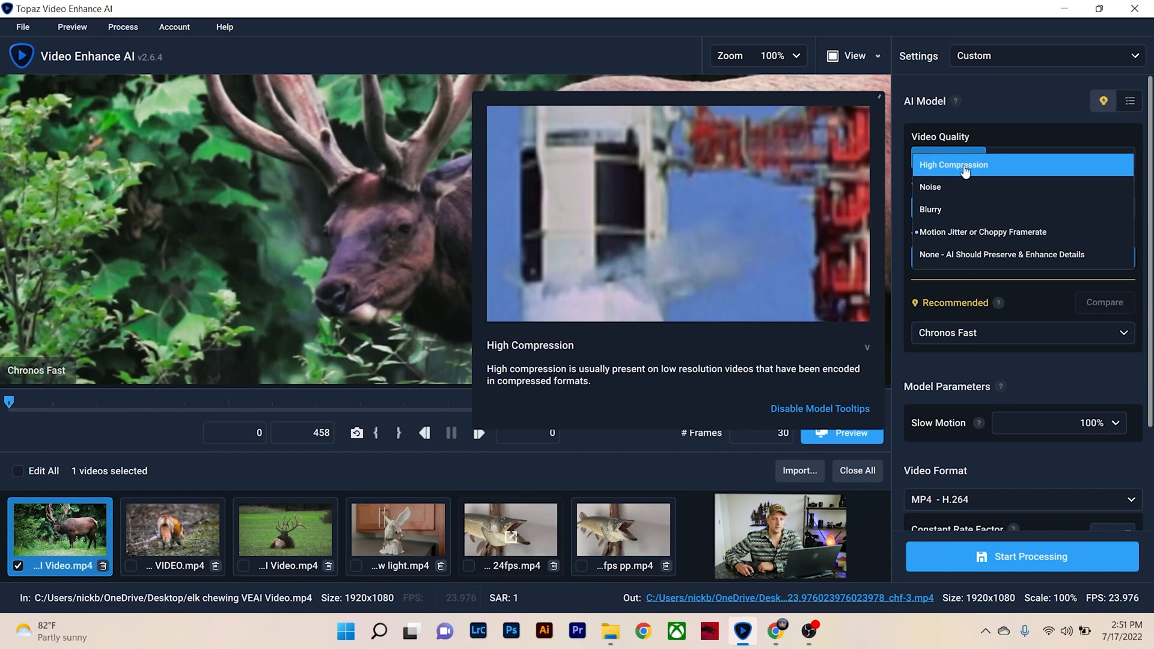
left_click(954, 164)
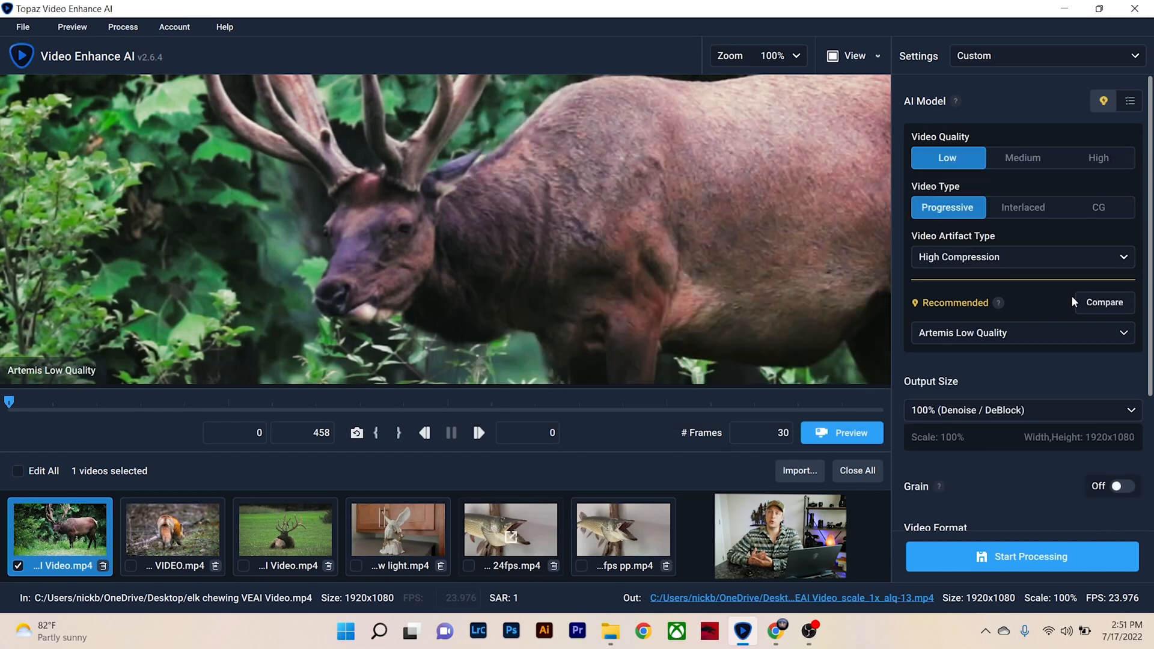
mouse_move(1085, 302)
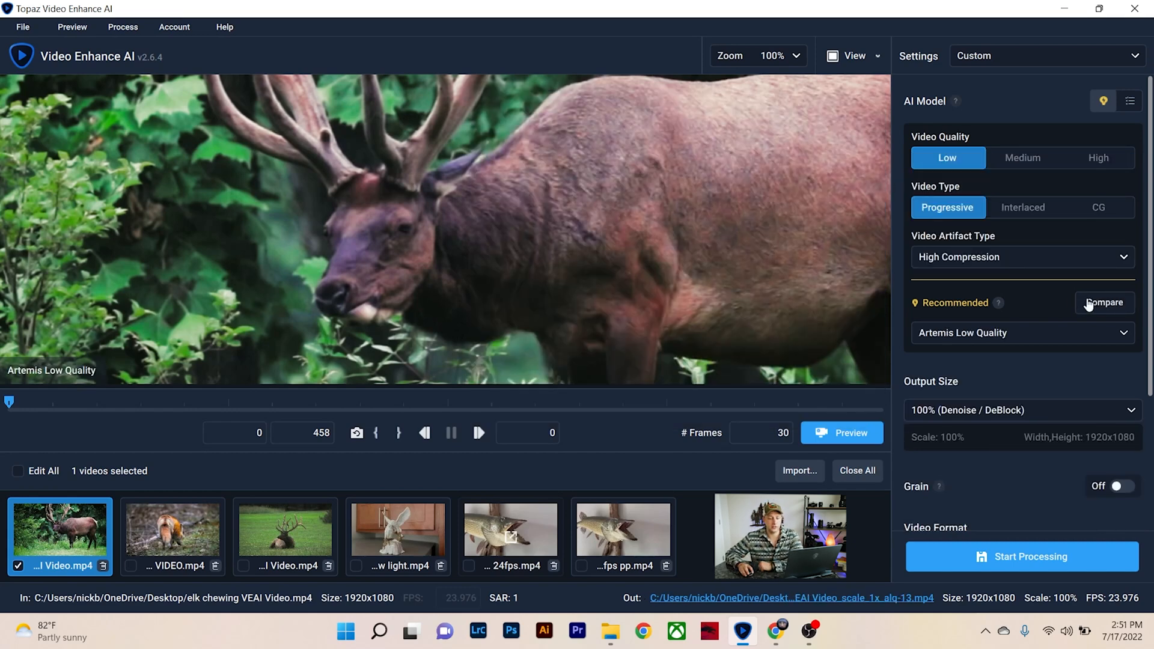
left_click(1103, 302)
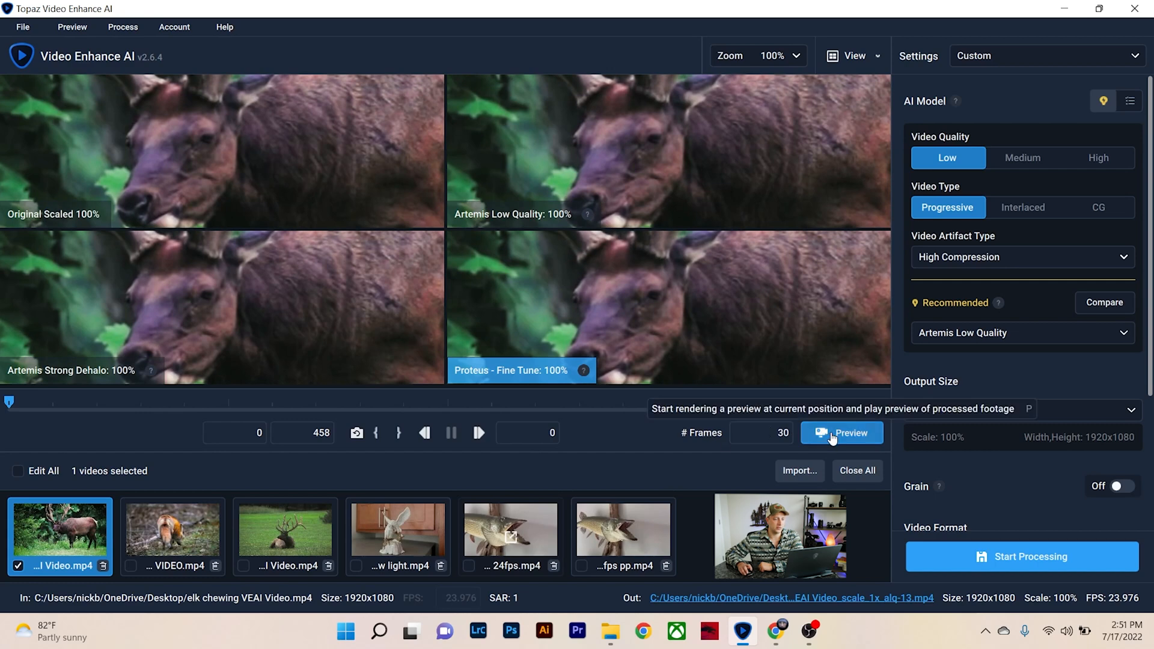
Step: Render the comparison previews and choose Artemis Strong Dehalo for the elk clip
left_click(840, 433)
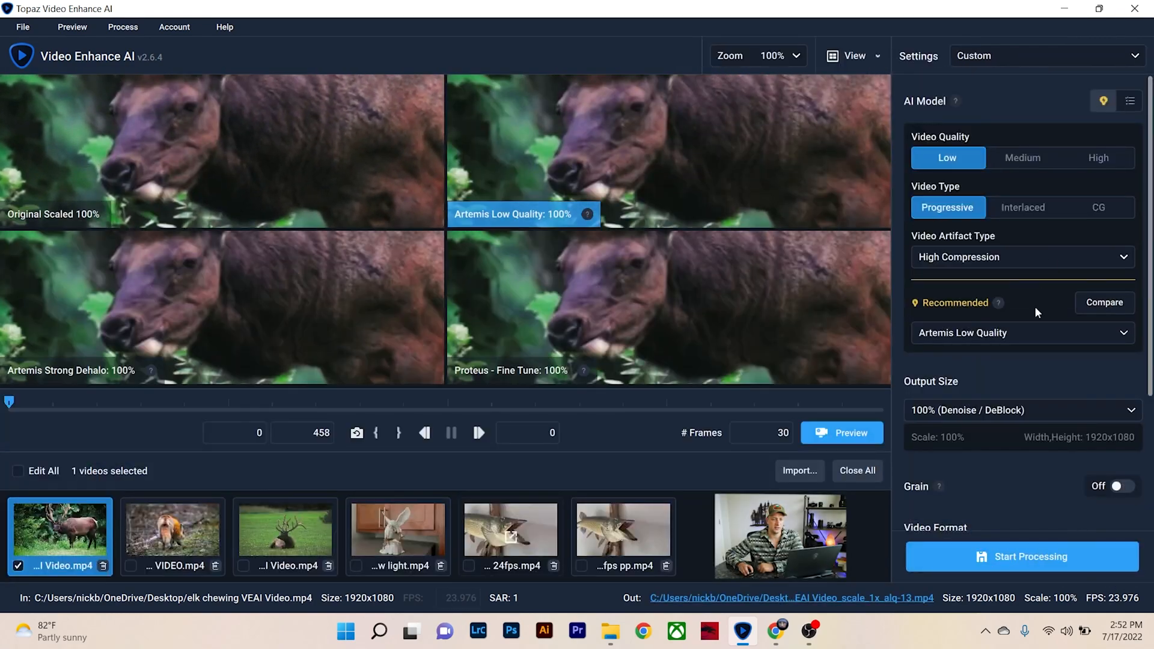
left_click(1022, 332)
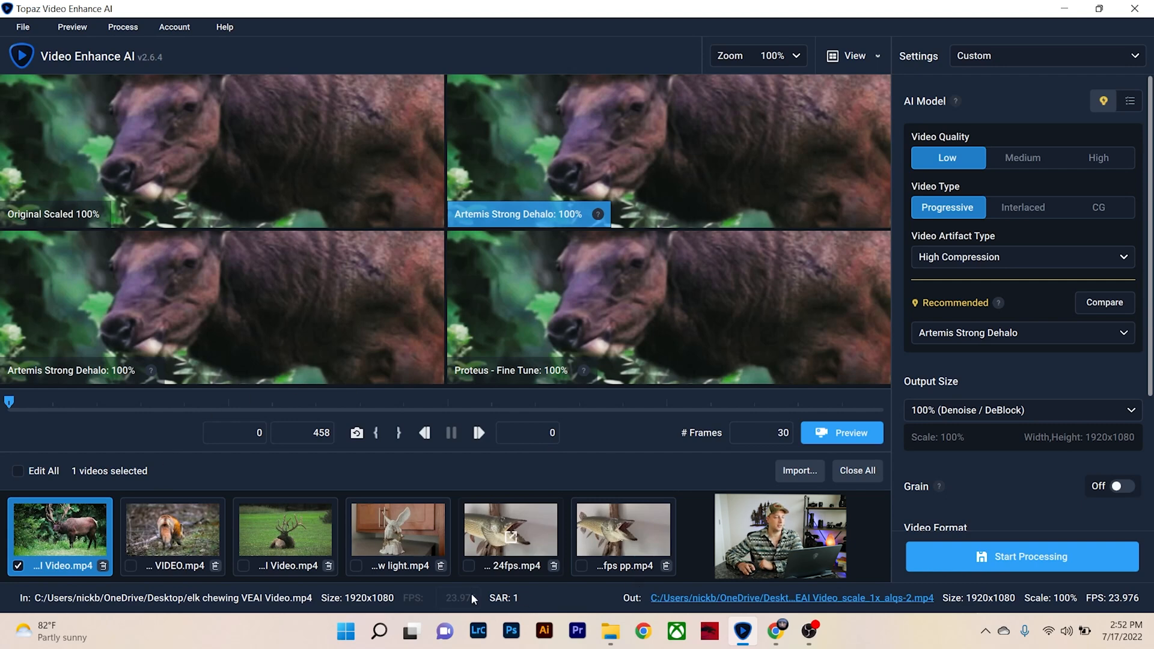
Step: Return to Single View and open a split preview of the elk chewing clip
left_click(171, 530)
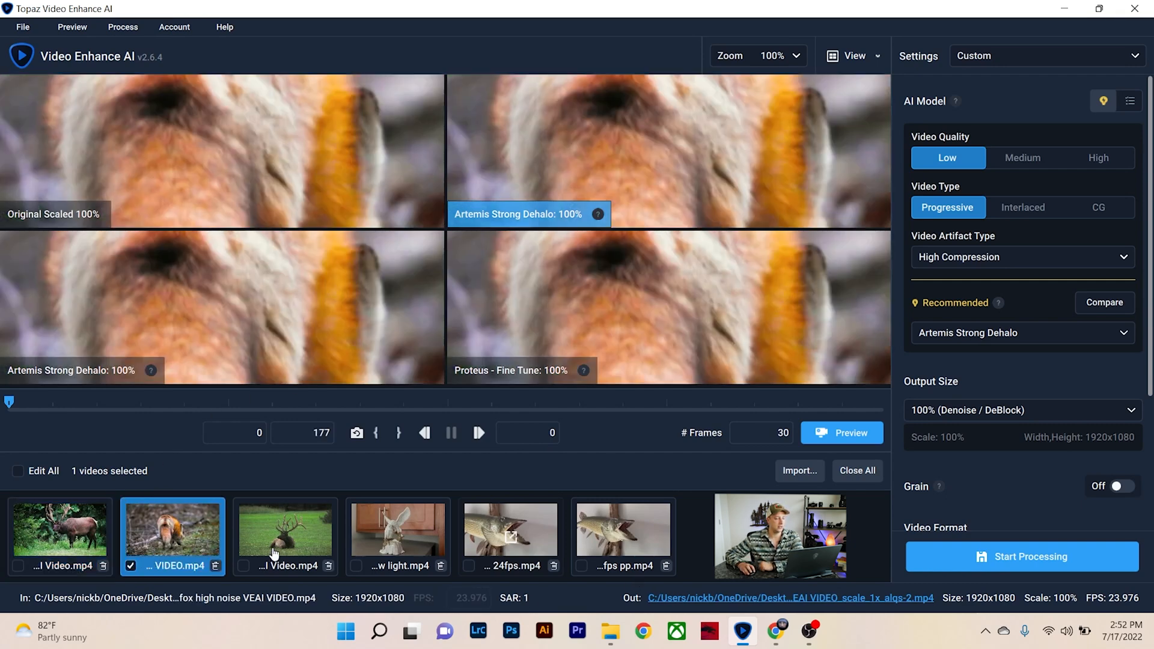
left_click(853, 56)
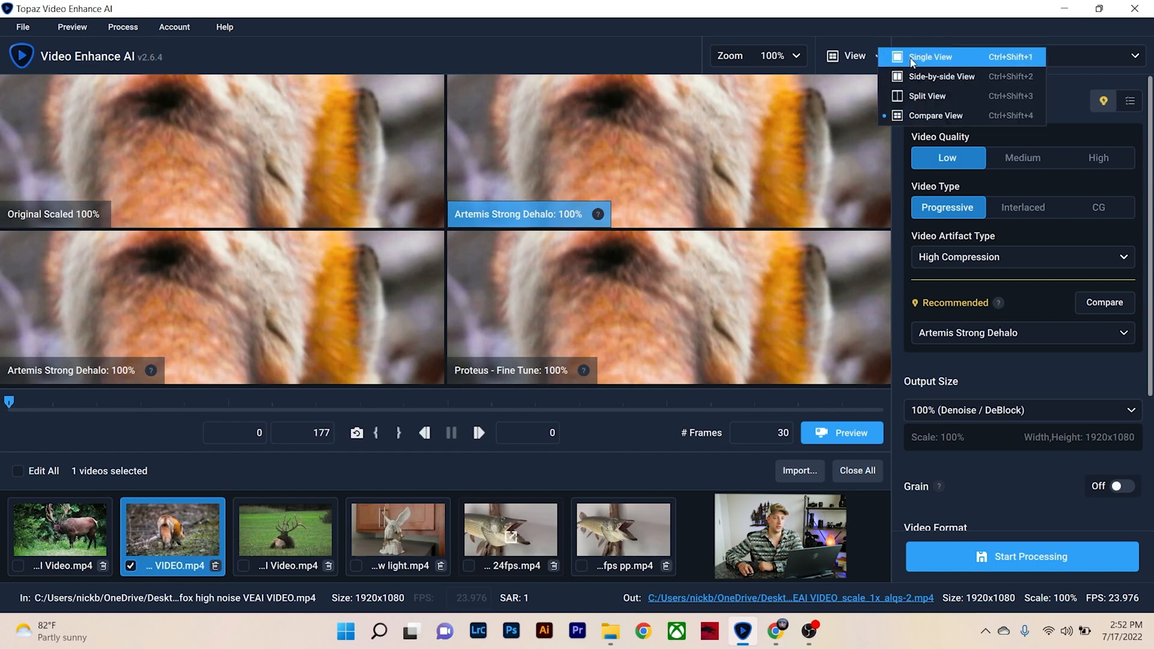
left_click(284, 533)
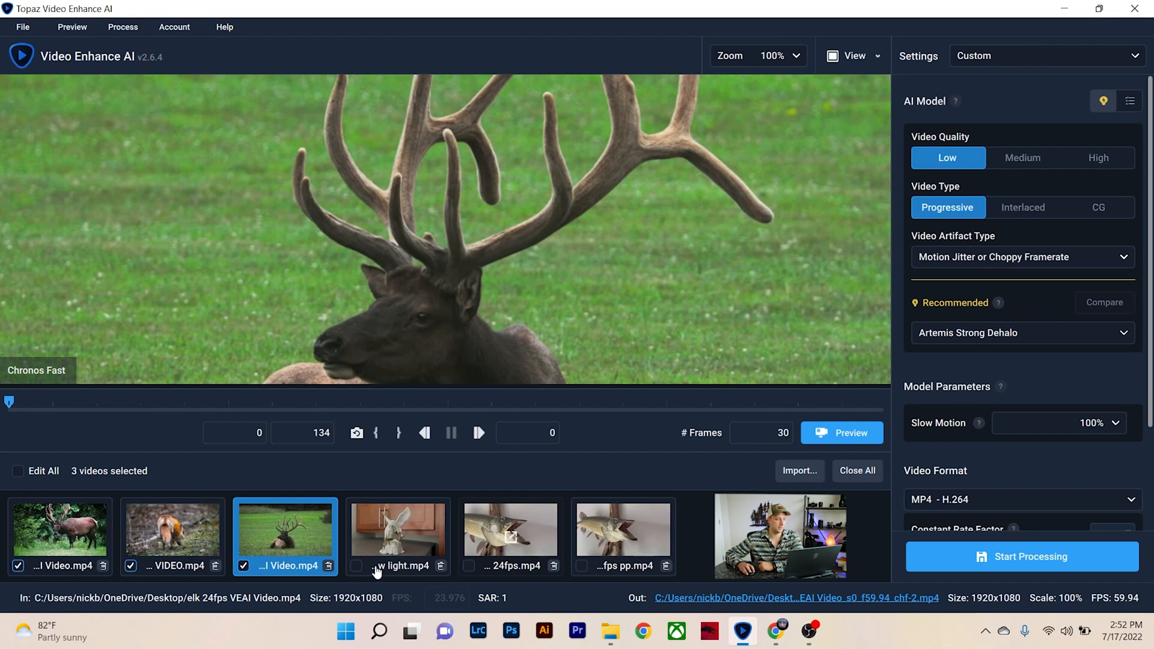
left_click(17, 471)
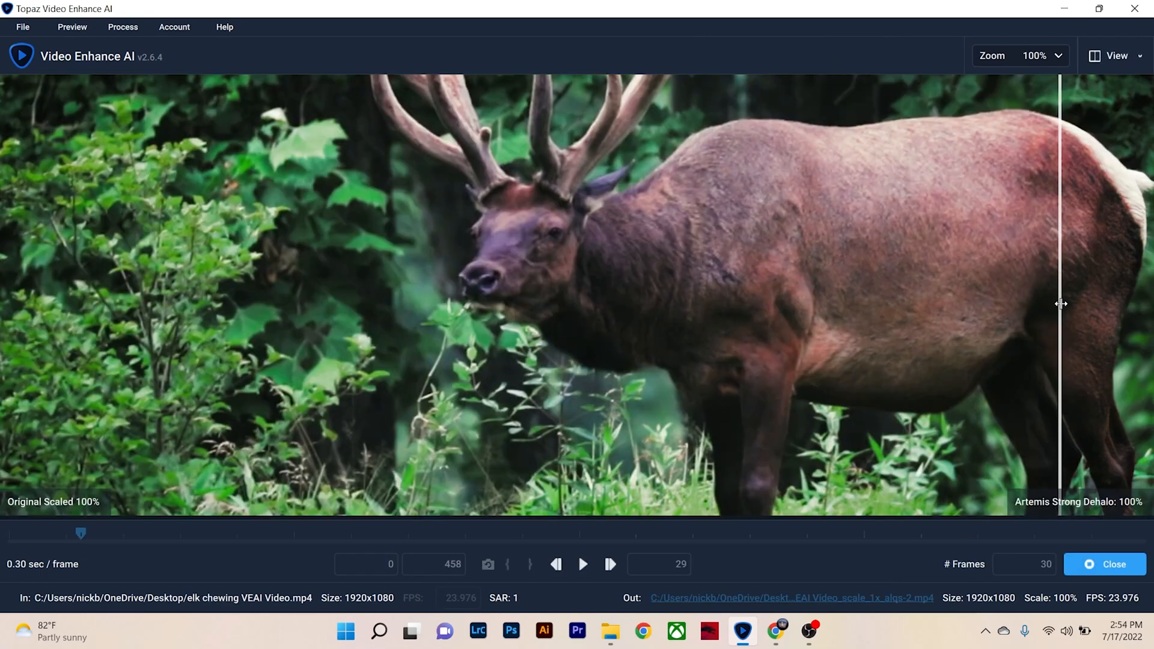
Step: Sweep the split divider across the elk's head, then exit preview mode
left_click_drag(1061, 304, 274, 239)
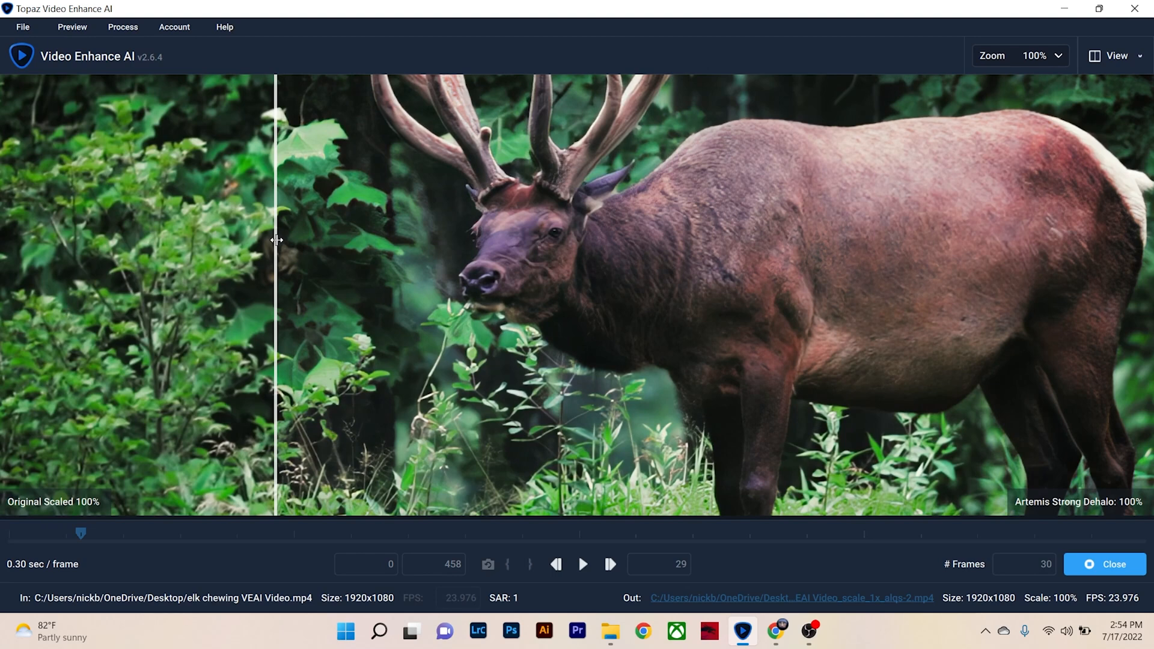
left_click_drag(274, 240, 1133, 346)
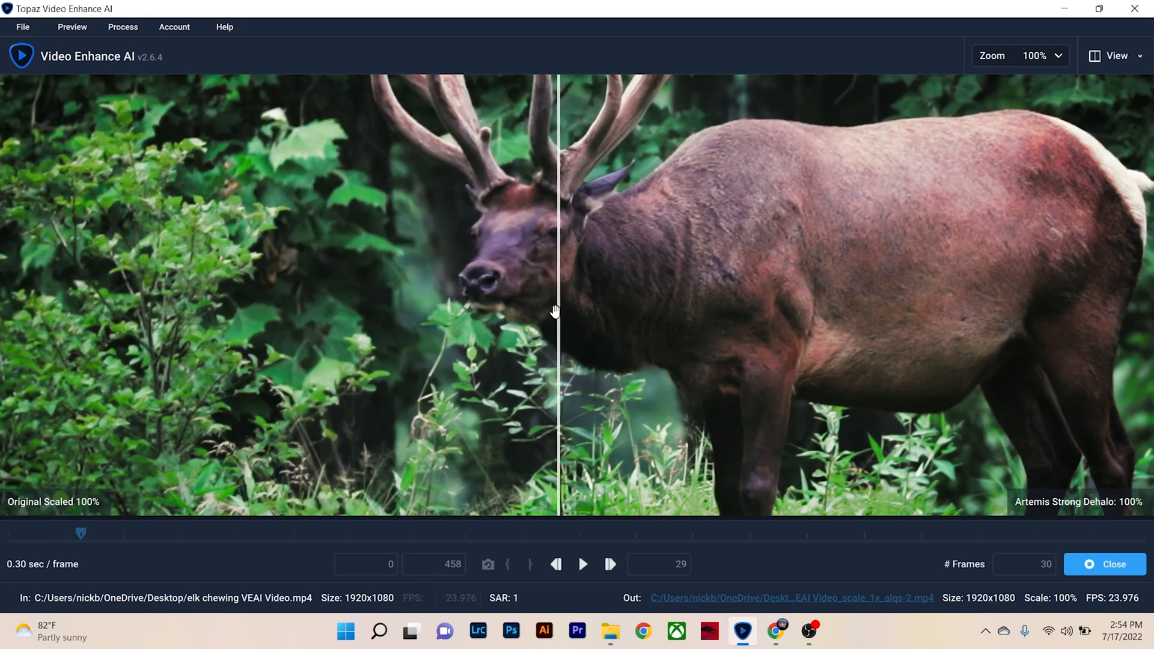
left_click_drag(555, 310, 177, 326)
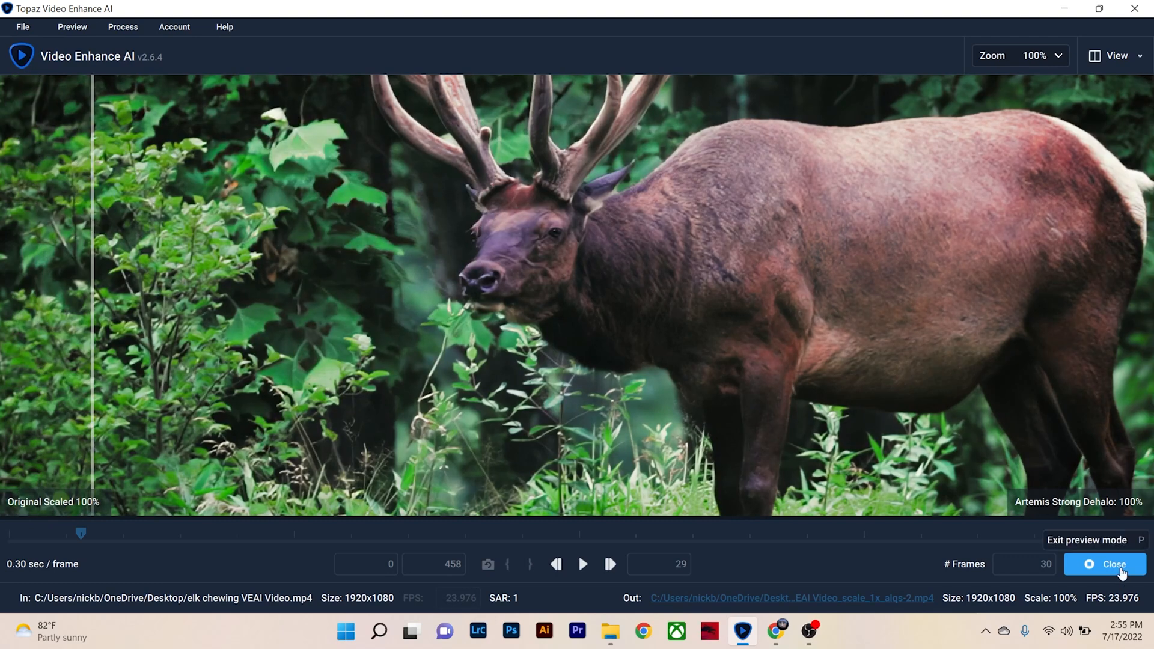
left_click(1104, 563)
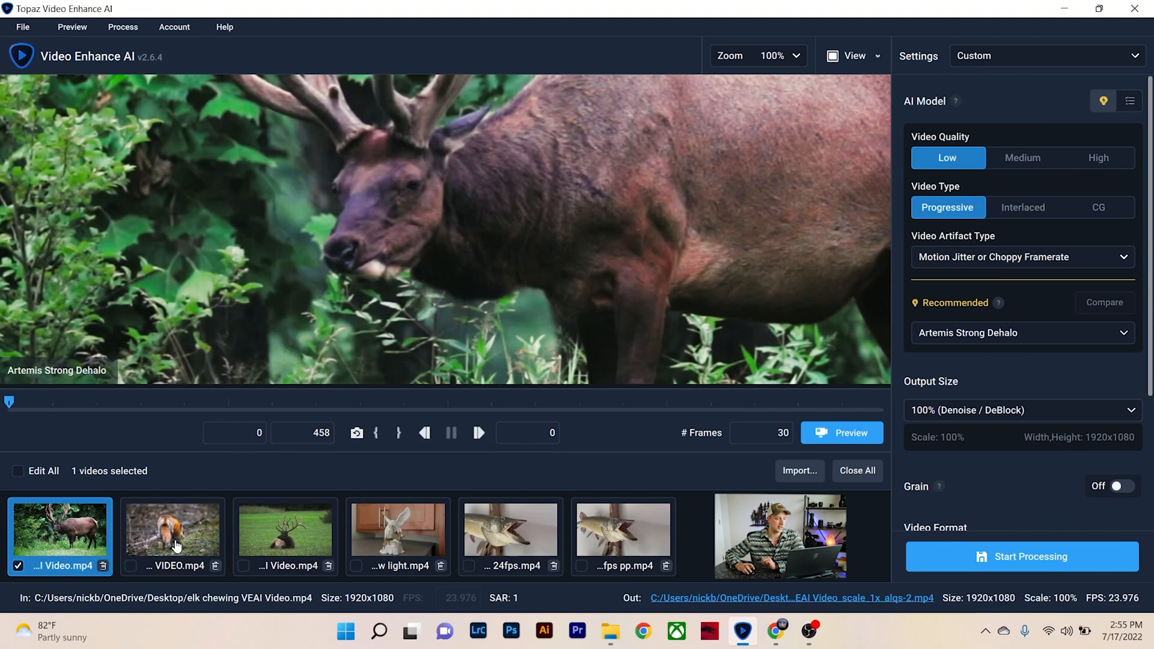
Step: Give the fox clip High Compression and Artemis Strong Dehalo, then compare and split-preview
left_click(171, 535)
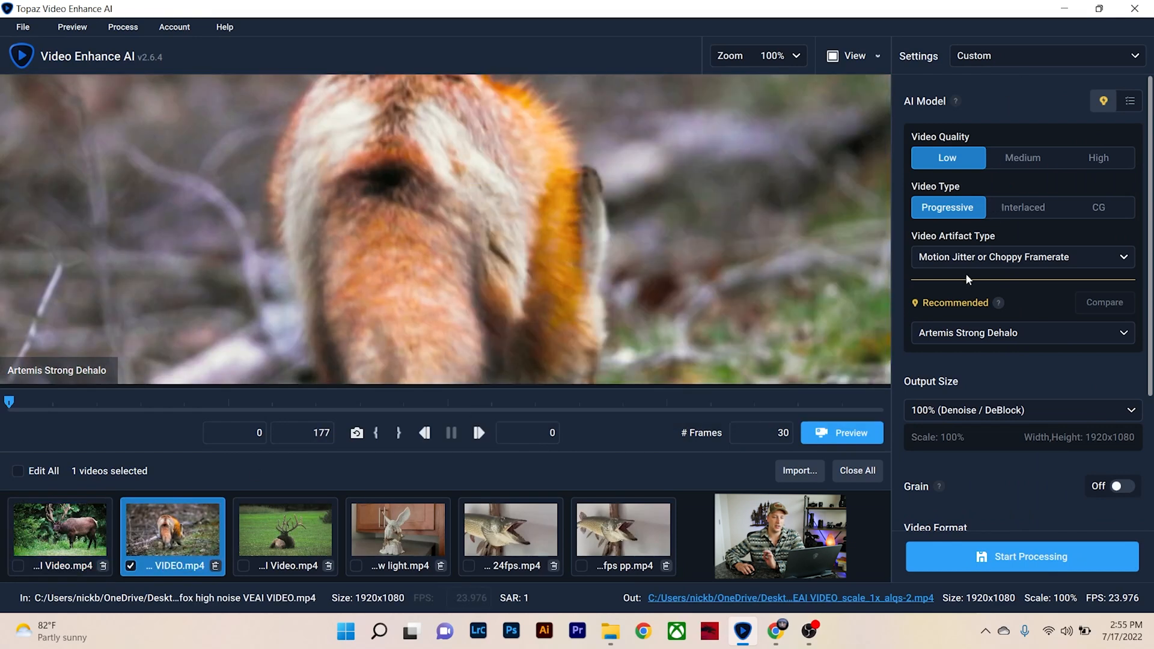
left_click(1102, 101)
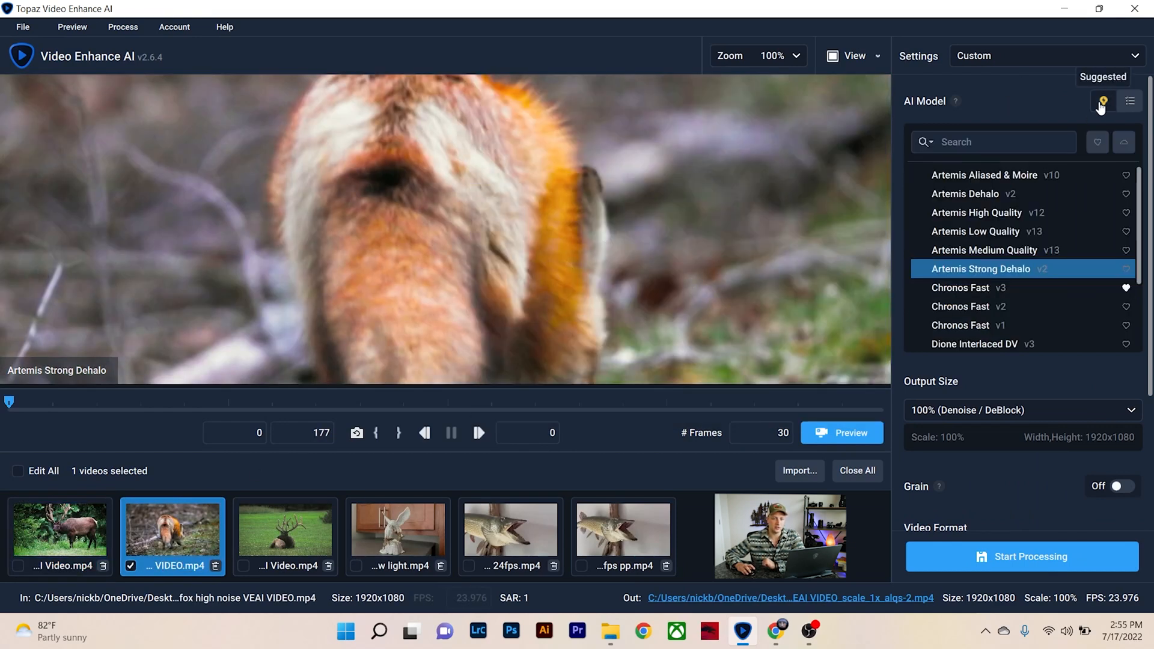
left_click(1102, 101)
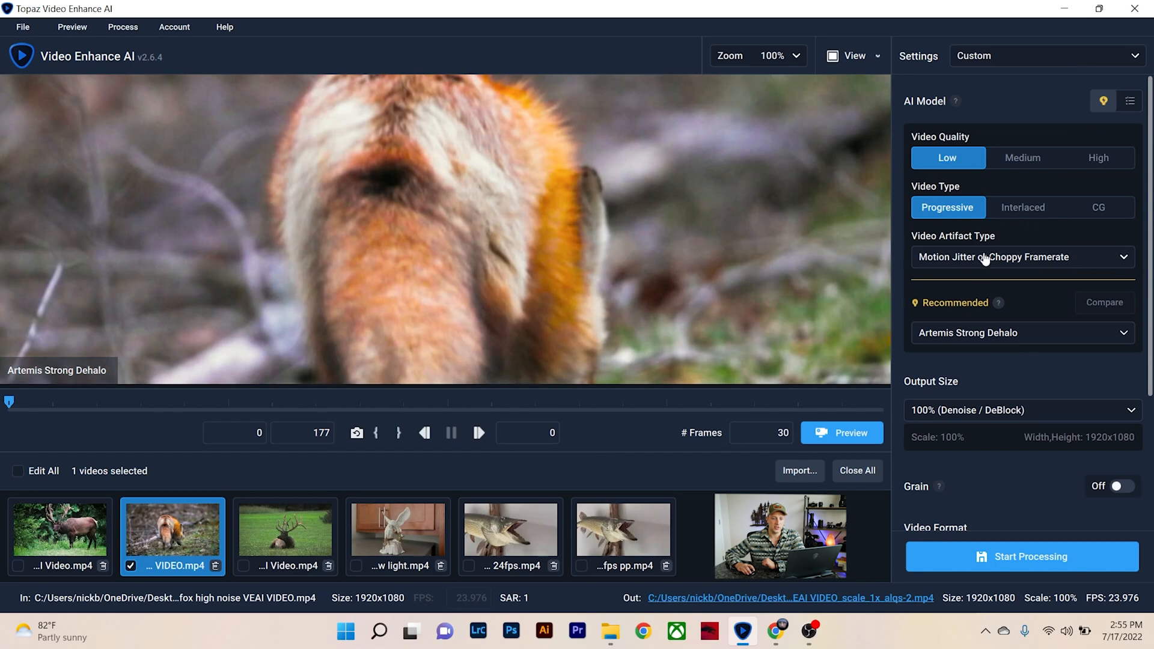
left_click(1022, 256)
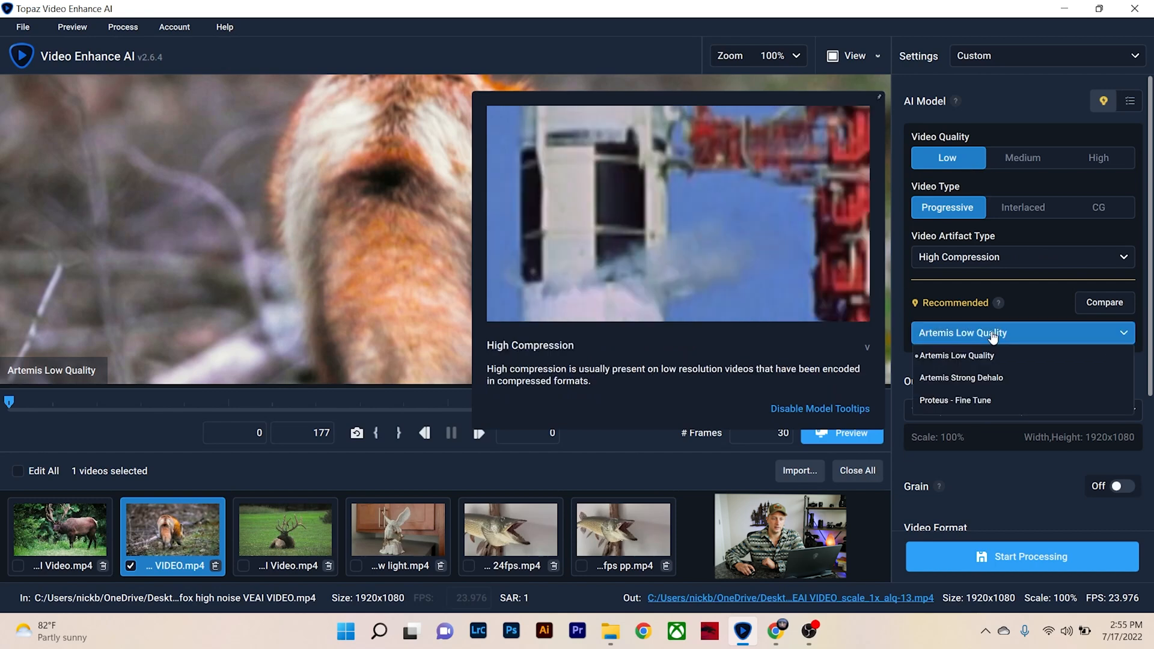
mouse_move(959, 378)
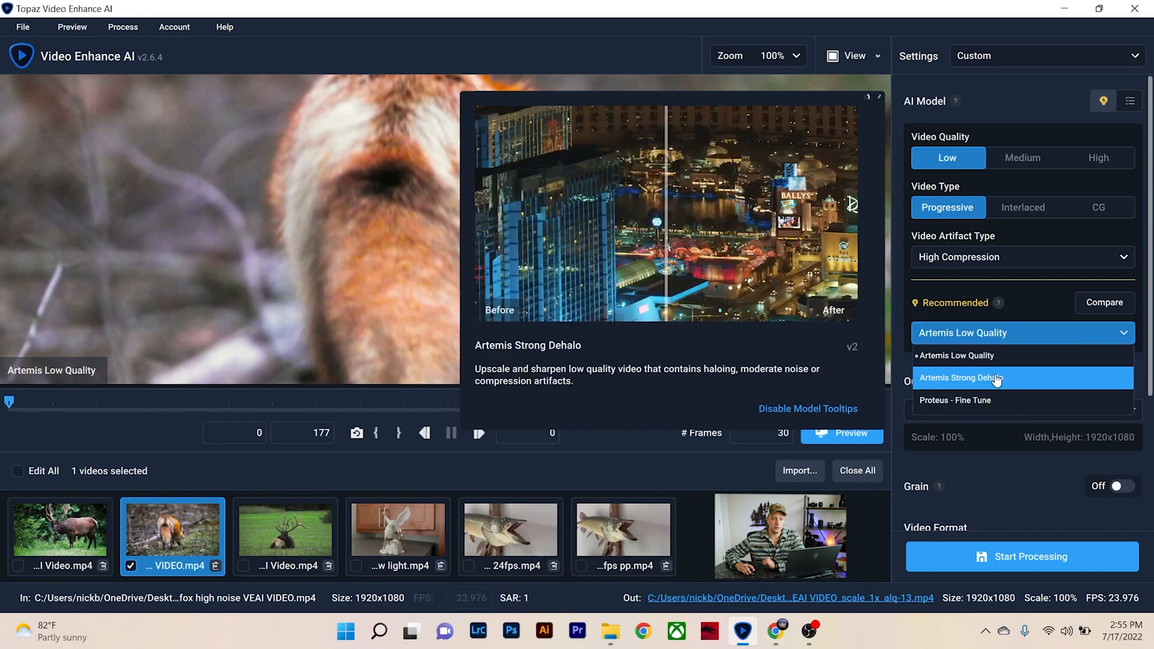
left_click(959, 378)
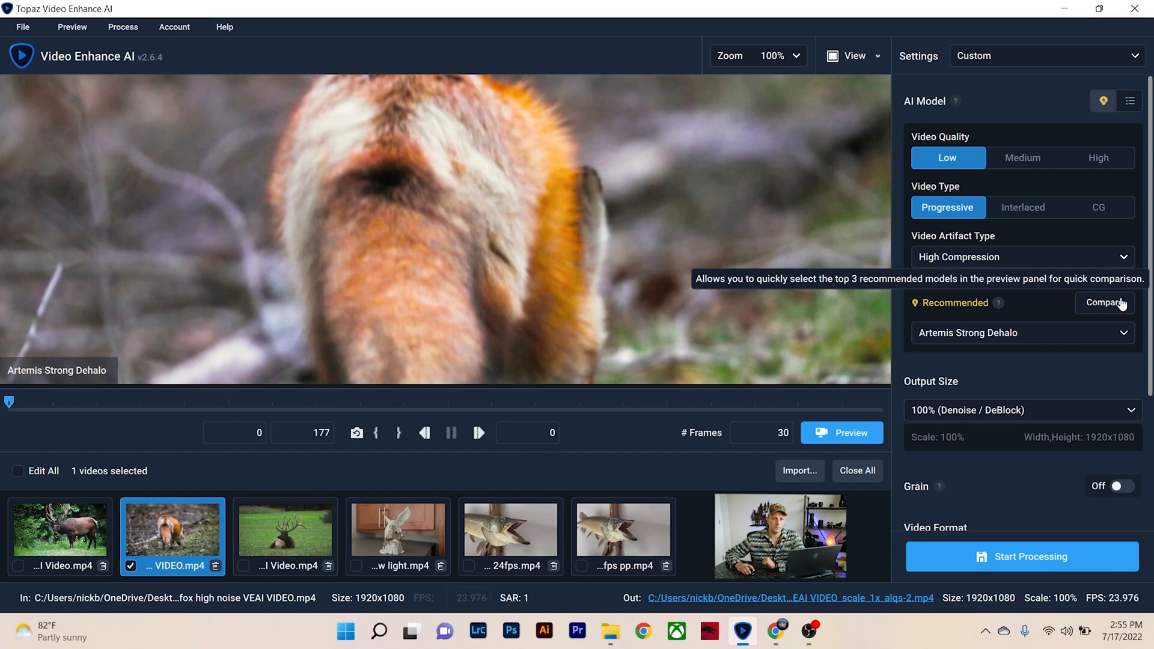
left_click(1103, 302)
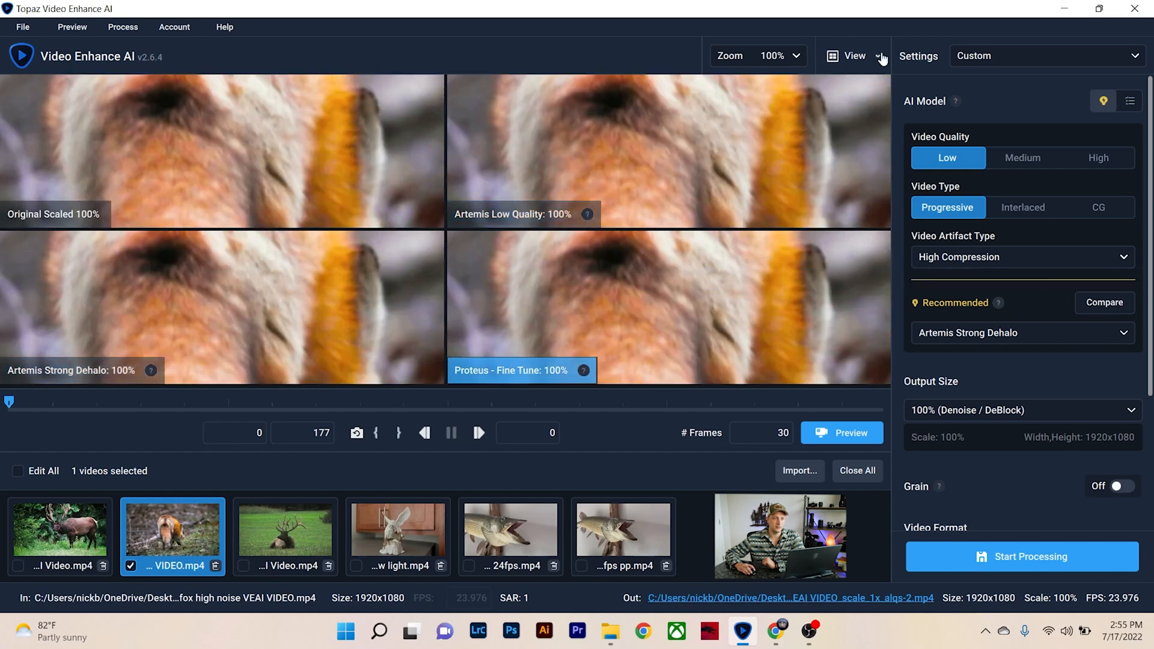
left_click(854, 55)
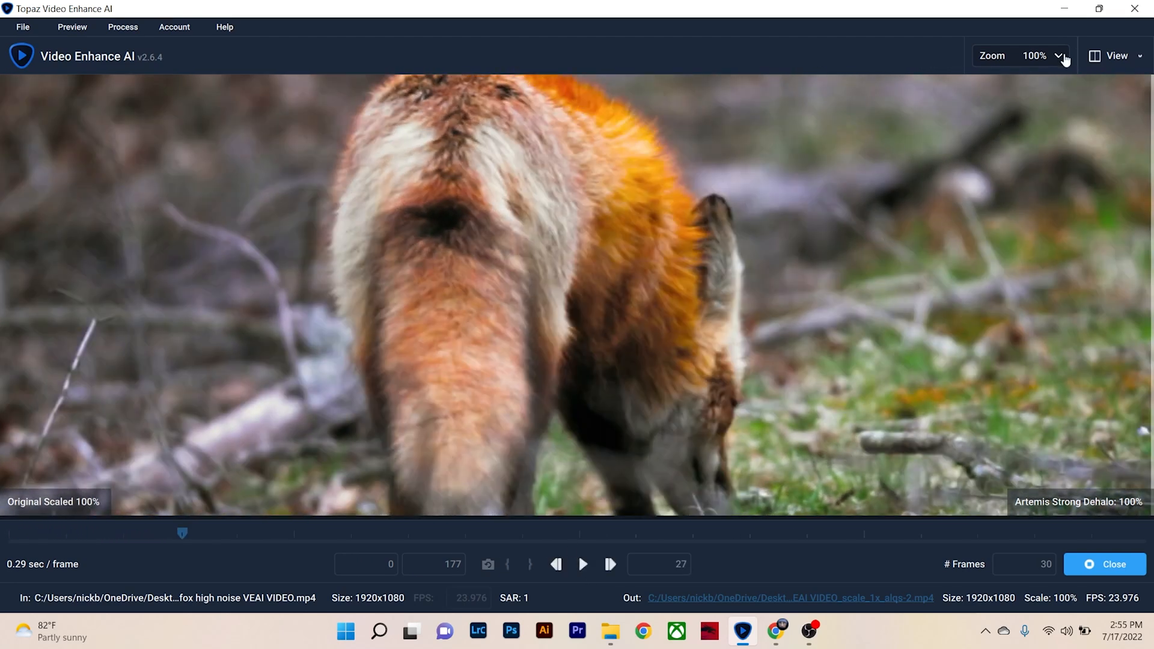
Step: Zoom the fox preview to 200% and 52%, then return to Zoom to Fit
left_click(1058, 56)
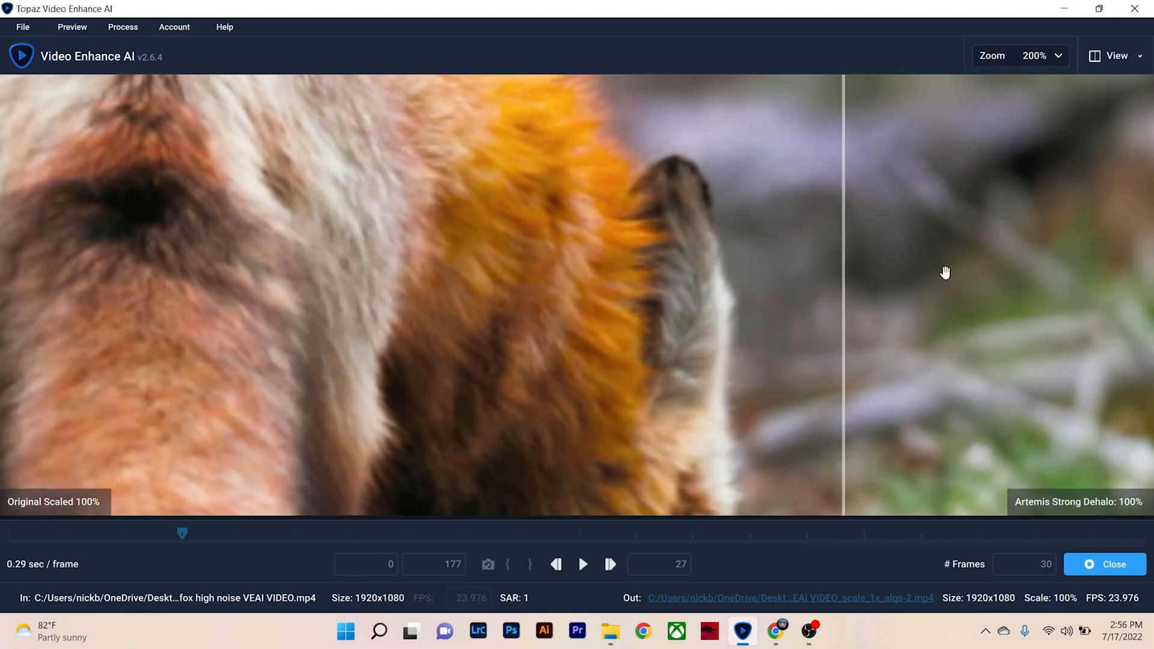
left_click(1020, 56)
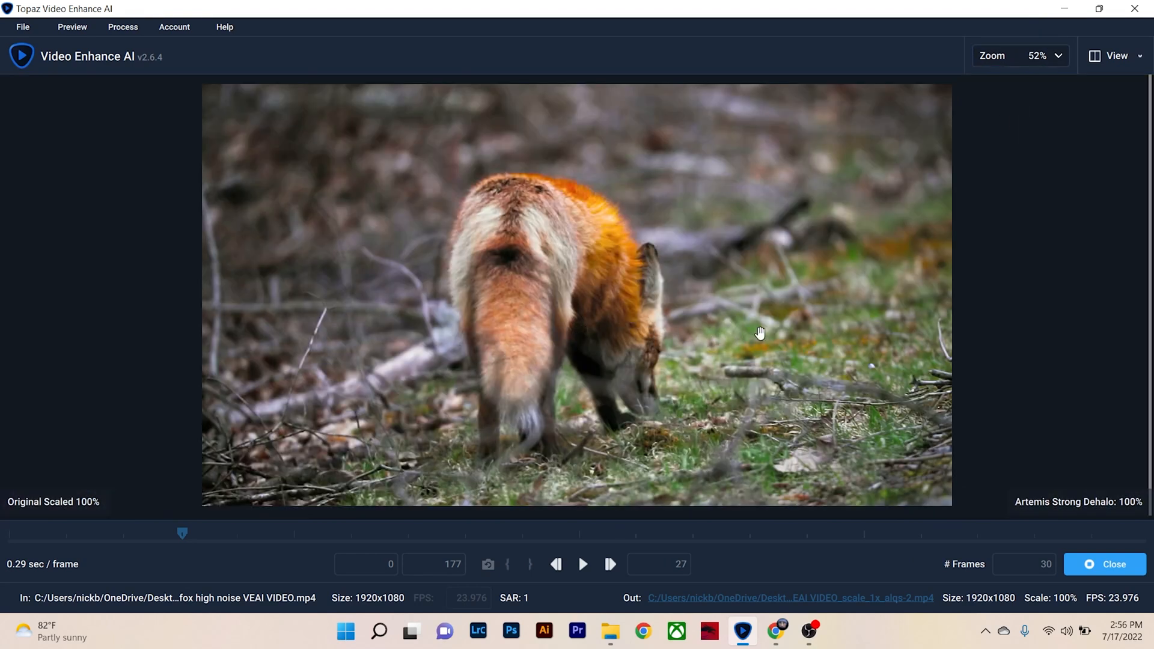
mouse_move(871, 274)
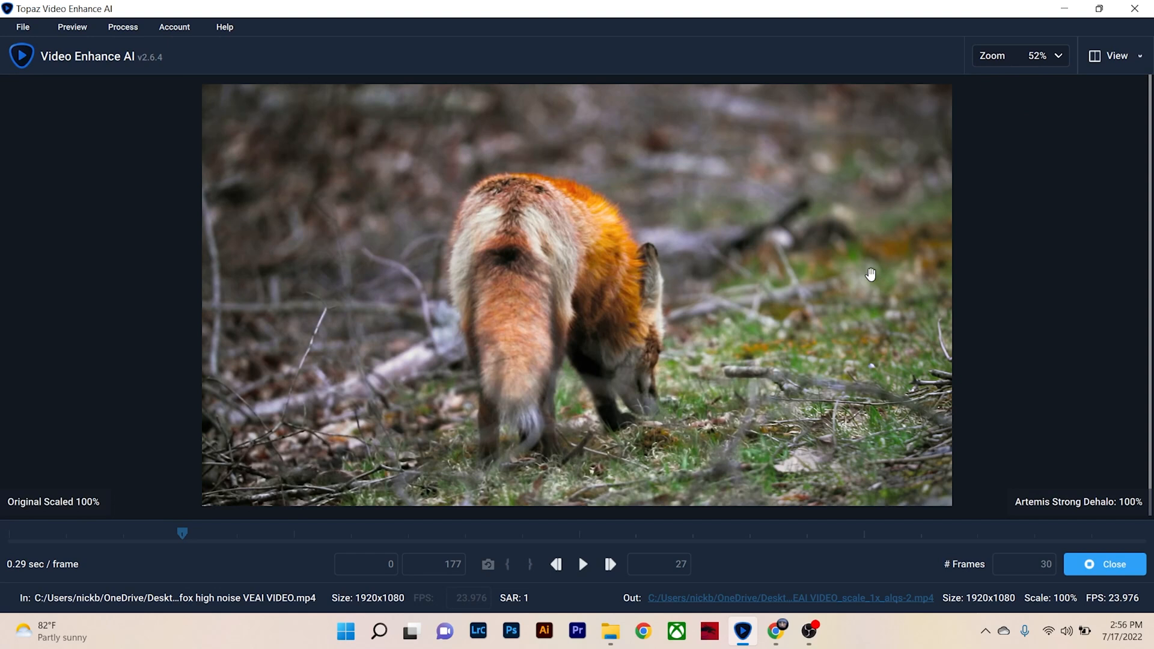
mouse_move(485, 206)
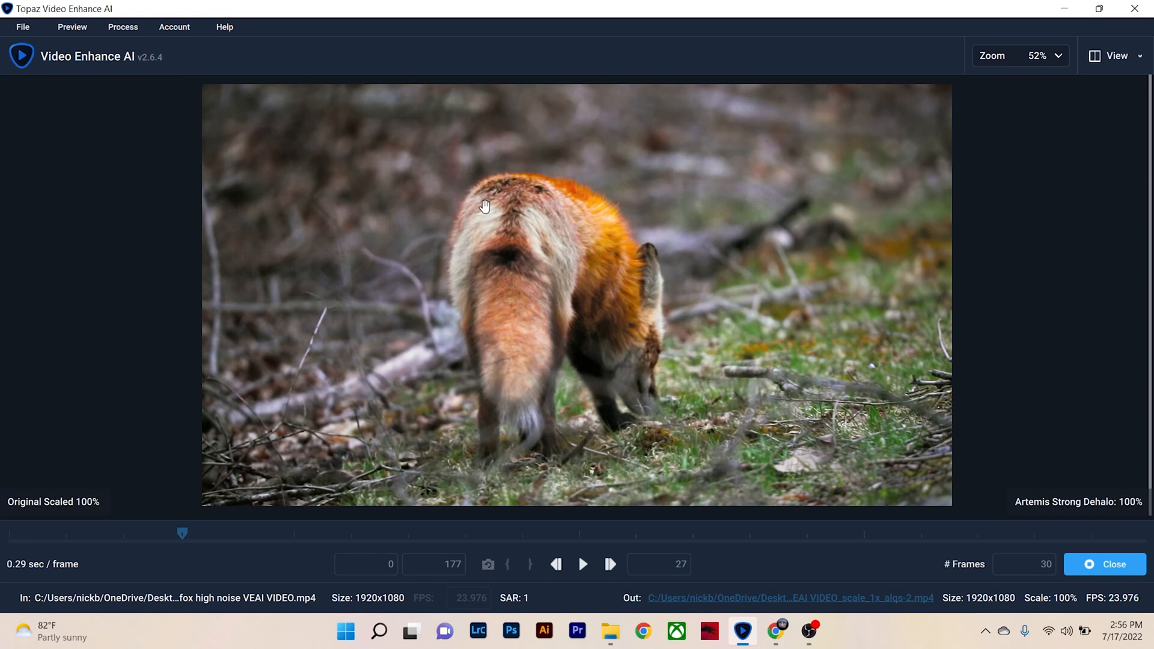
left_click(1020, 56)
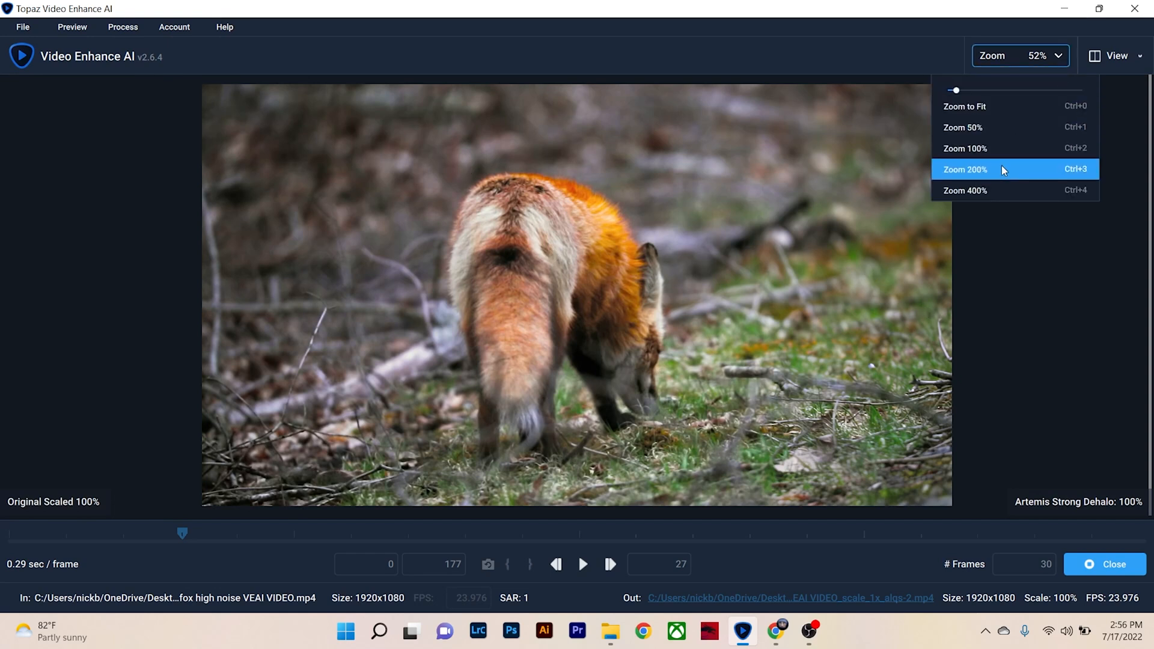
left_click(964, 170)
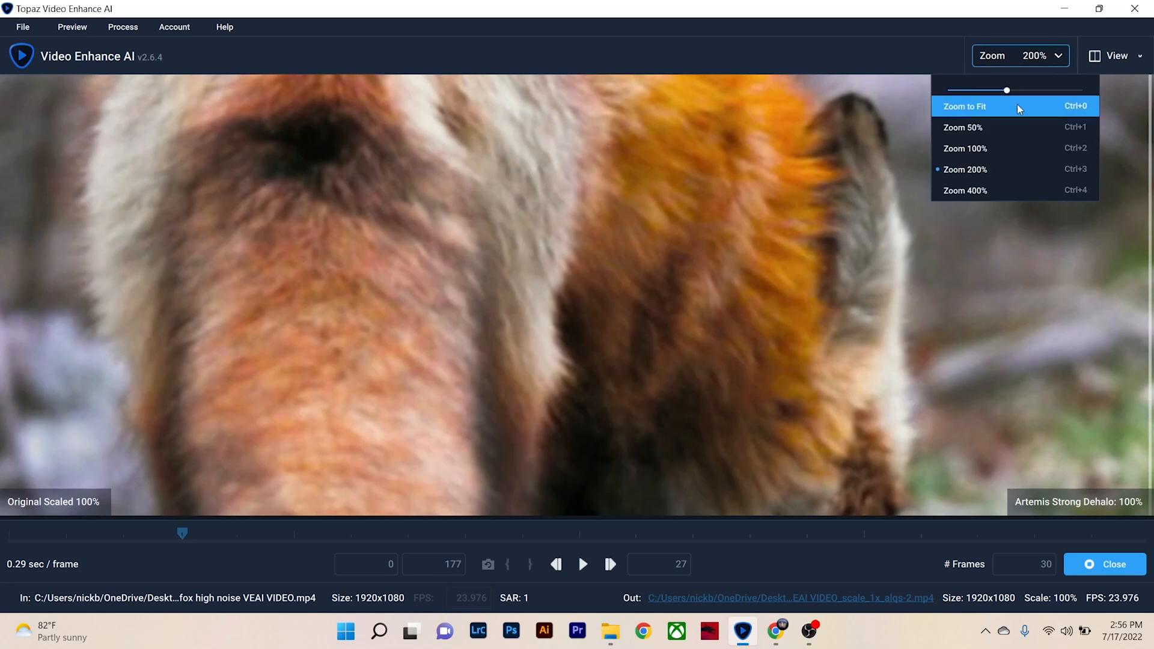
left_click(961, 128)
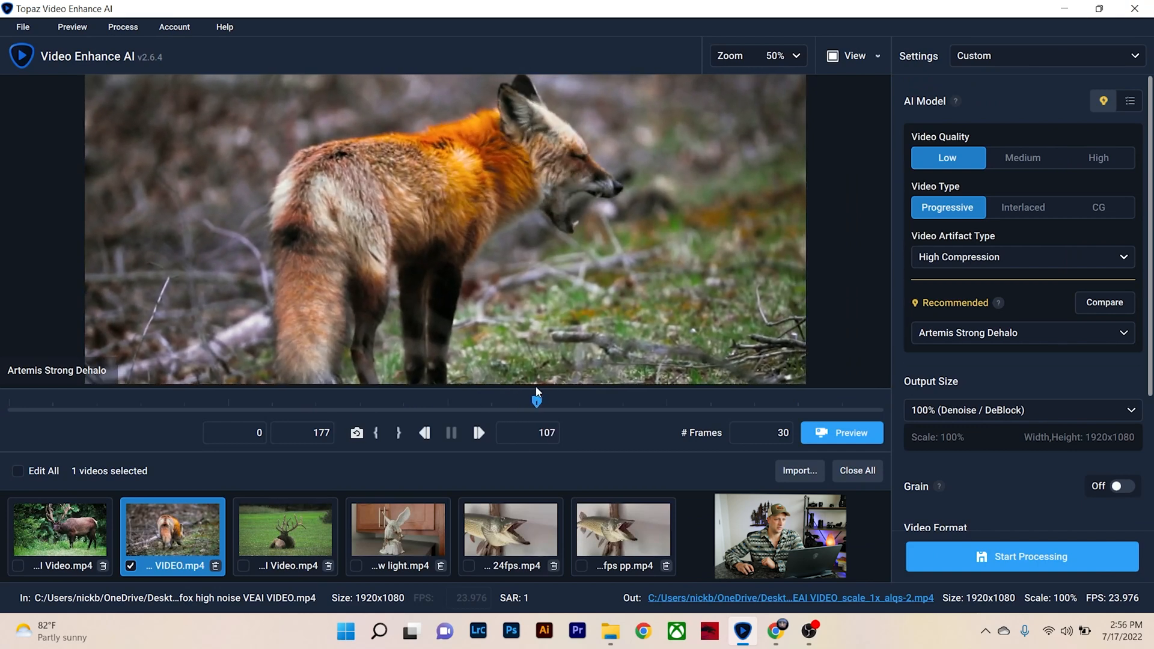
Step: Scrub to a later fox moment and sweep the divider to compare original and enhanced
left_click_drag(537, 400, 610, 400)
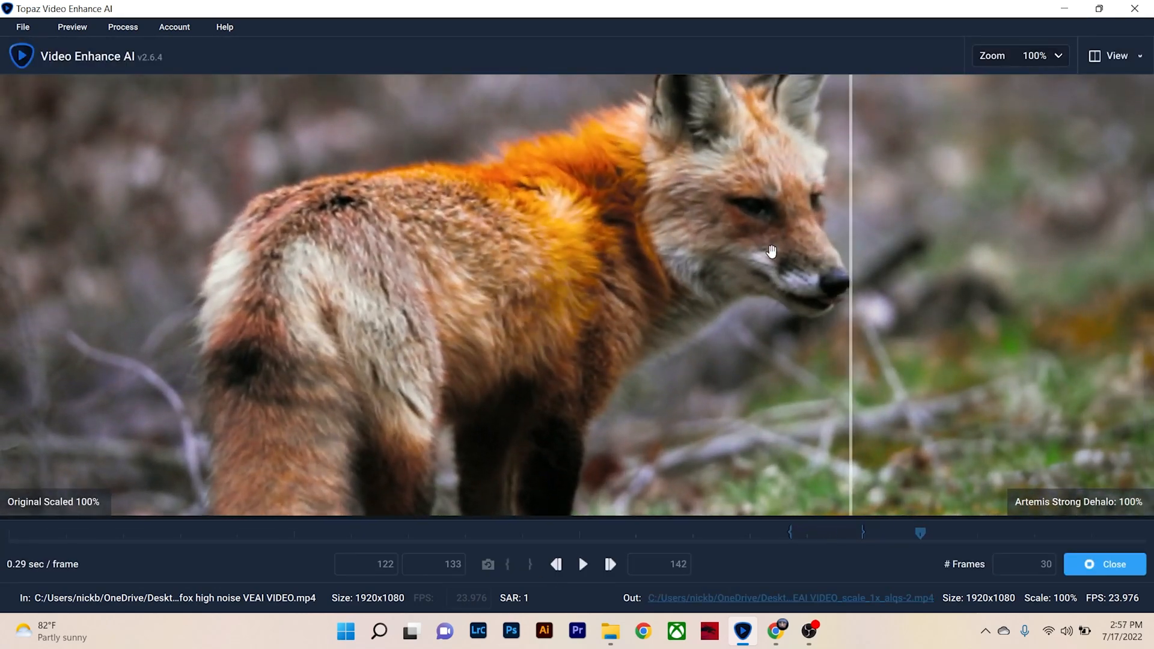
left_click_drag(846, 250, 51, 243)
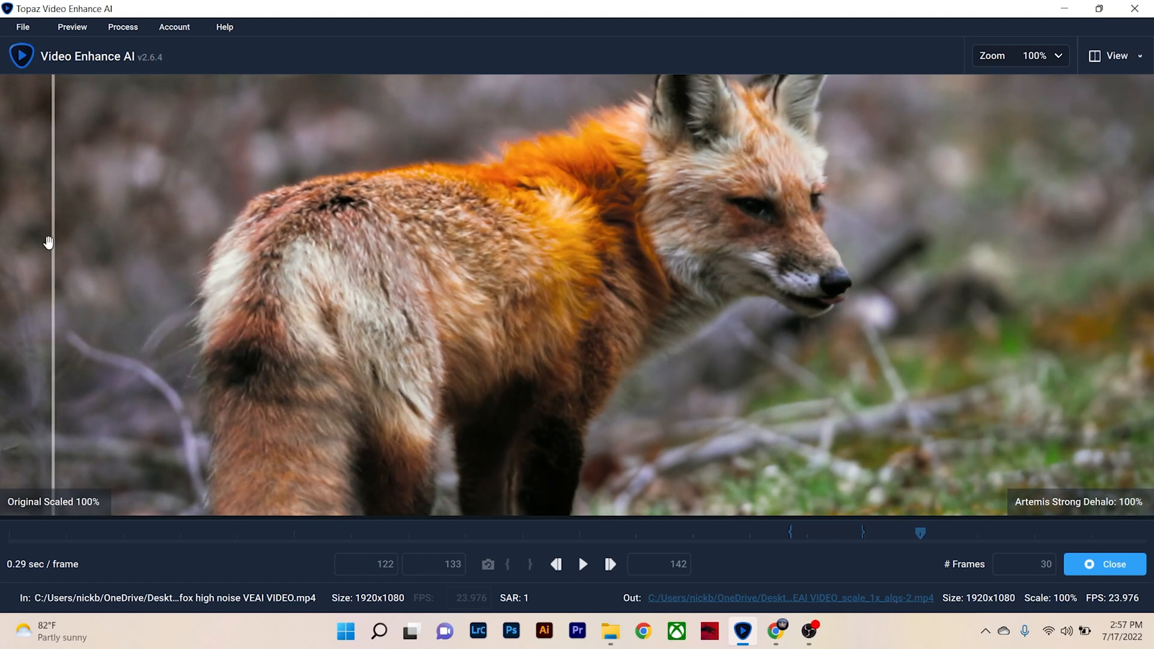
left_click_drag(53, 242, 554, 221)
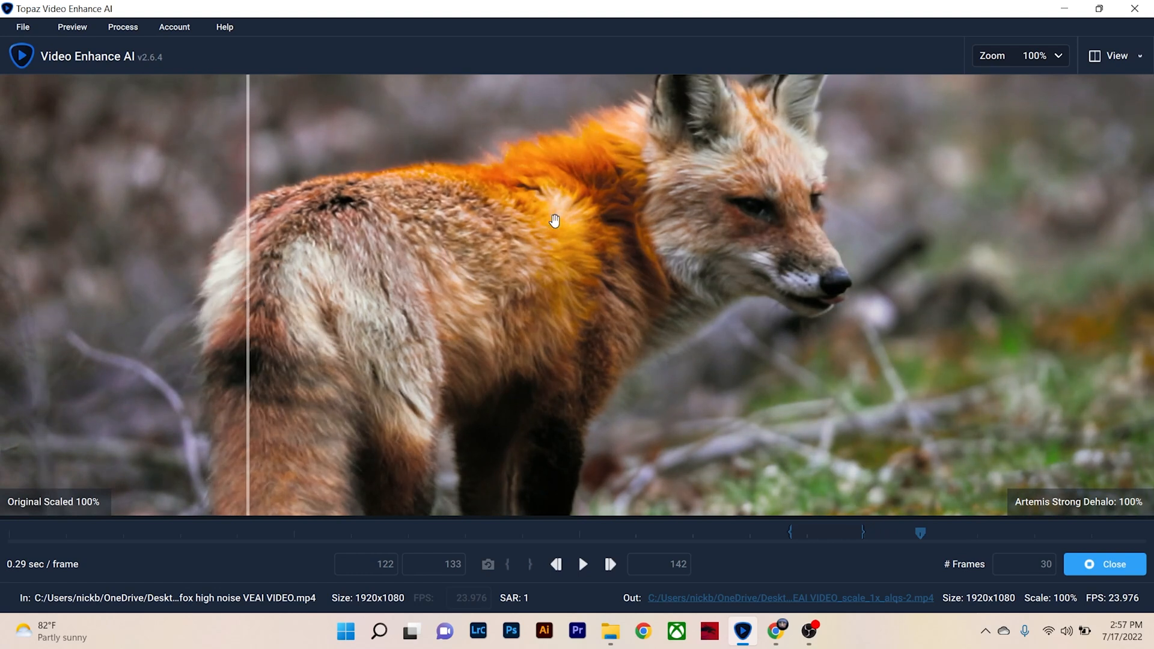
mouse_move(308, 223)
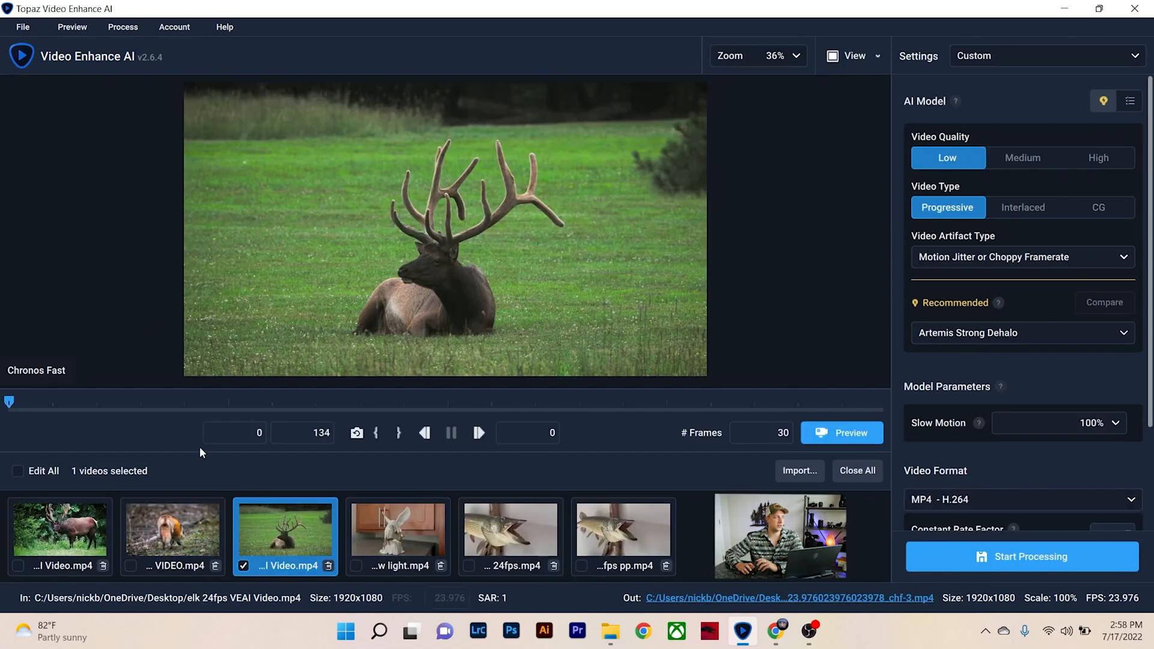
mouse_move(771, 233)
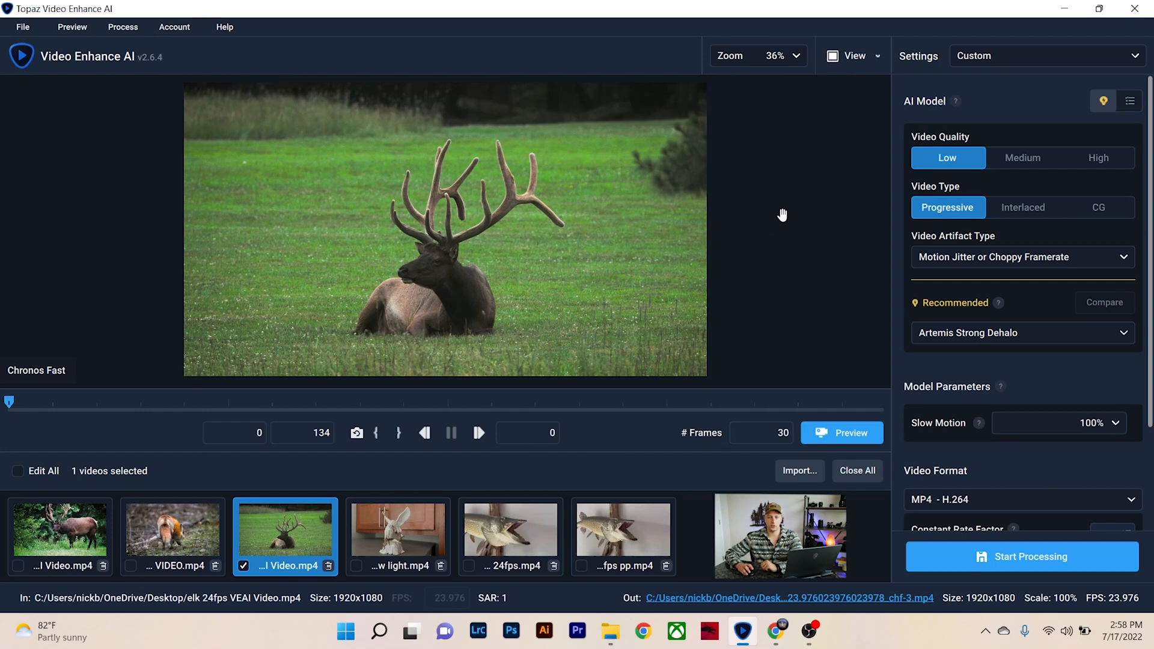
Step: Set the elk clip's output frame rate to 59.94 FPS
left_click(1129, 101)
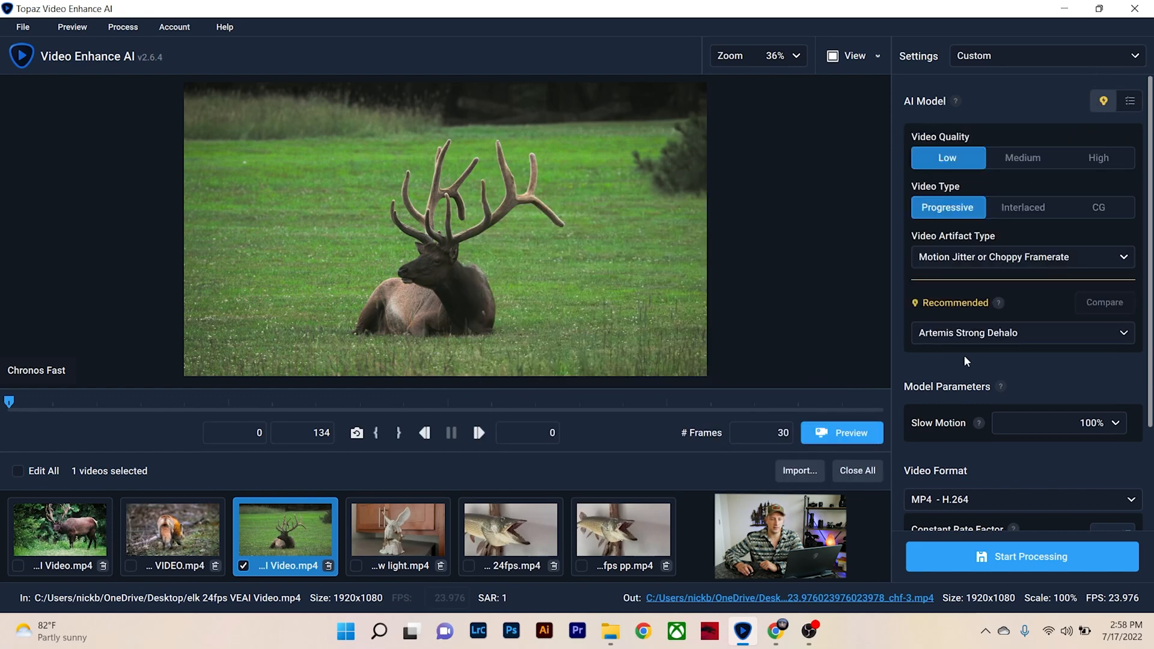
scroll("down", 3)
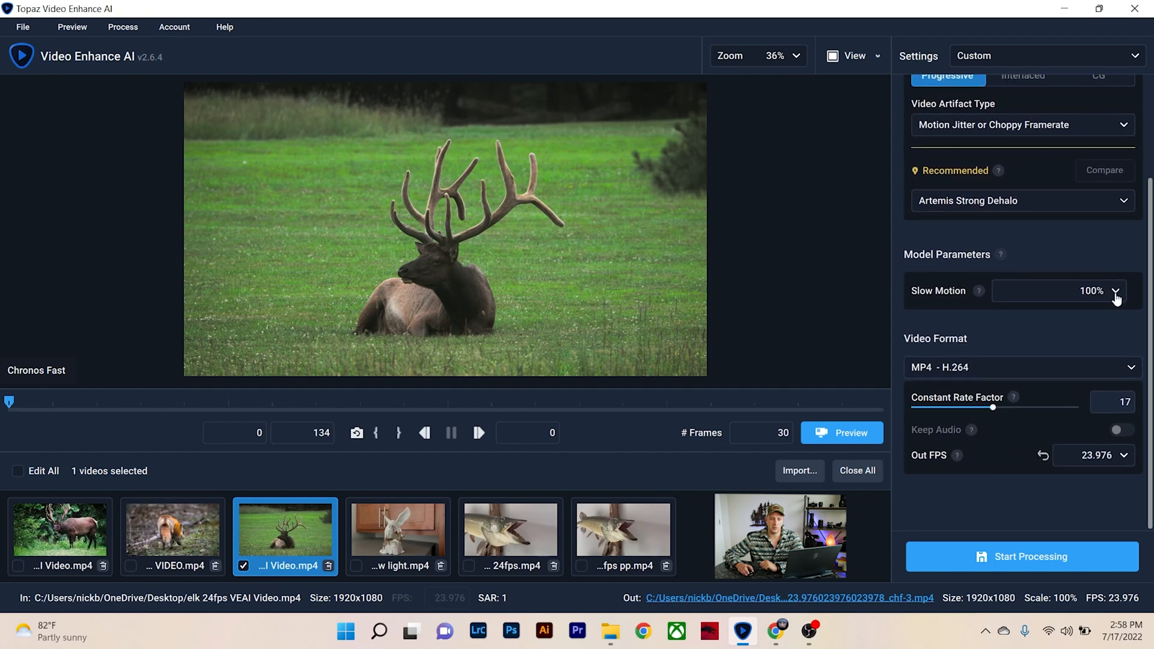
mouse_move(926, 471)
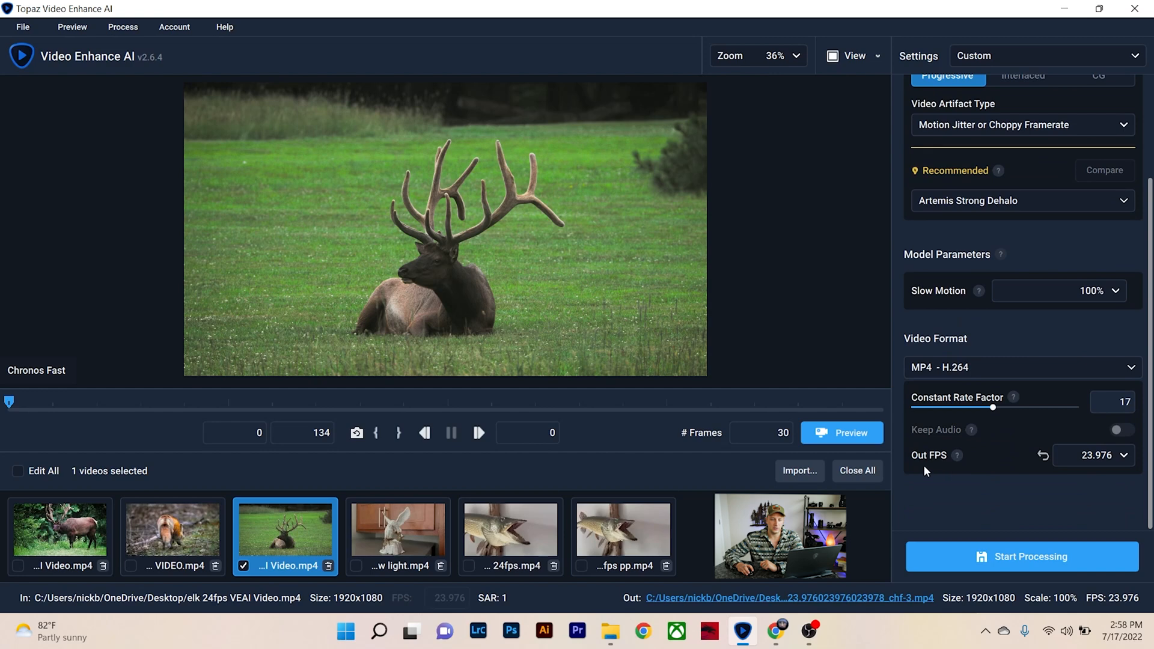
mouse_move(1137, 462)
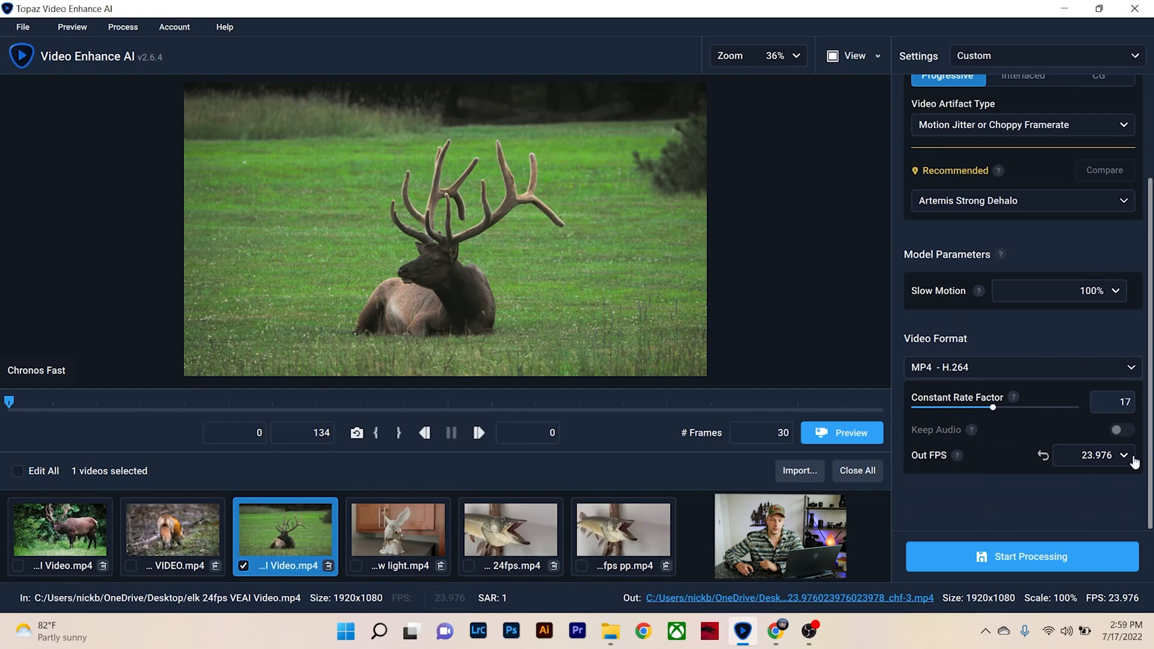
left_click(1094, 455)
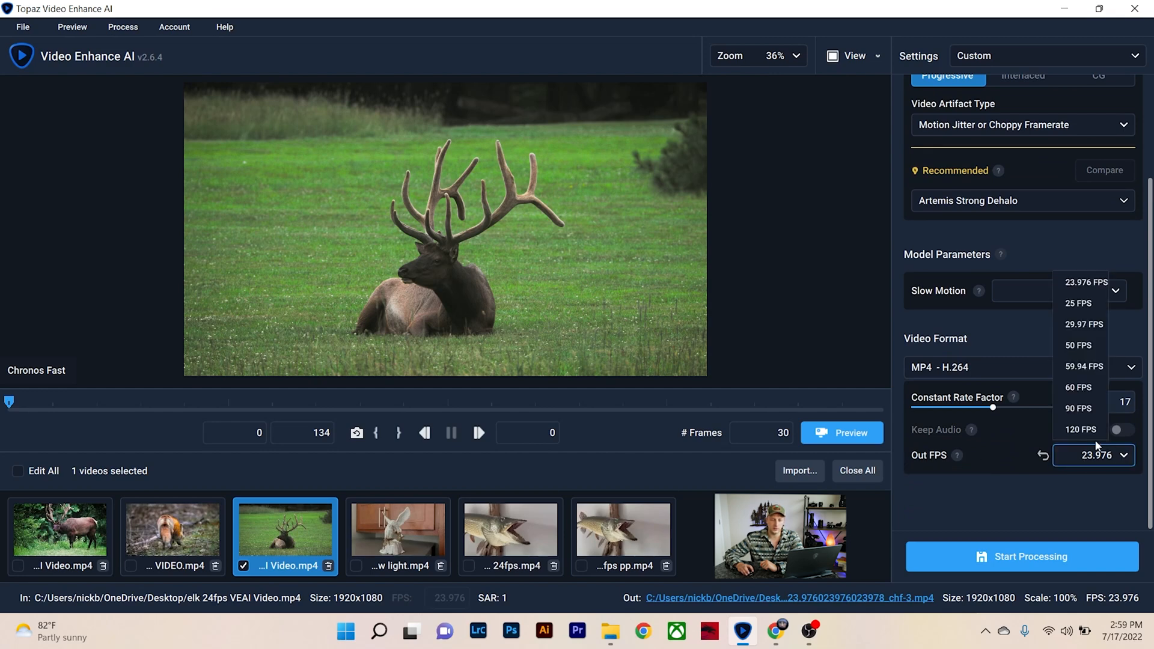
mouse_move(1081, 366)
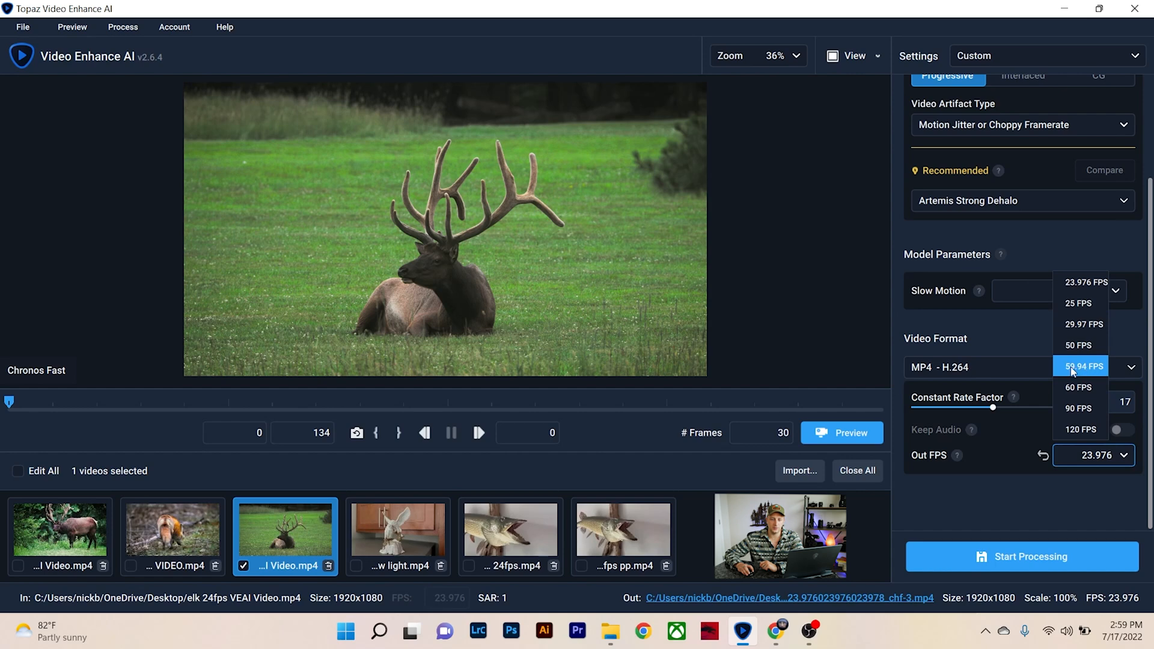
left_click(1083, 367)
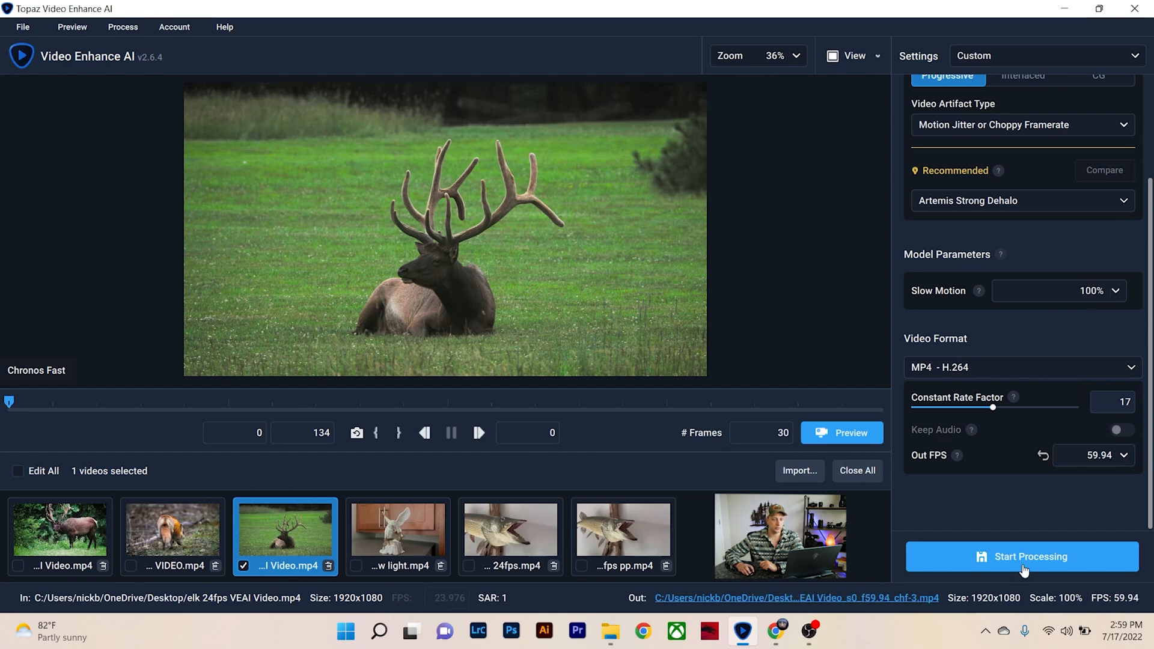
Step: Start processing the elk clip, then cancel the run and confirm Yes
left_click(1022, 556)
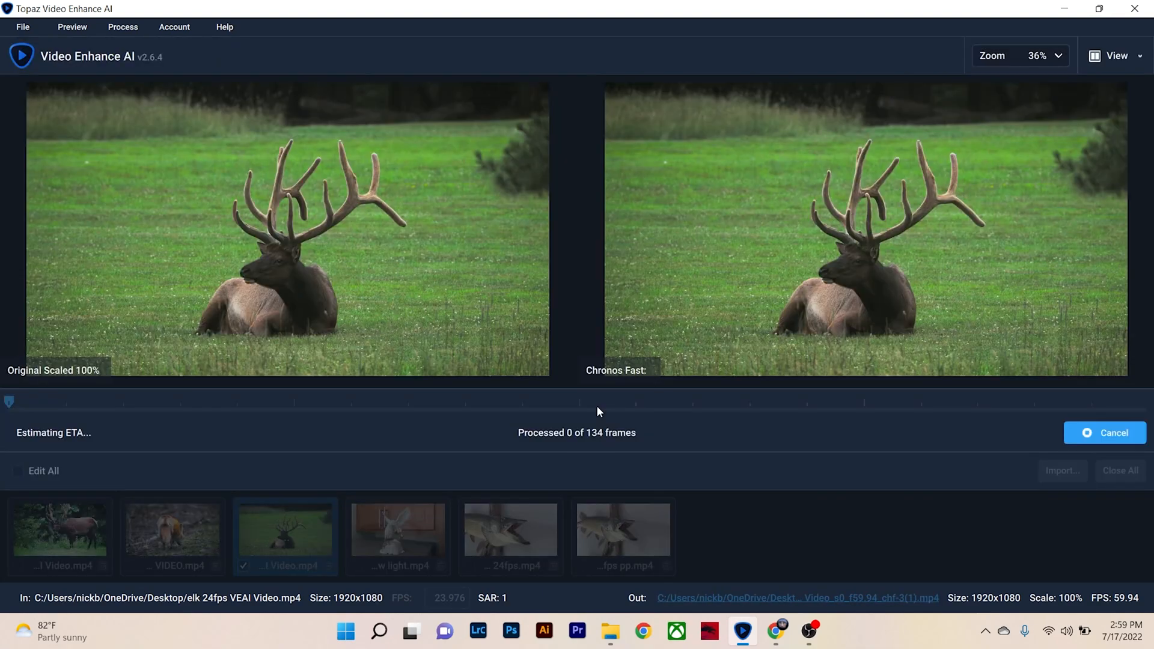
left_click(1104, 433)
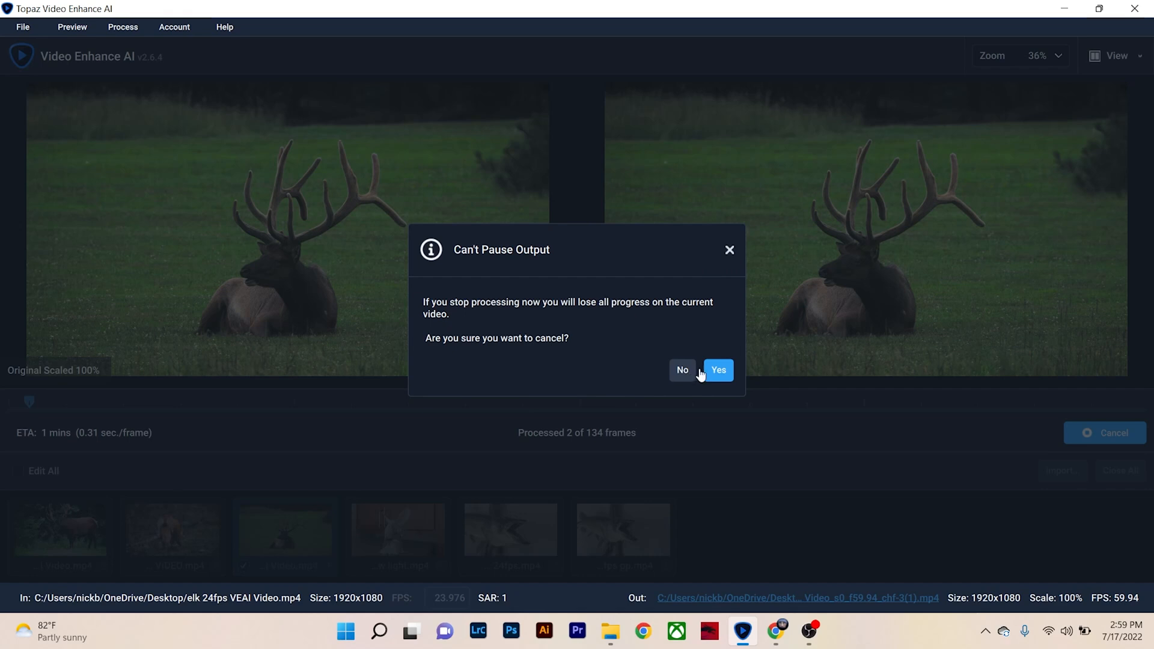
left_click(717, 370)
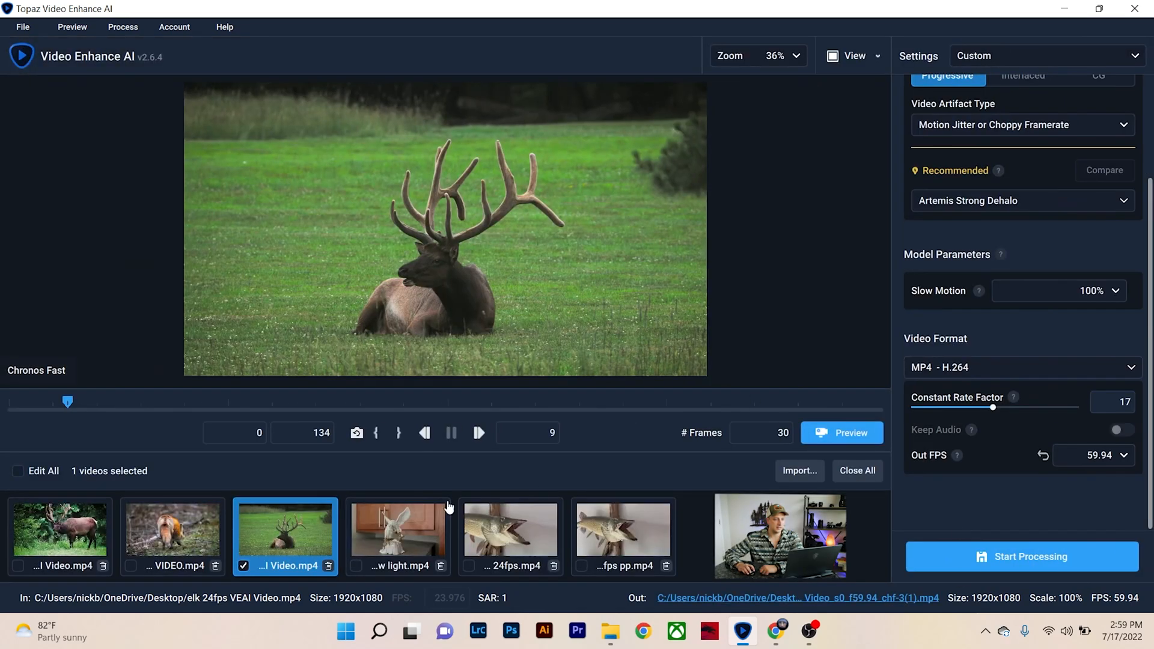
Step: Review the musky 24fps clip's settings, then load the iPhone low light owl clip
left_click(510, 530)
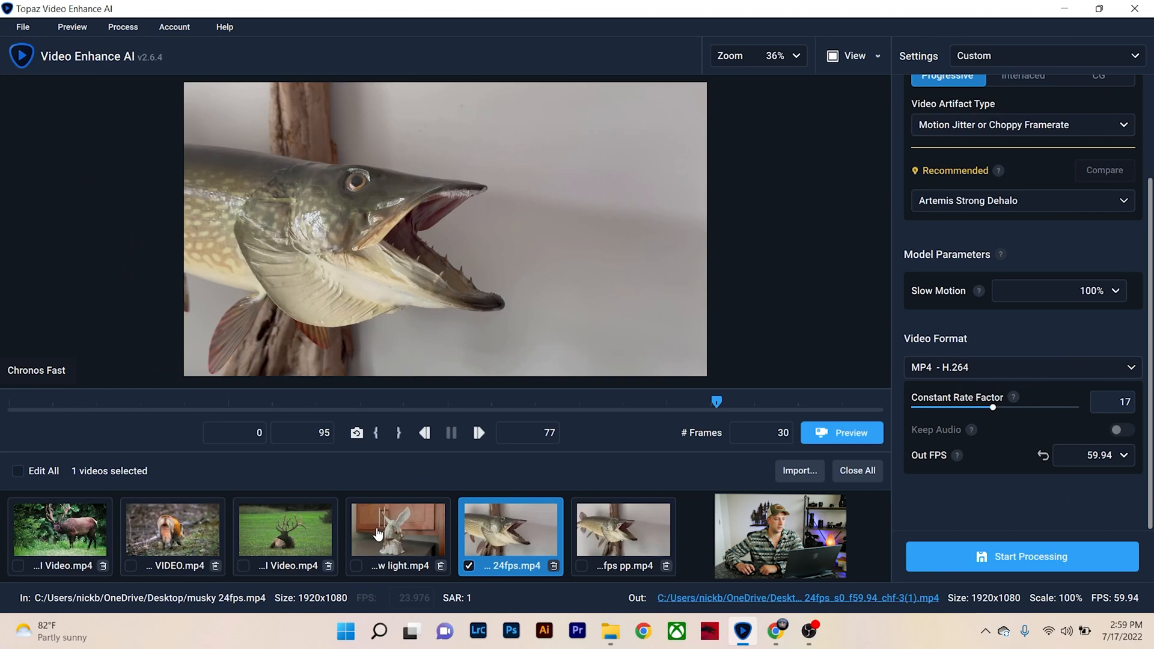
left_click(285, 529)
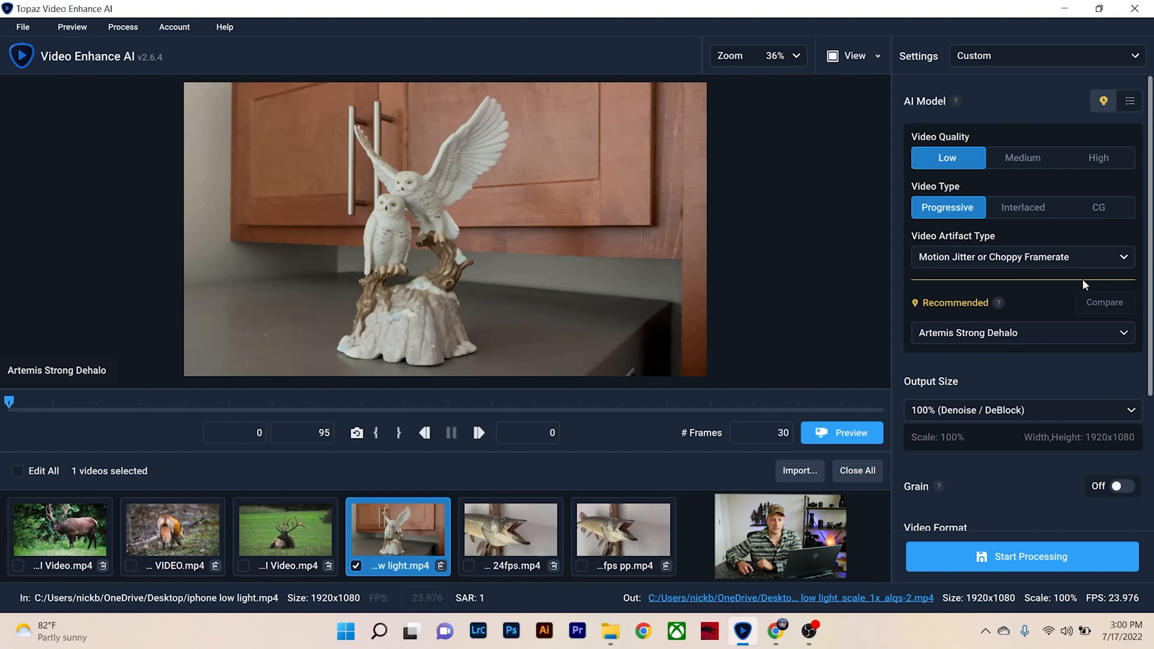
mouse_move(999, 390)
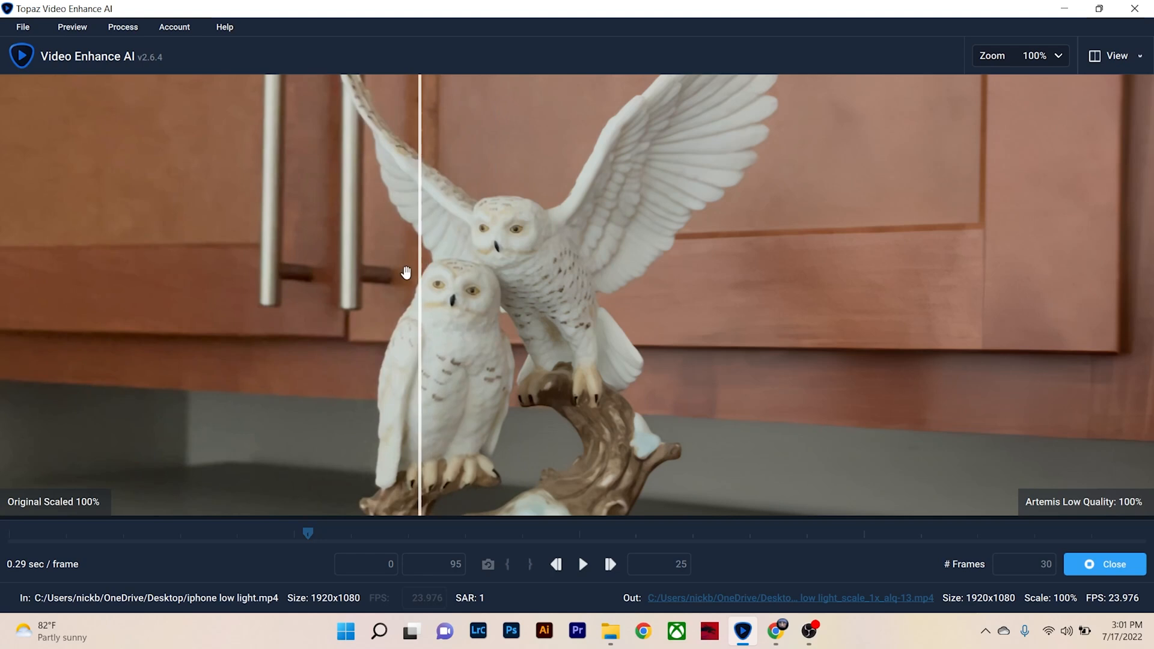
Step: Widen the Artemis Low Quality side of the owl split preview across the cabinet handles
left_click_drag(418, 272, 383, 263)
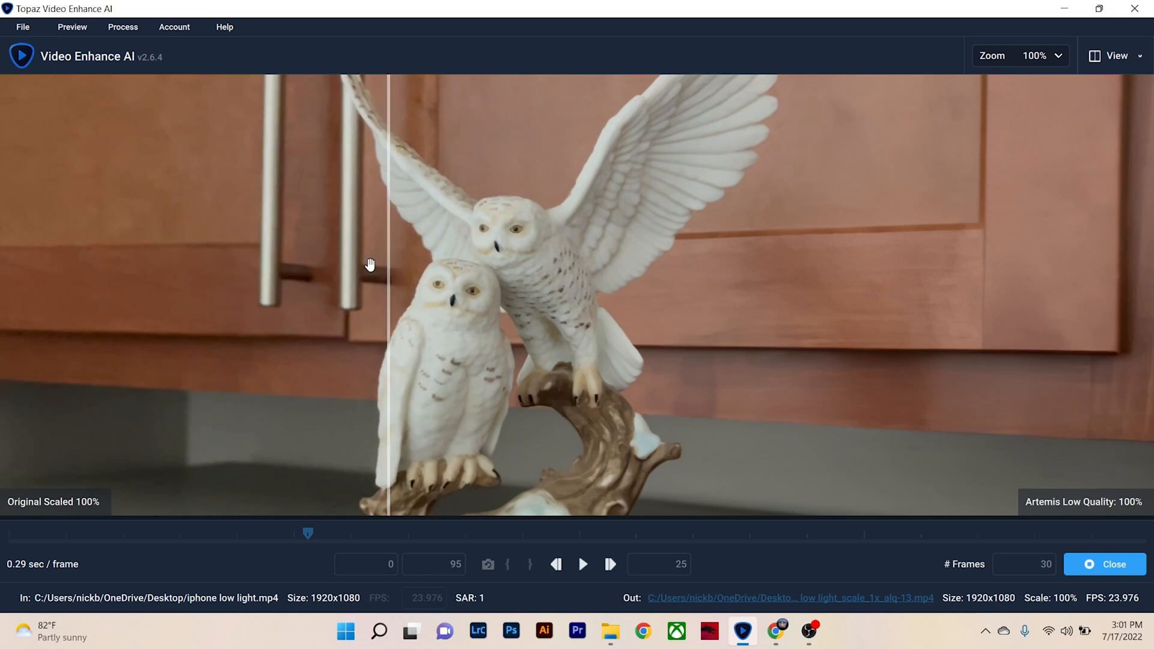
left_click_drag(383, 265, 246, 300)
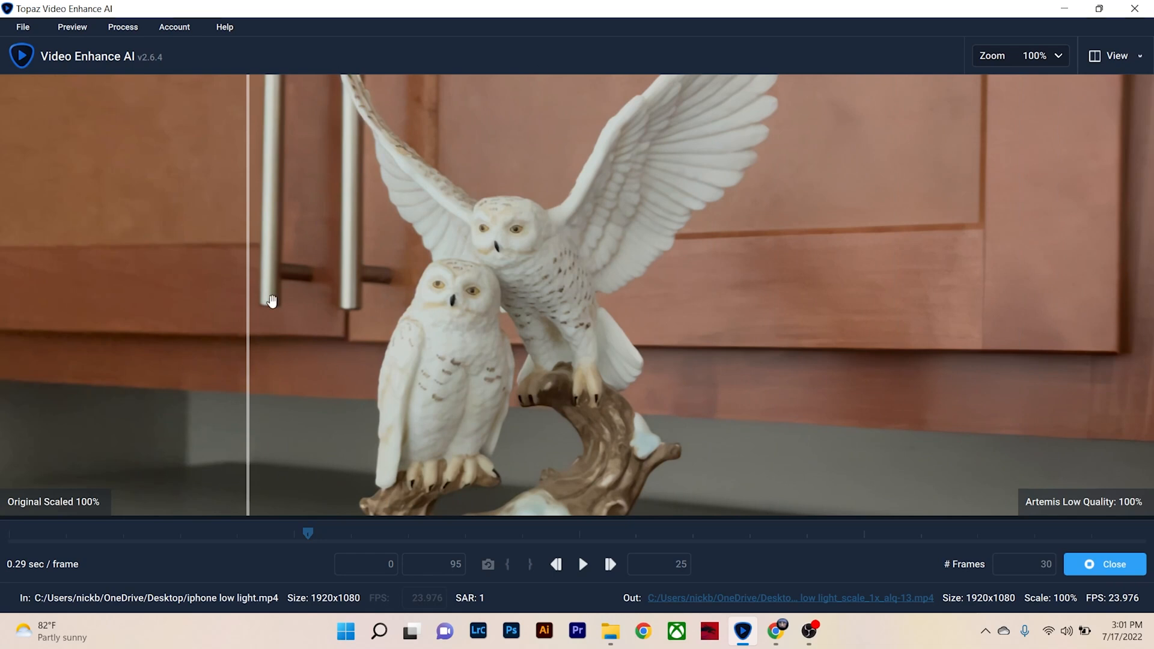
left_click_drag(271, 300, 990, 302)
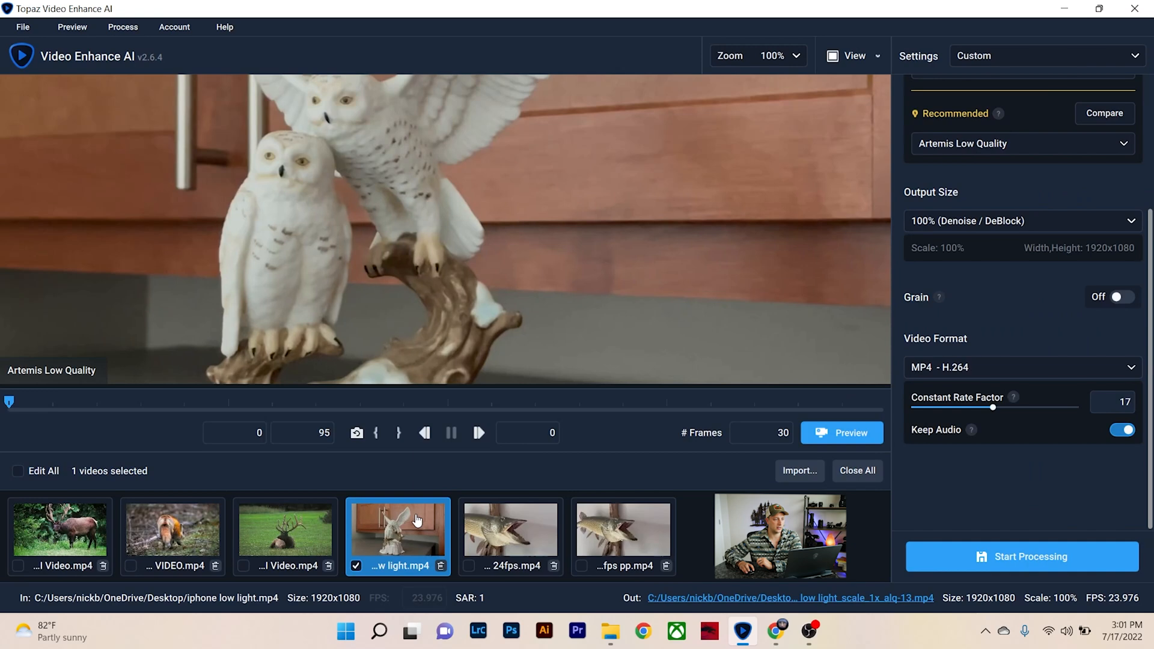
Step: Reload the musky clip, check Chronos Fast v3 in All Models, and scroll to Out FPS
left_click(510, 527)
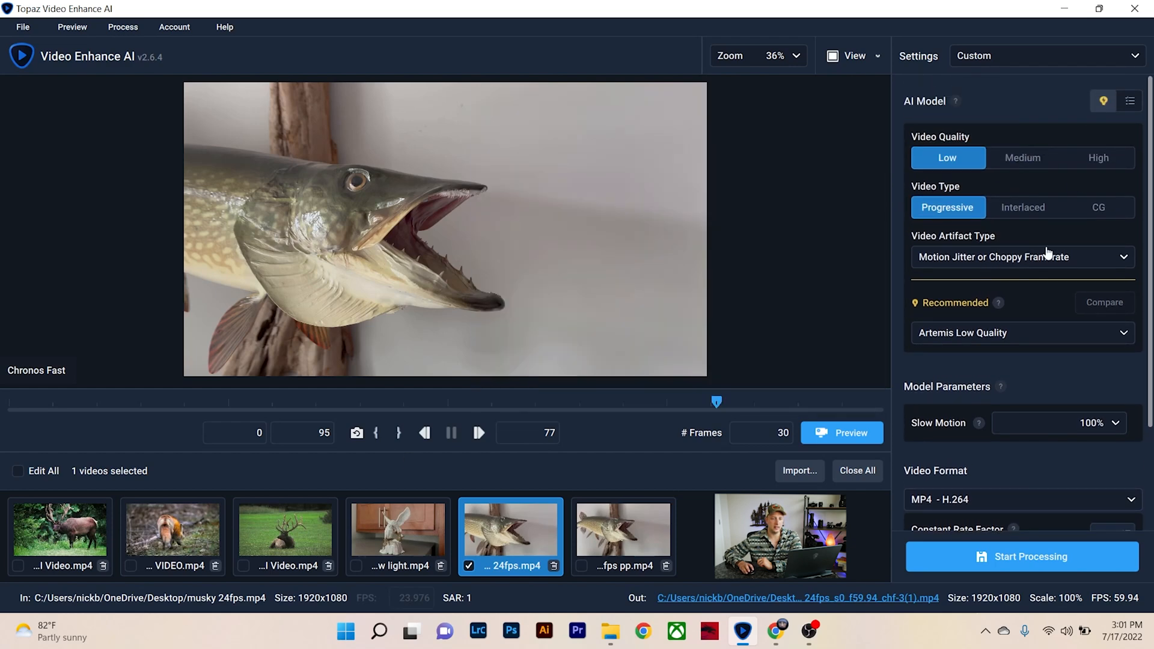
left_click(1128, 101)
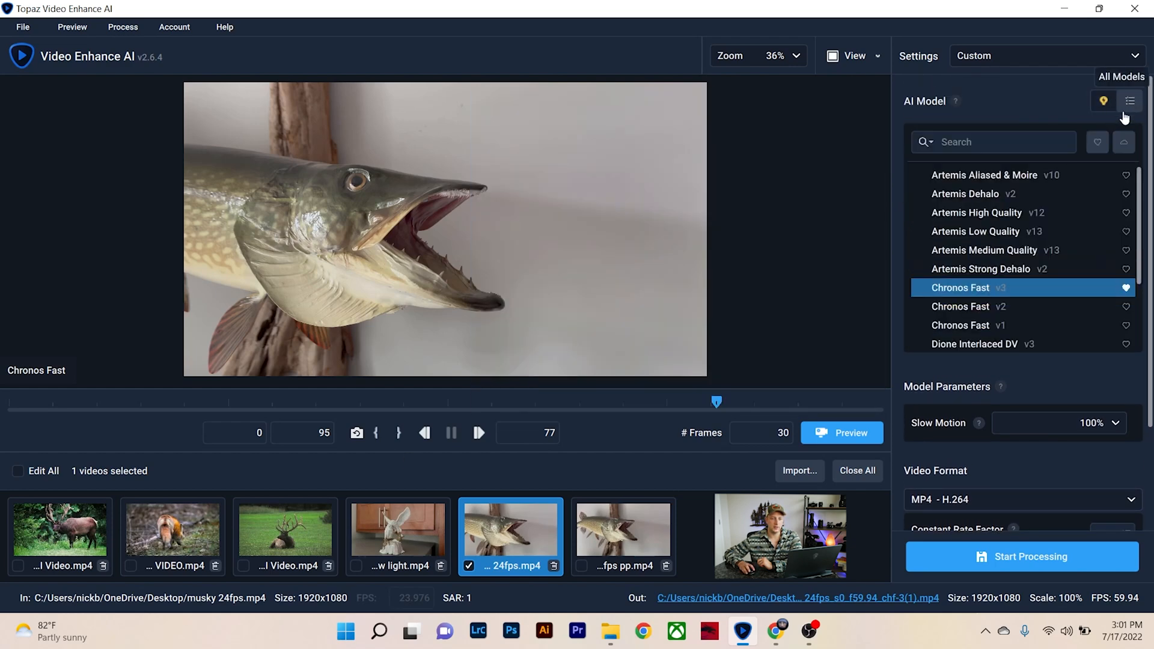
mouse_move(960, 287)
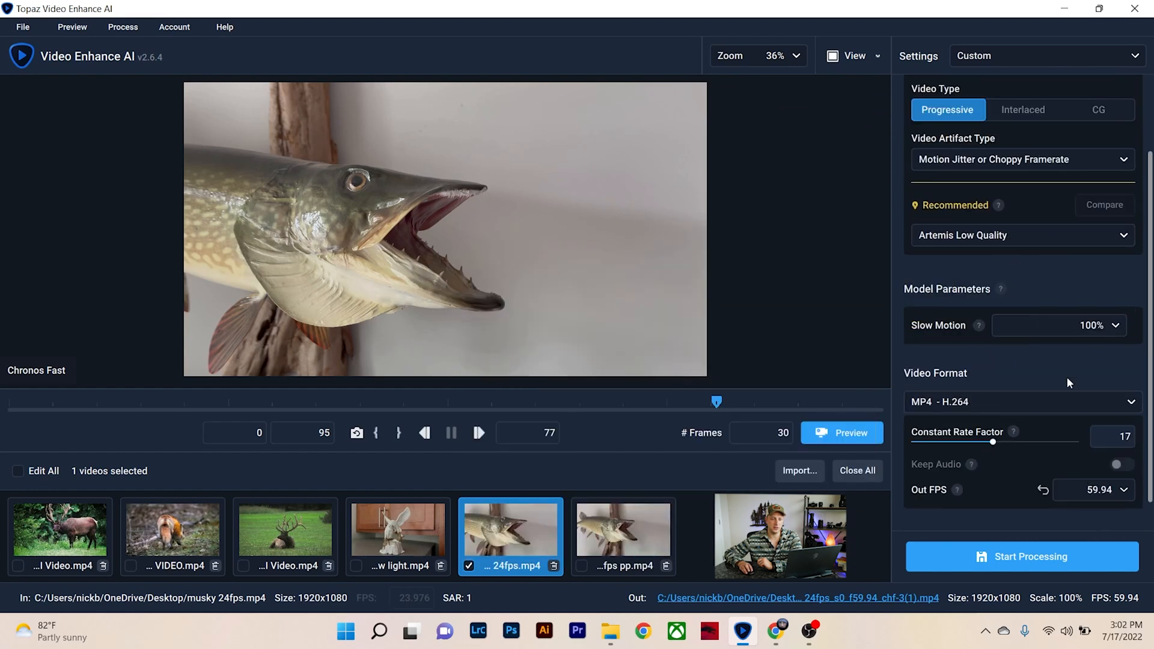
scroll("down", 3)
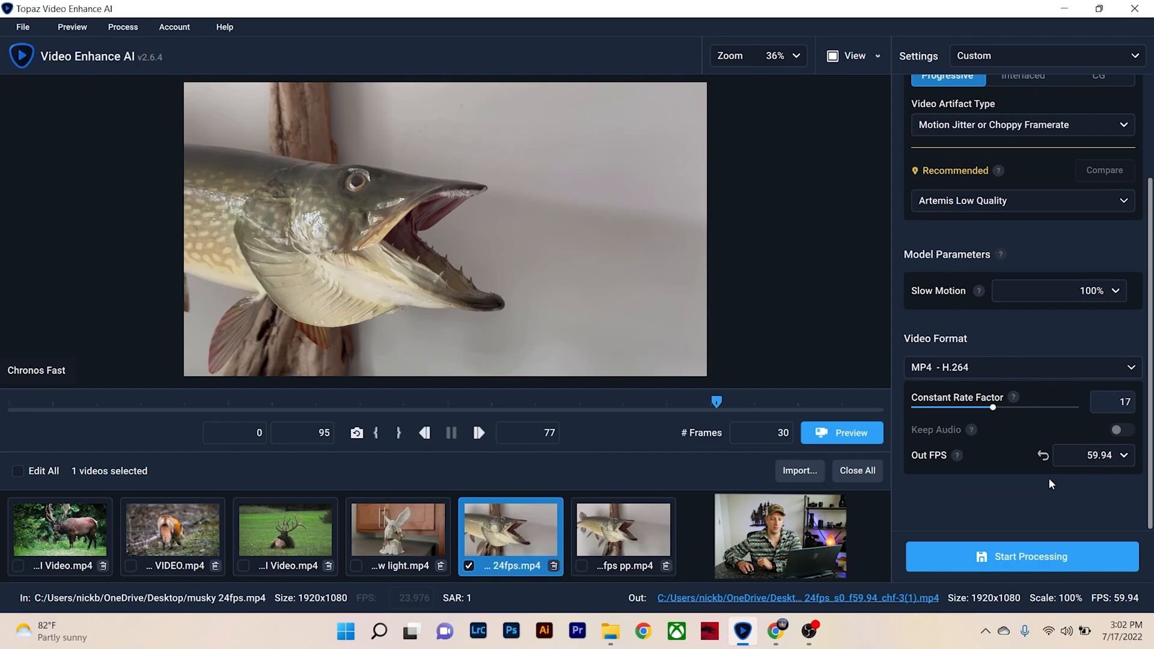
left_click(577, 631)
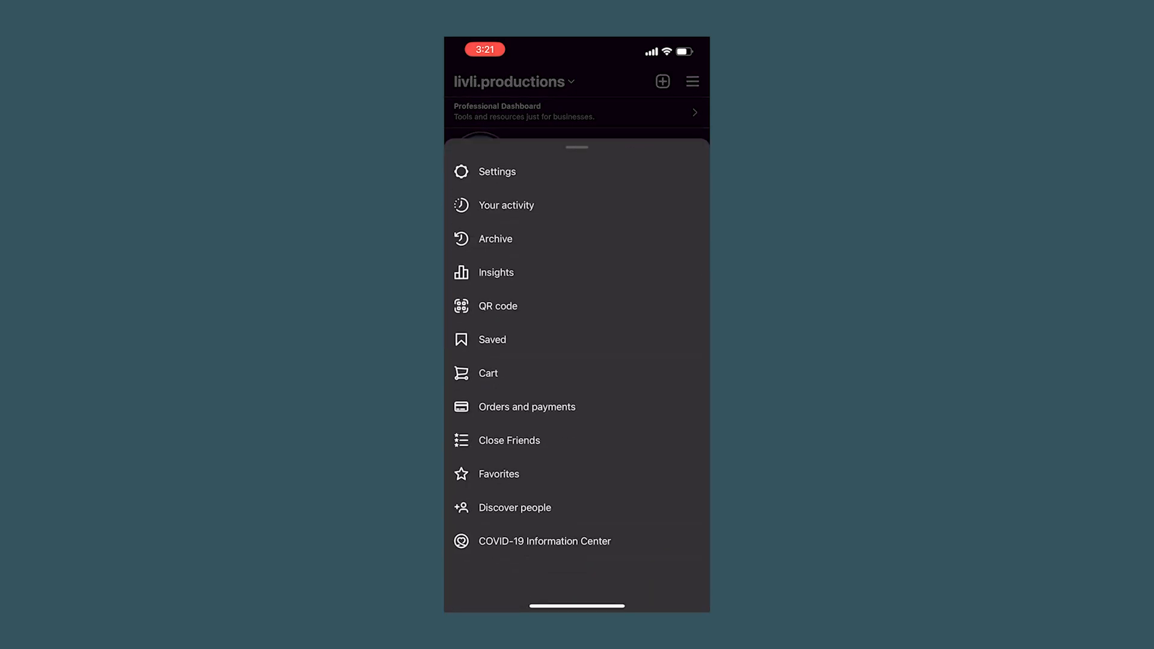
Step: Go through Instagram Settings, Account and Data usage to reach High quality uploads
left_click(495, 171)
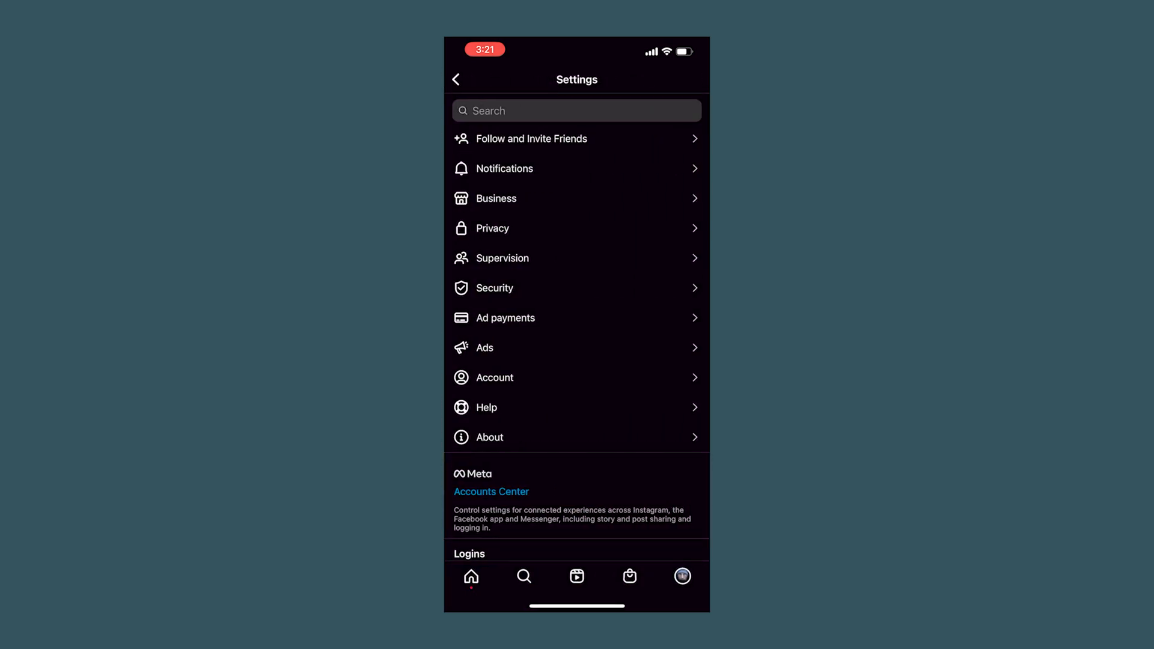
left_click(494, 377)
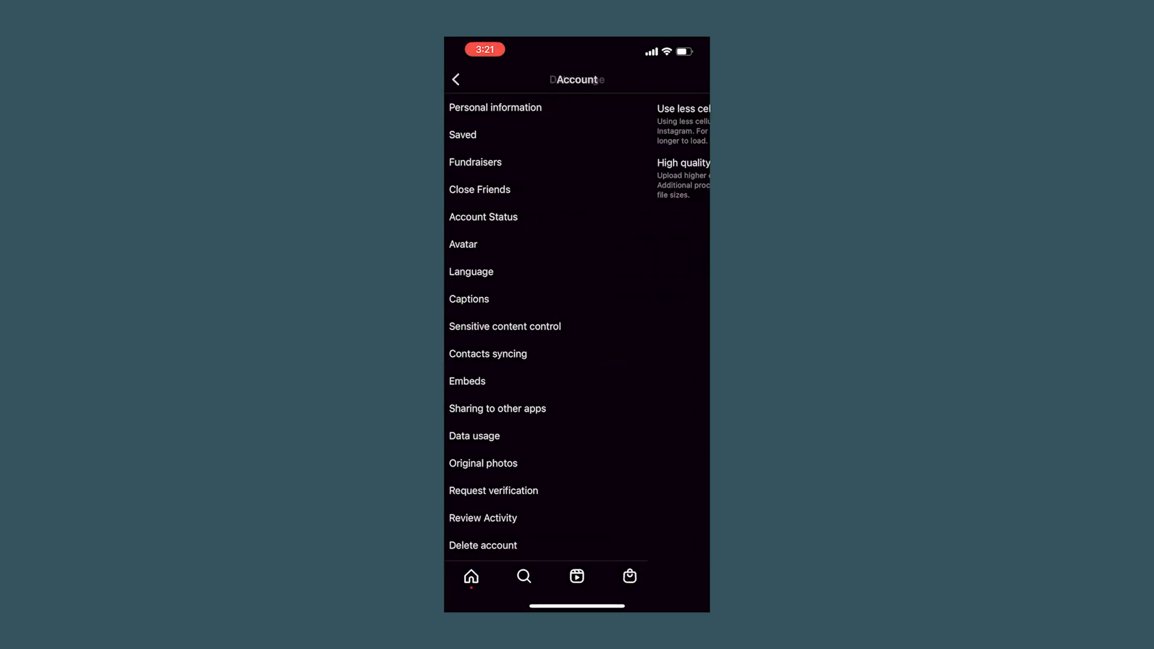
left_click(474, 436)
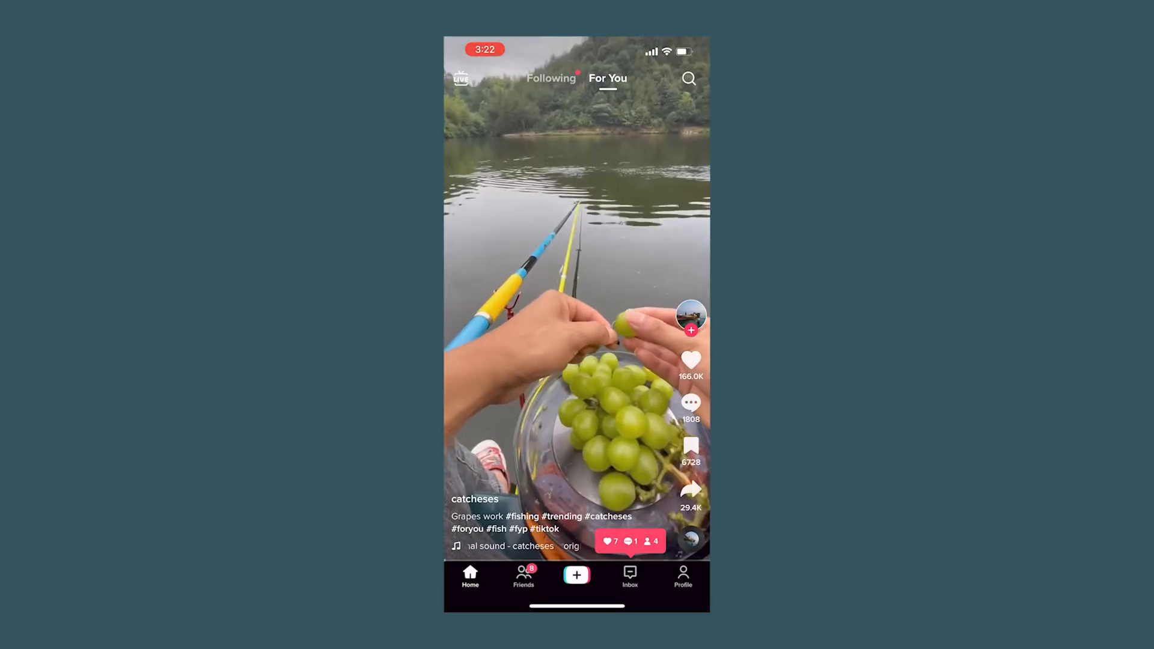
Step: Start a TikTok post with the elk video and switch off high-quality uploads
left_click(576, 574)
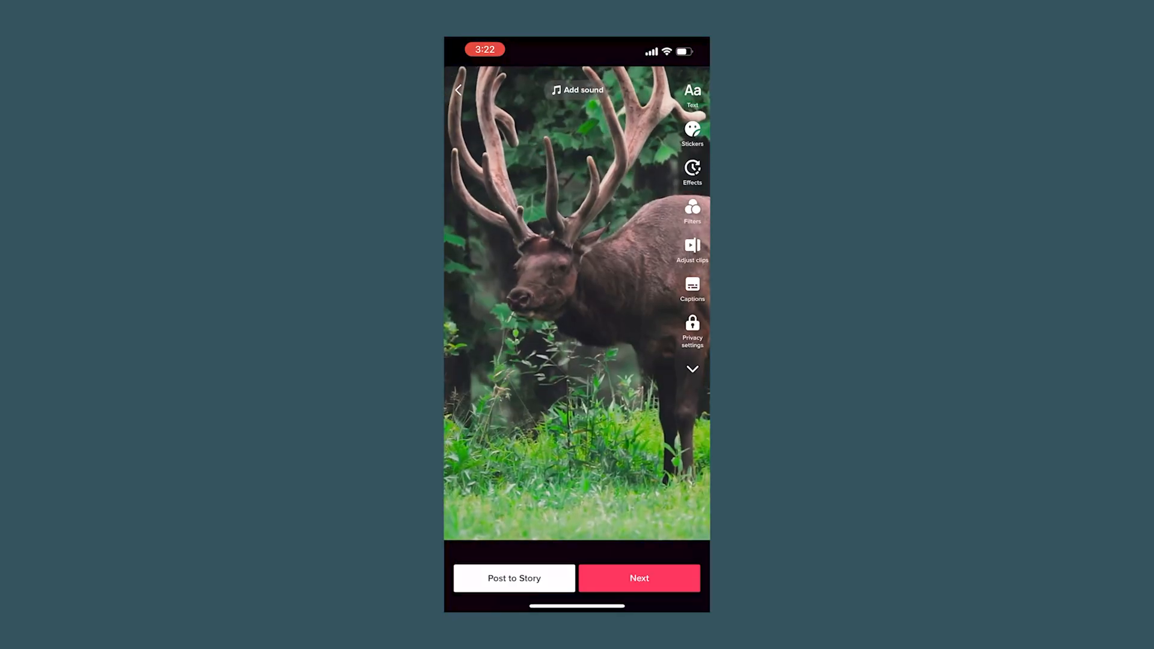
left_click(639, 578)
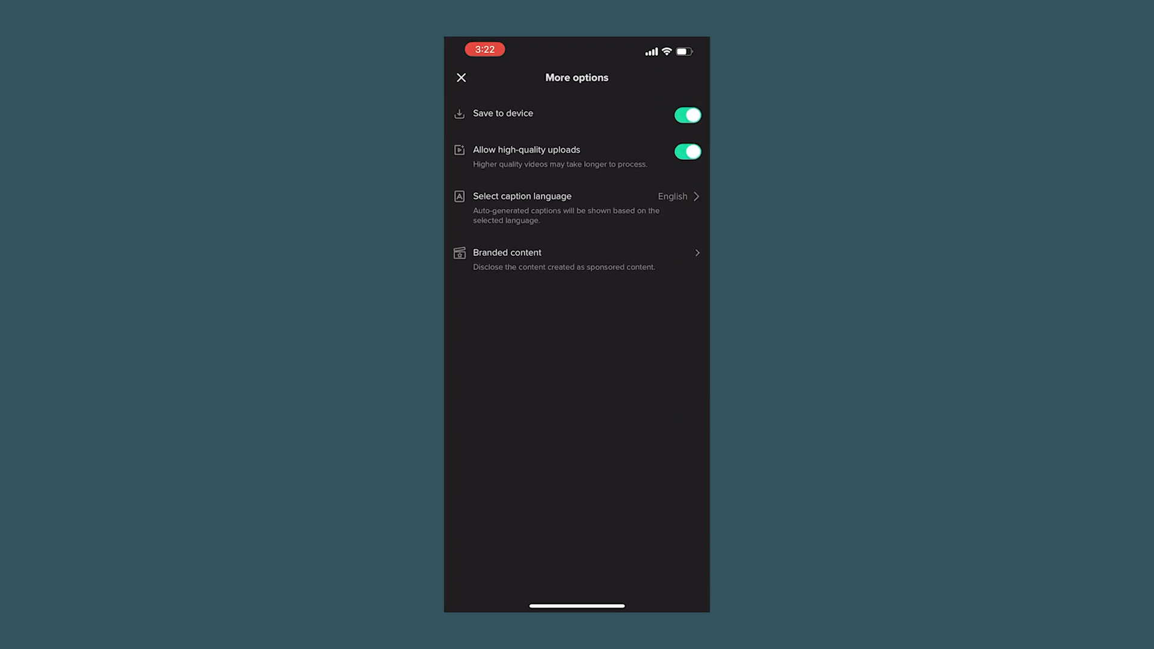
left_click(686, 152)
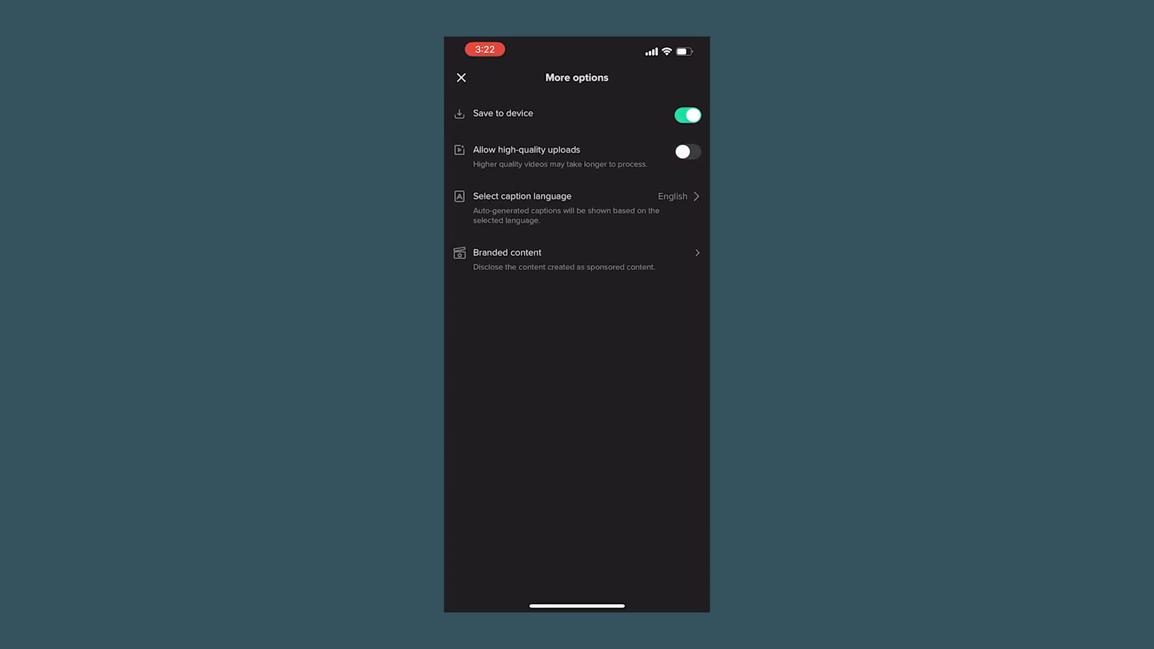